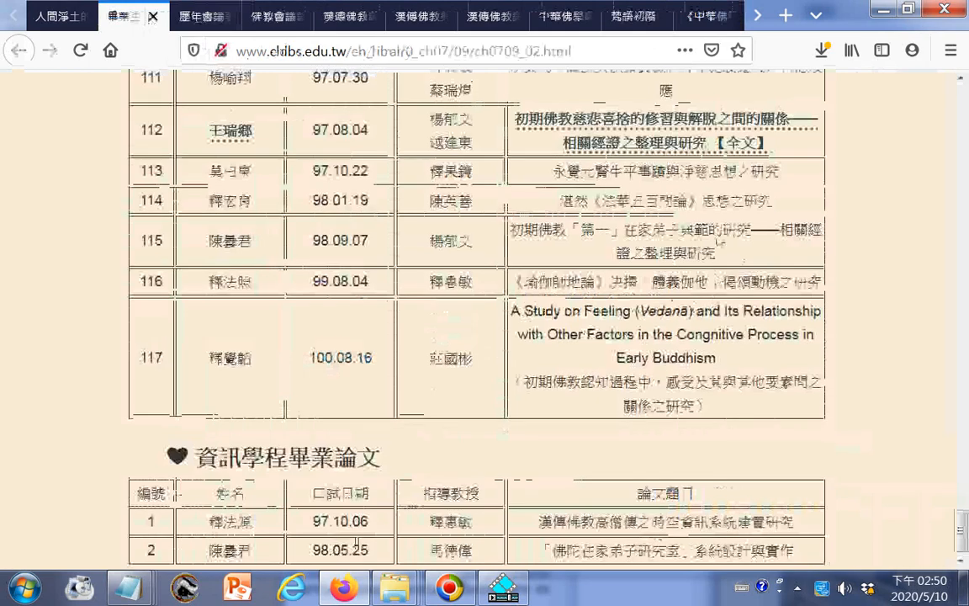
Close the graduate thesis listing and Han Buddhist classics series tabs
{"action": "scroll", "scroll_direction": "up", "scroll_amount": 3}
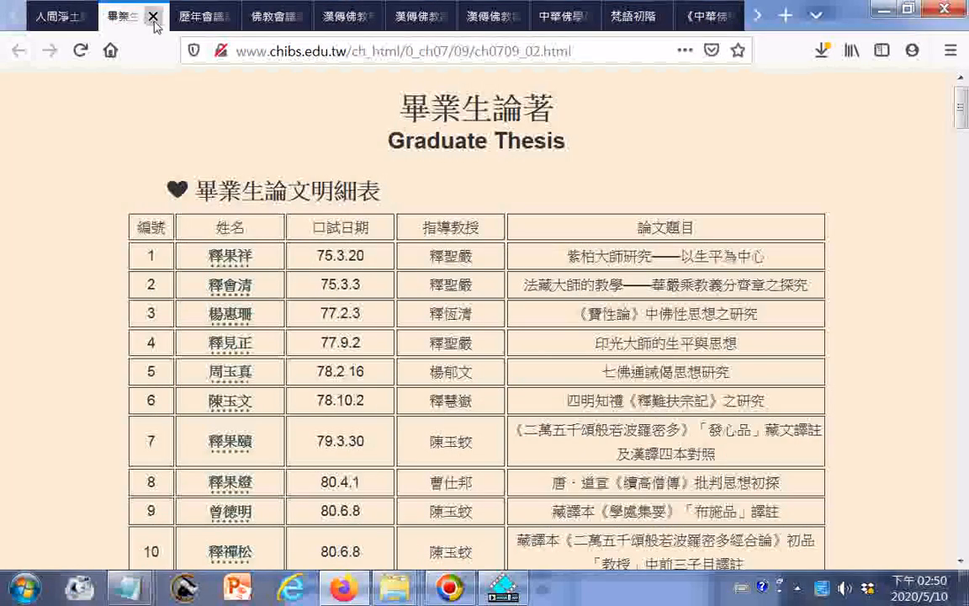
{"action": "left_click", "coordinate": [153, 16]}
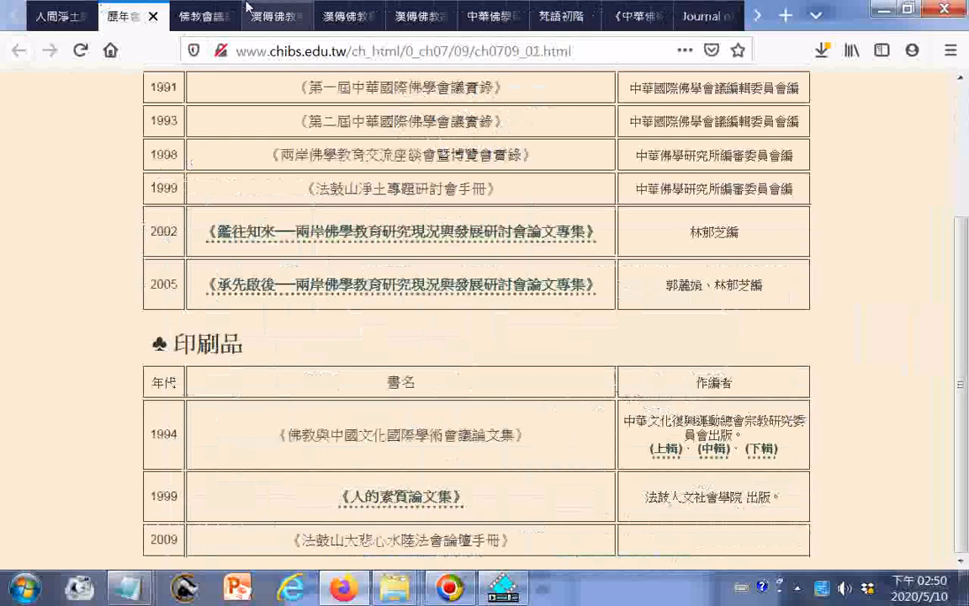
{"action": "scroll", "scroll_direction": "up", "scroll_amount": 3}
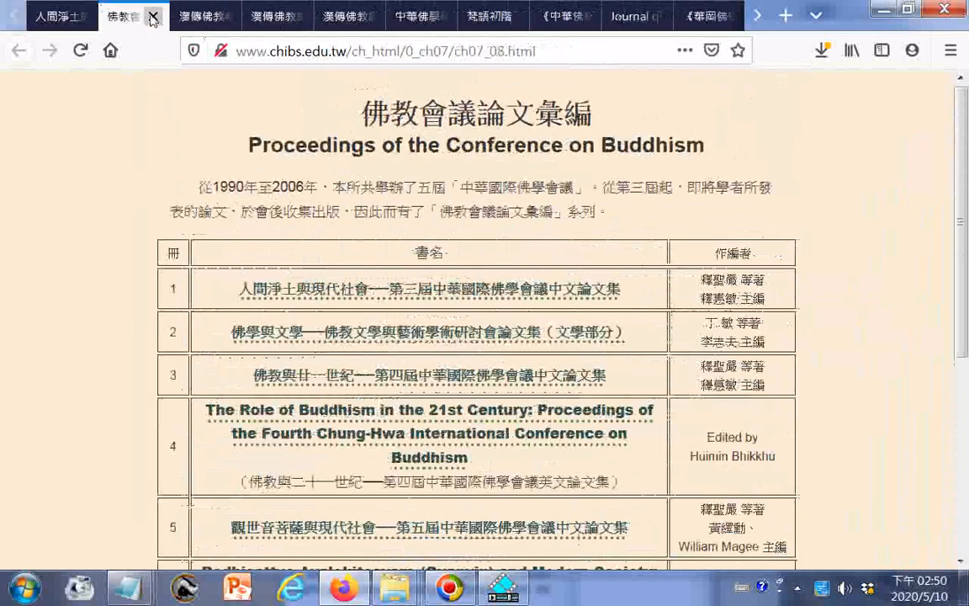
{"action": "scroll", "scroll_direction": "down", "scroll_amount": 3}
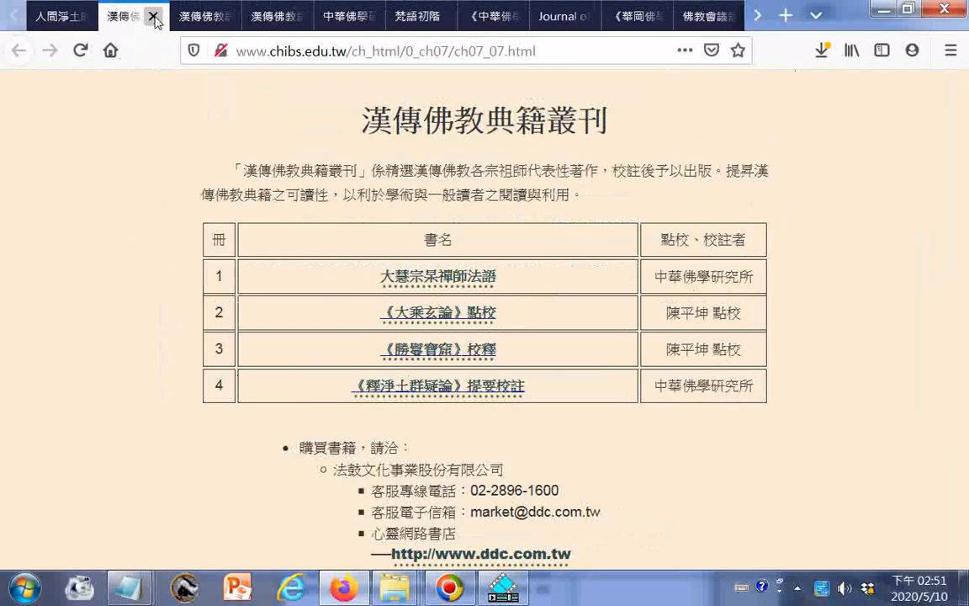
{"action": "left_click", "coordinate": [154, 17]}
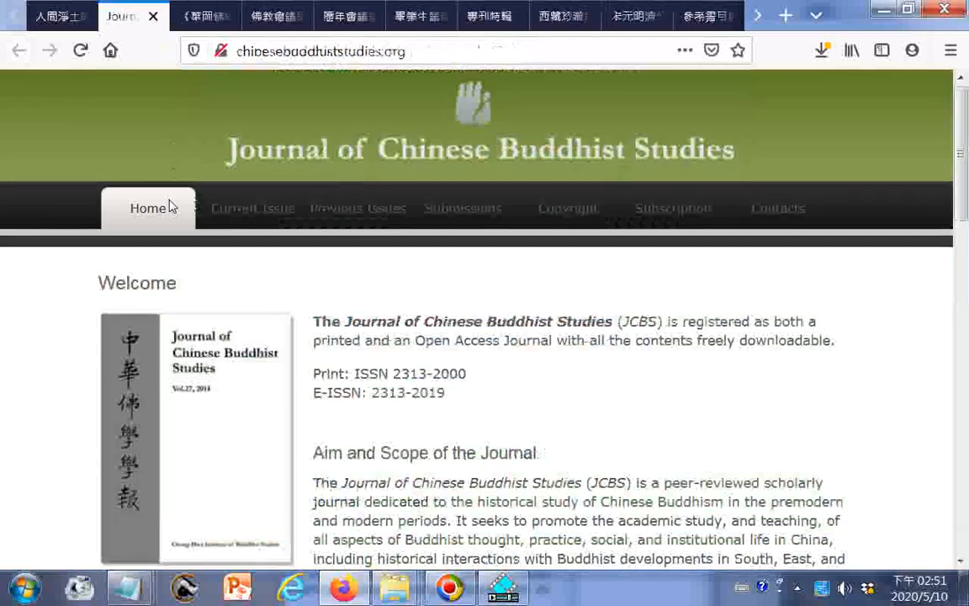
Scroll down and back up the Journal of Chinese Buddhist Studies homepage
{"action": "scroll", "scroll_direction": "down", "scroll_amount": 3}
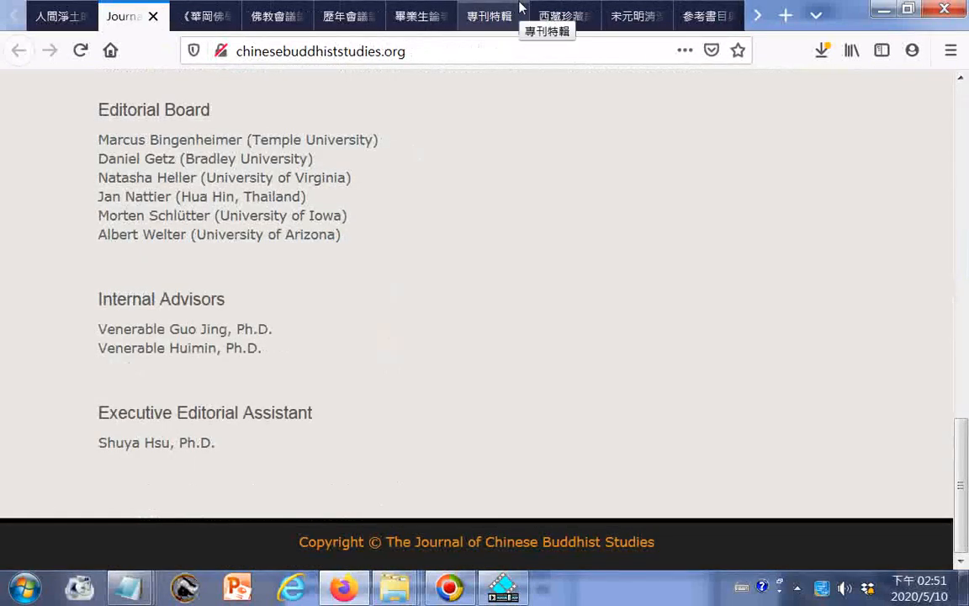
{"action": "scroll", "scroll_direction": "up", "scroll_amount": 3}
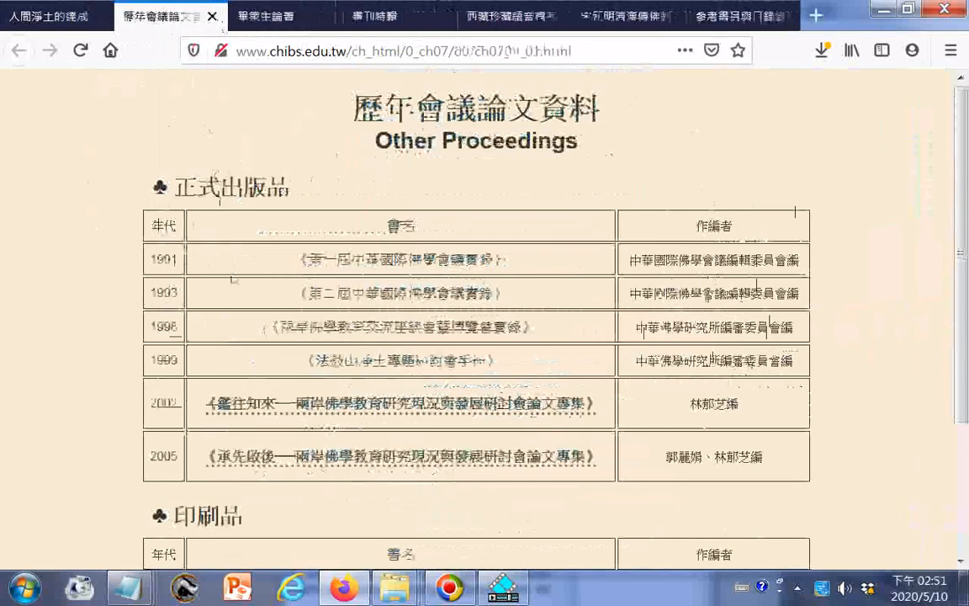
Close the Other Proceedings tab and scroll down through the graduate thesis listing
{"action": "scroll", "scroll_direction": "down", "scroll_amount": 3}
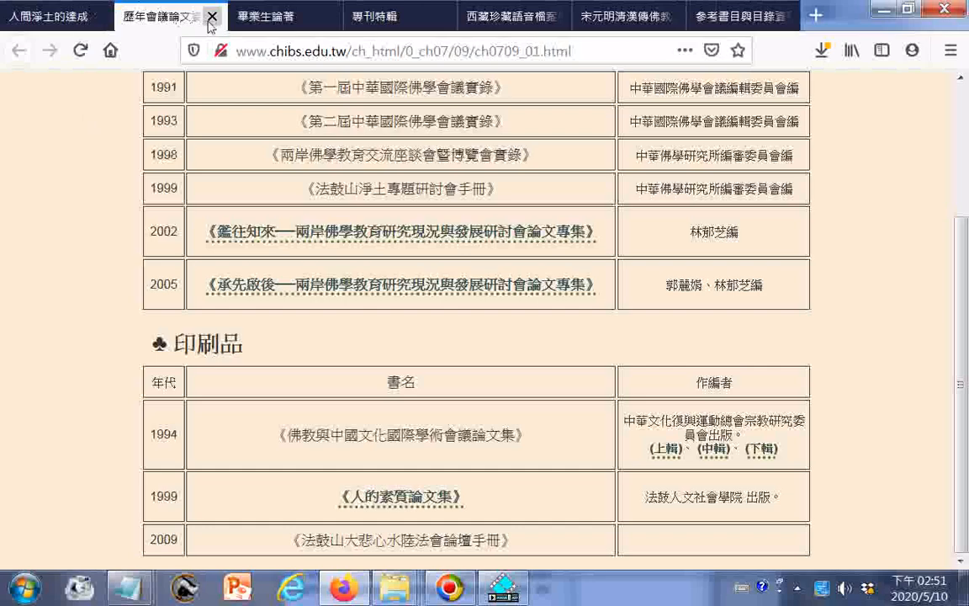
{"action": "left_click", "coordinate": [212, 16]}
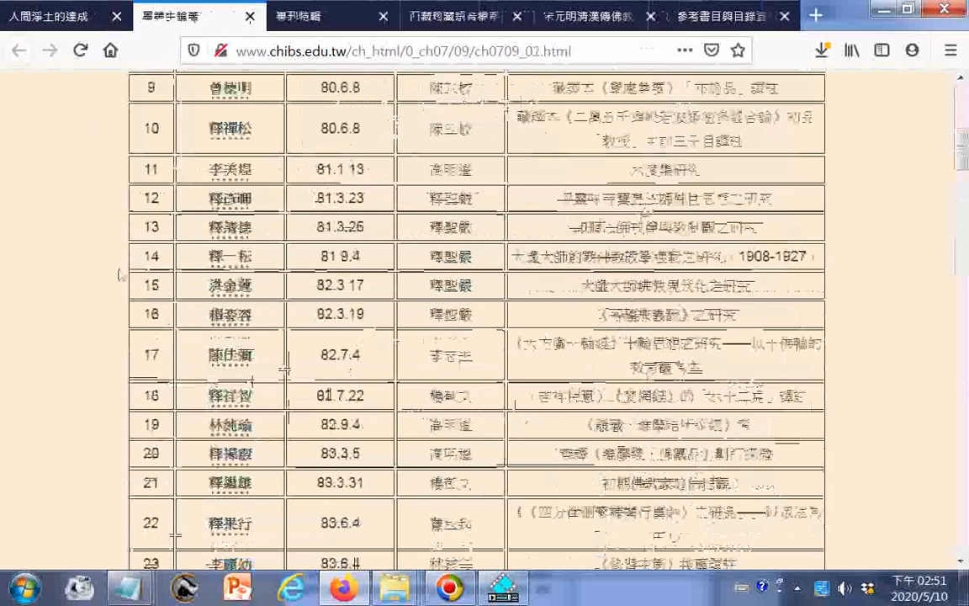
{"action": "scroll", "scroll_direction": "down", "scroll_amount": 3}
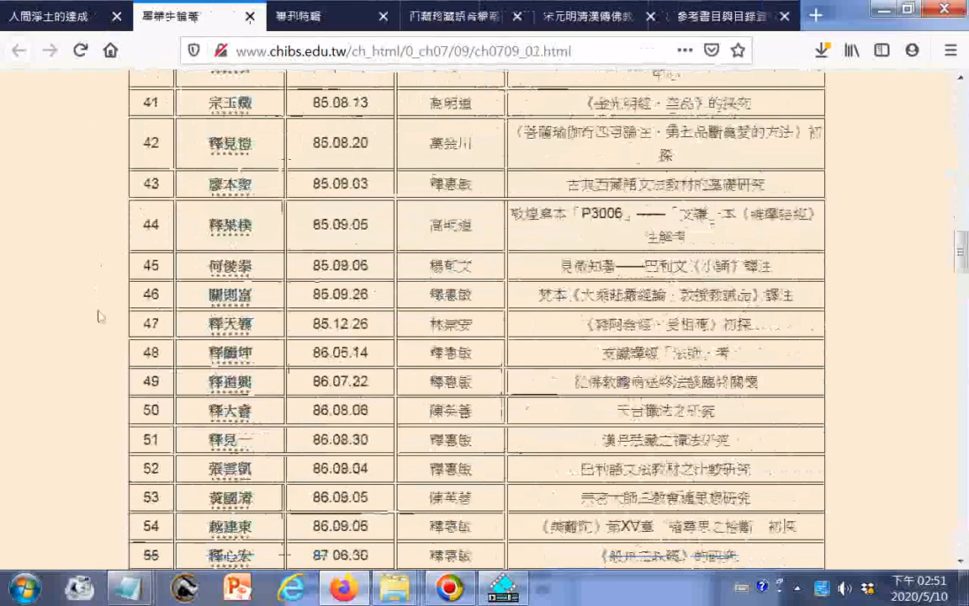
{"action": "scroll", "scroll_direction": "down", "scroll_amount": 3}
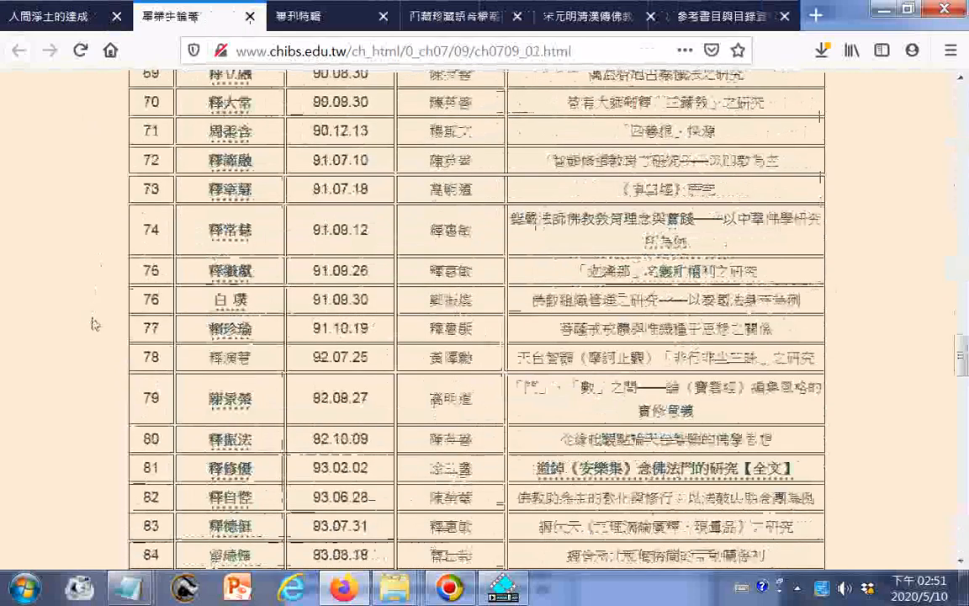
{"action": "scroll", "scroll_direction": "down", "scroll_amount": 3}
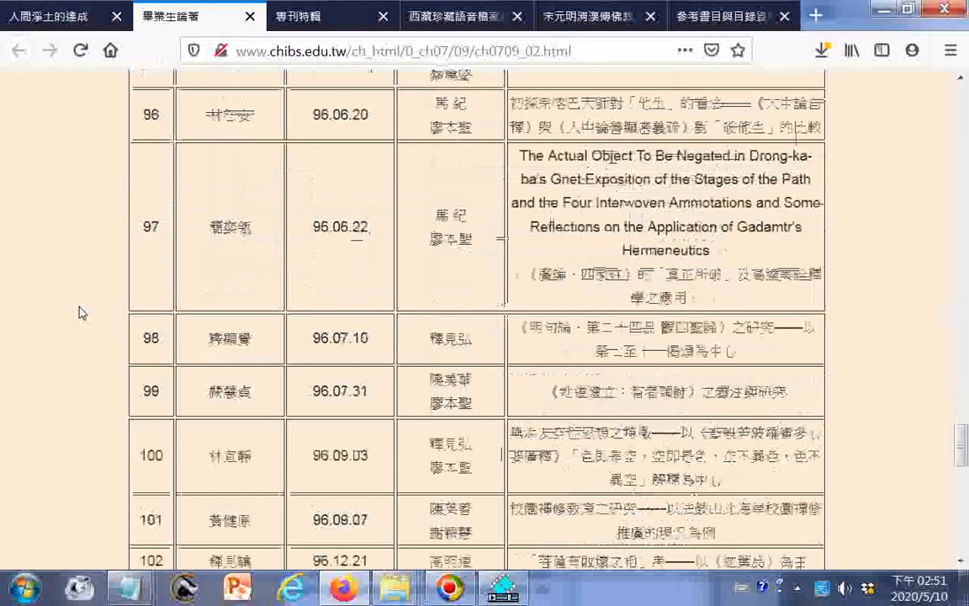
{"action": "scroll", "scroll_direction": "down", "scroll_amount": 3}
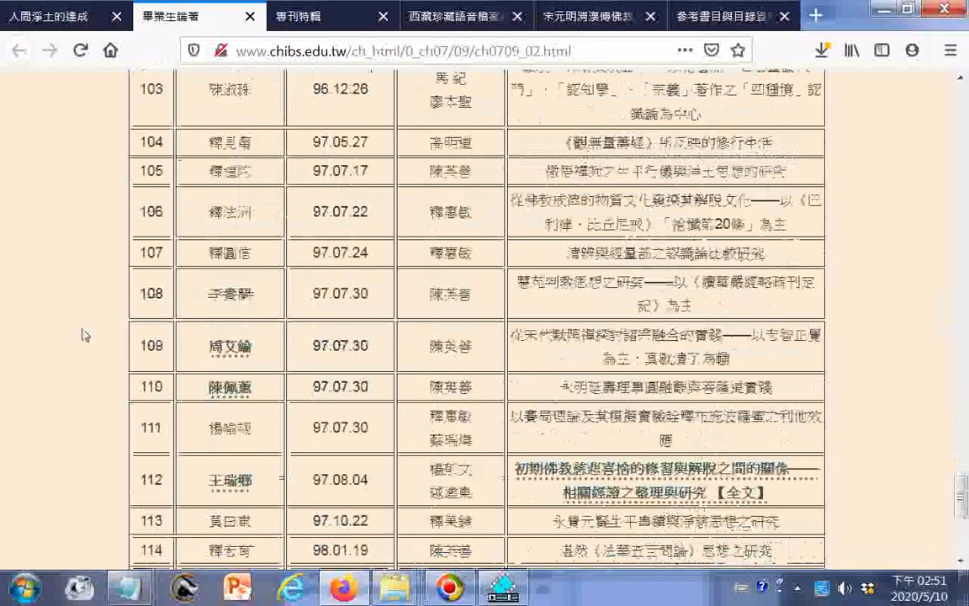
{"action": "scroll", "scroll_direction": "down", "scroll_amount": 3}
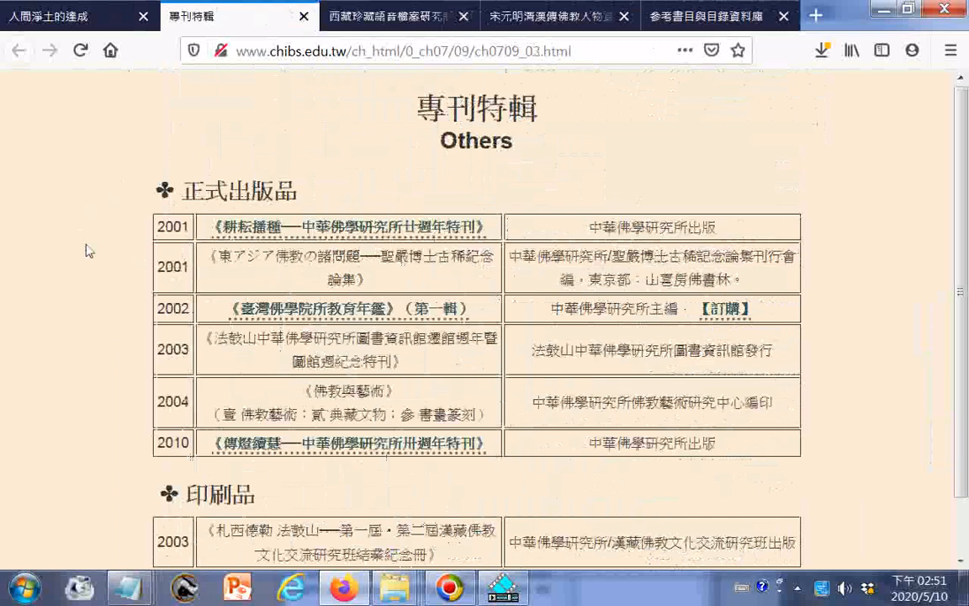
{"action": "scroll", "scroll_direction": "down", "scroll_amount": 3}
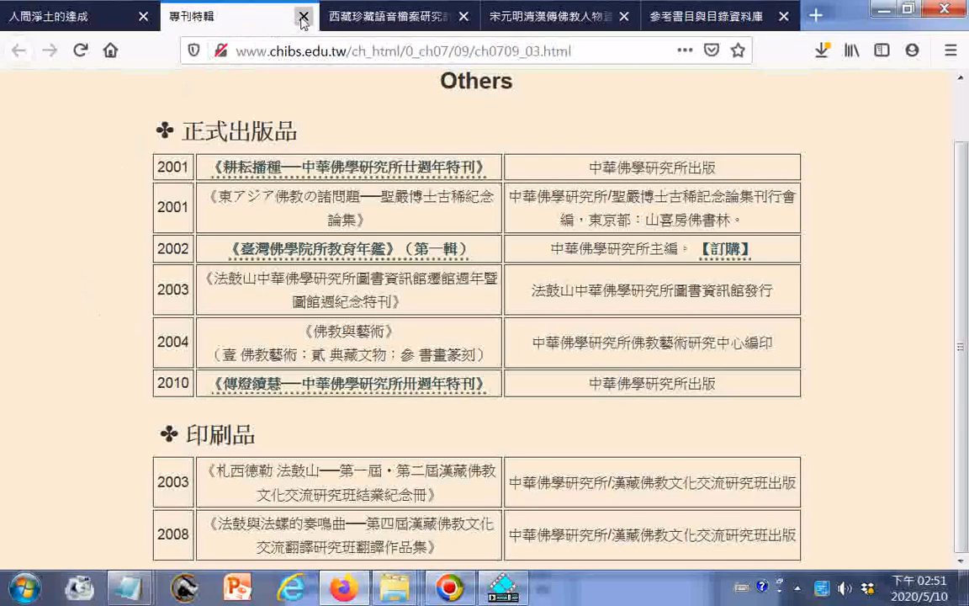
Close the Others special publications tab and scroll the Biographical Database page to its network project
{"action": "left_click", "coordinate": [303, 16]}
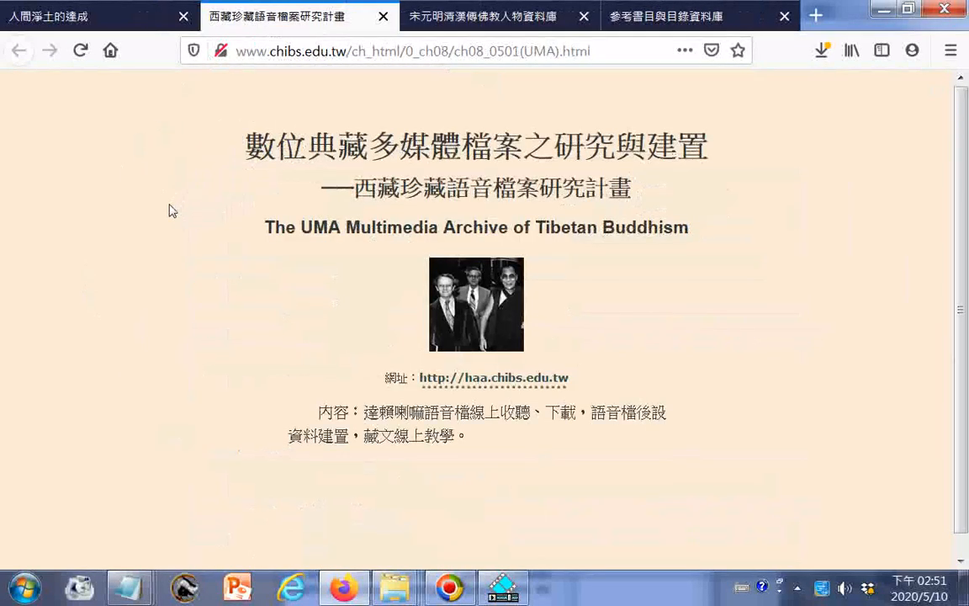
{"action": "scroll", "scroll_direction": "up", "scroll_amount": 3}
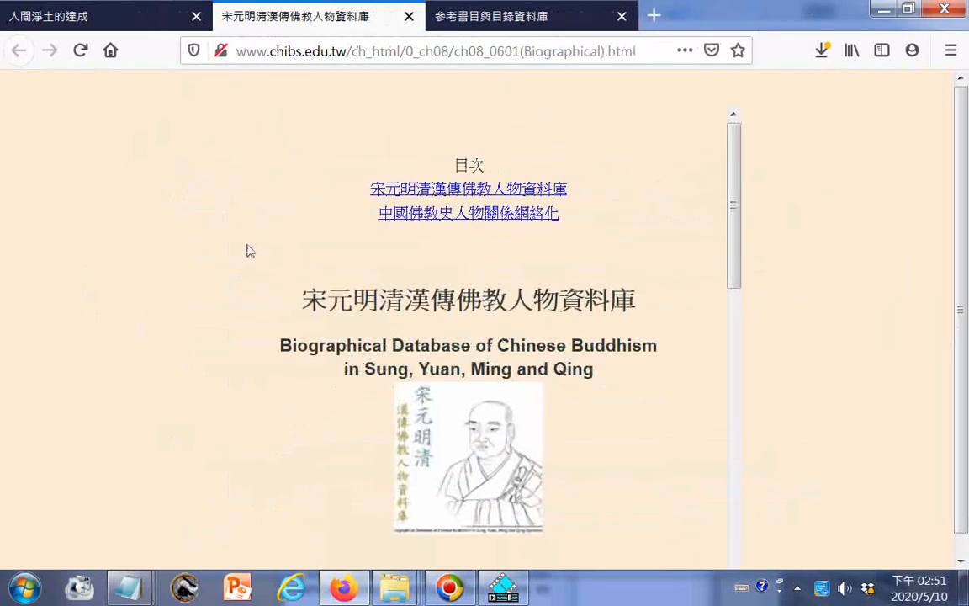
{"action": "scroll", "scroll_direction": "down", "scroll_amount": 3}
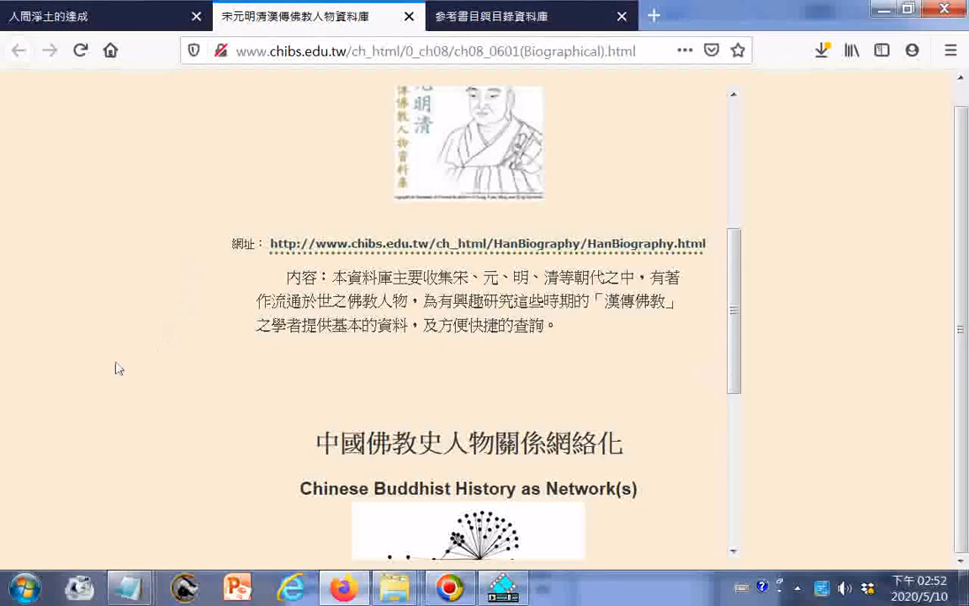
{"action": "scroll", "scroll_direction": "down", "scroll_amount": 3}
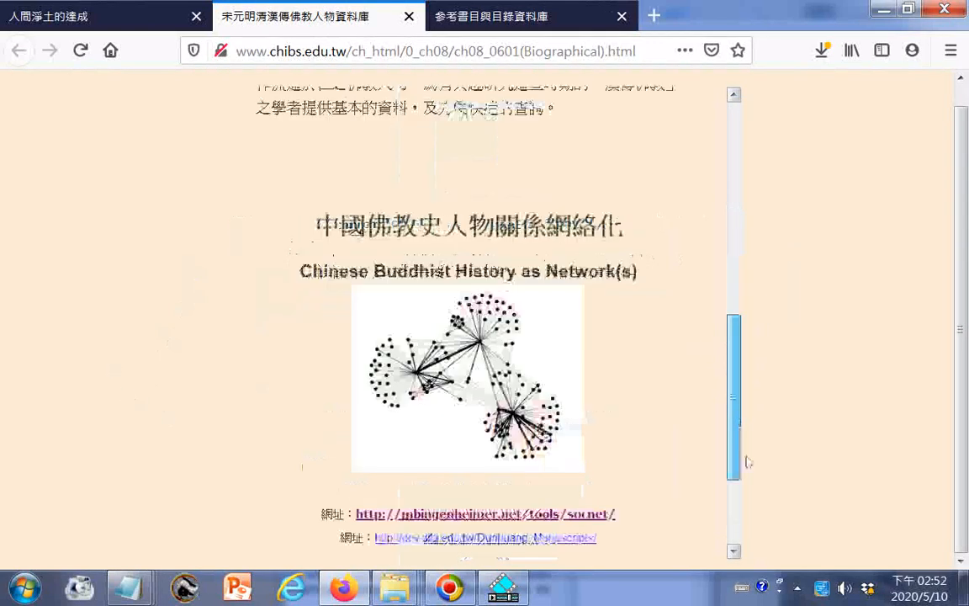
{"action": "scroll", "scroll_direction": "down", "scroll_amount": 3}
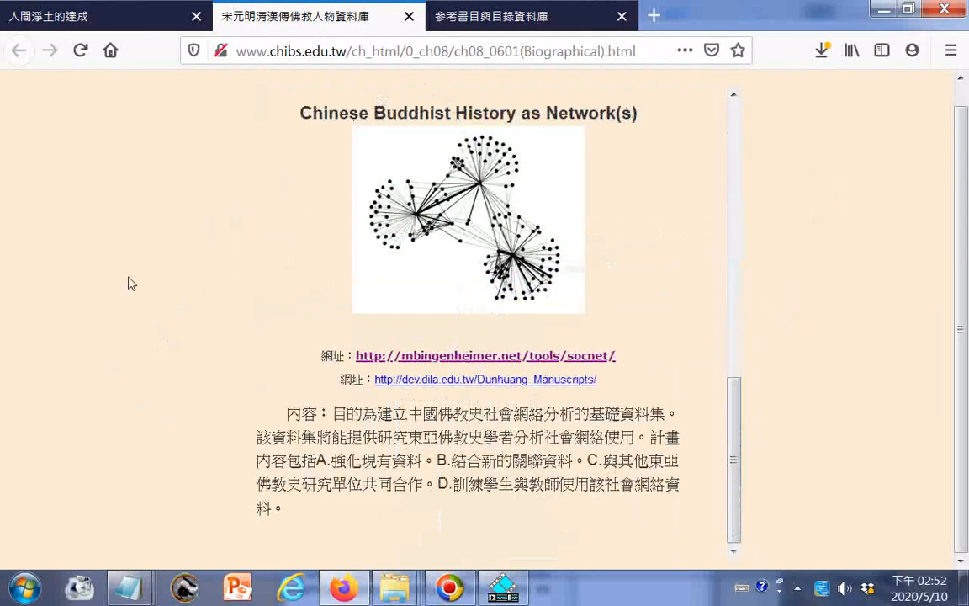
{"action": "mouse_move", "coordinate": [233, 292]}
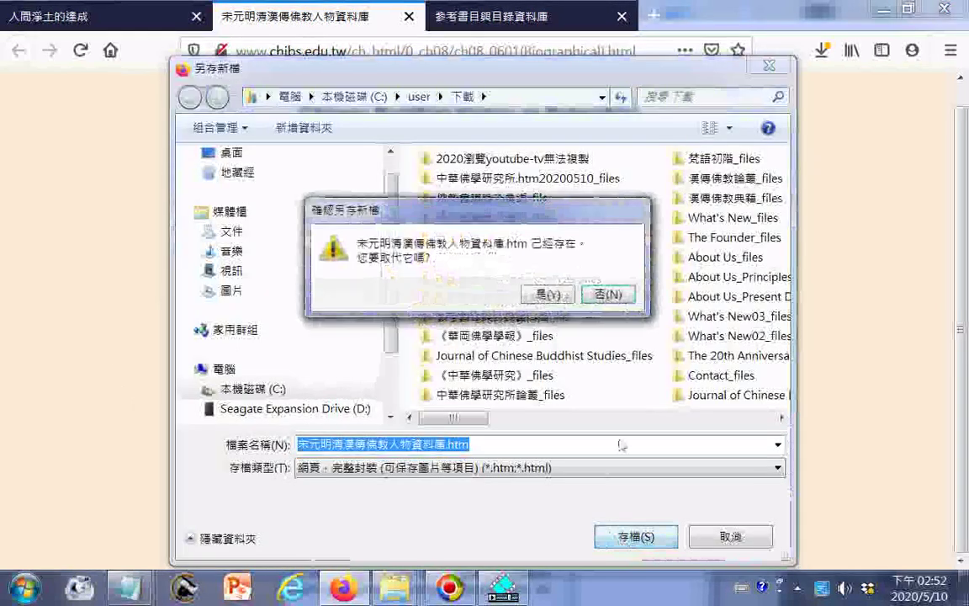
Confirm replacing the existing saved file, then close the Digital Buddhist Library tab
{"action": "left_click", "coordinate": [607, 294]}
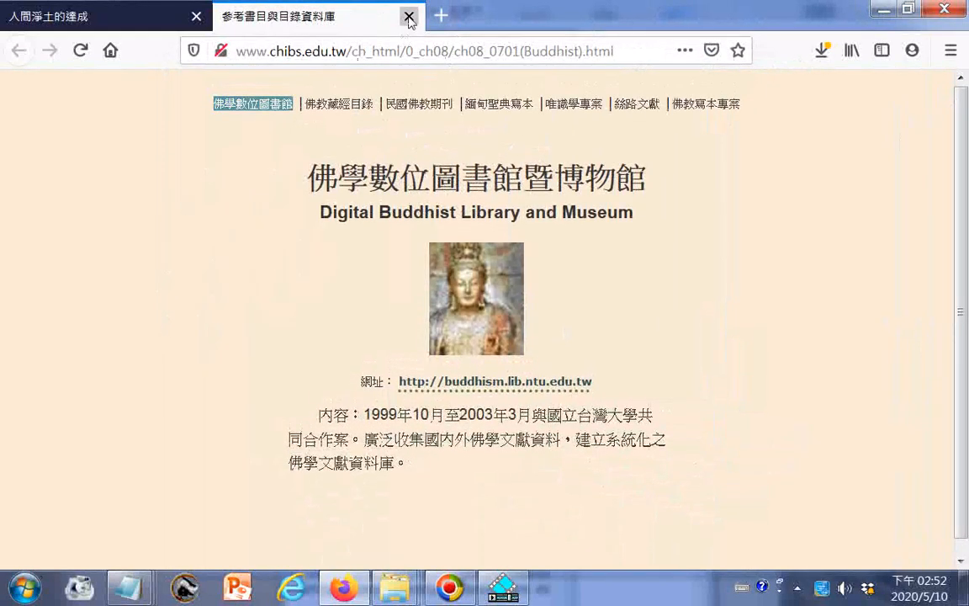
{"action": "left_click", "coordinate": [409, 16]}
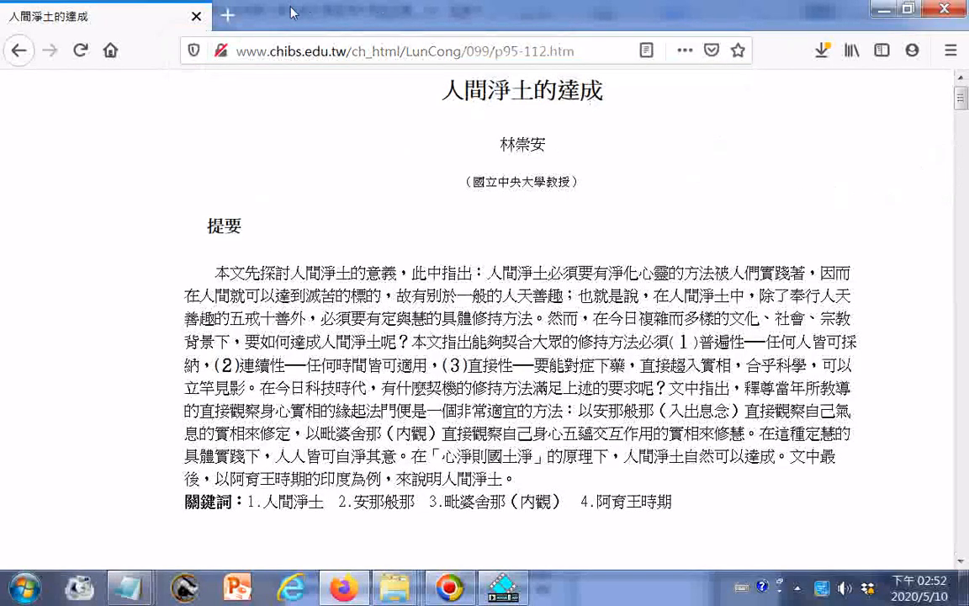
Scroll the Pure Land in the human world article down to its numbered footnotes
{"action": "scroll", "scroll_direction": "down", "scroll_amount": 3}
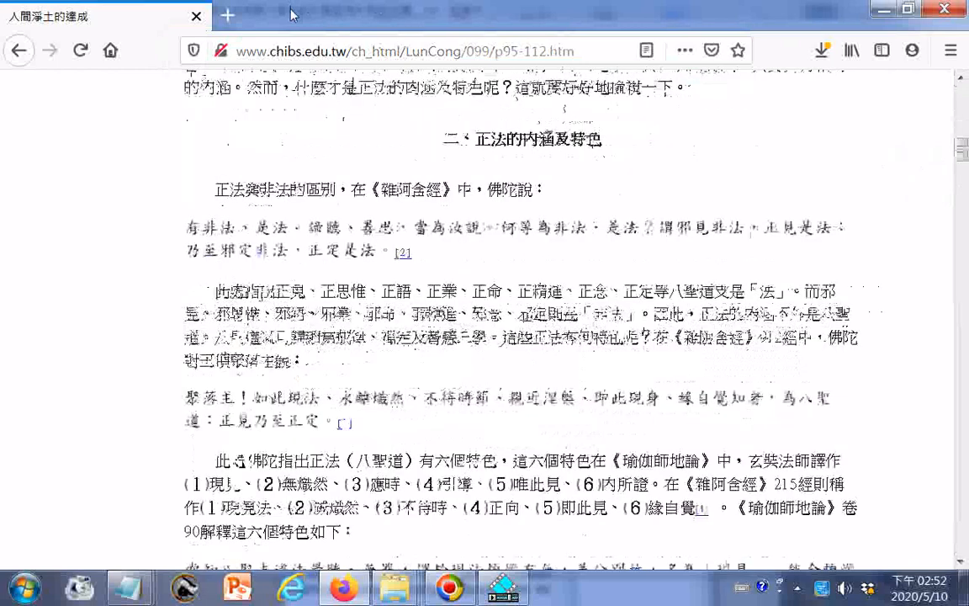
{"action": "scroll", "scroll_direction": "down", "scroll_amount": 3}
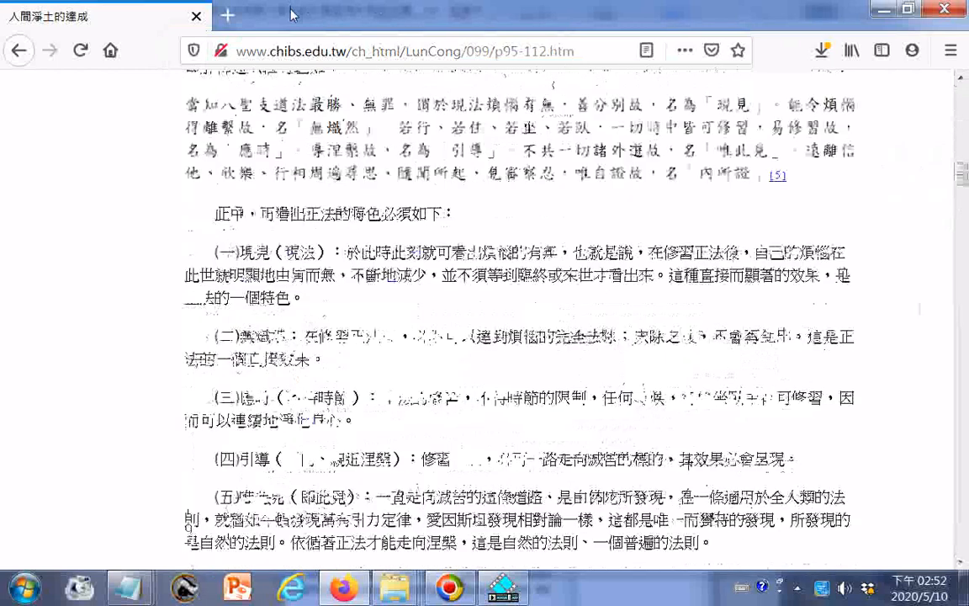
{"action": "scroll", "scroll_direction": "down", "scroll_amount": 3}
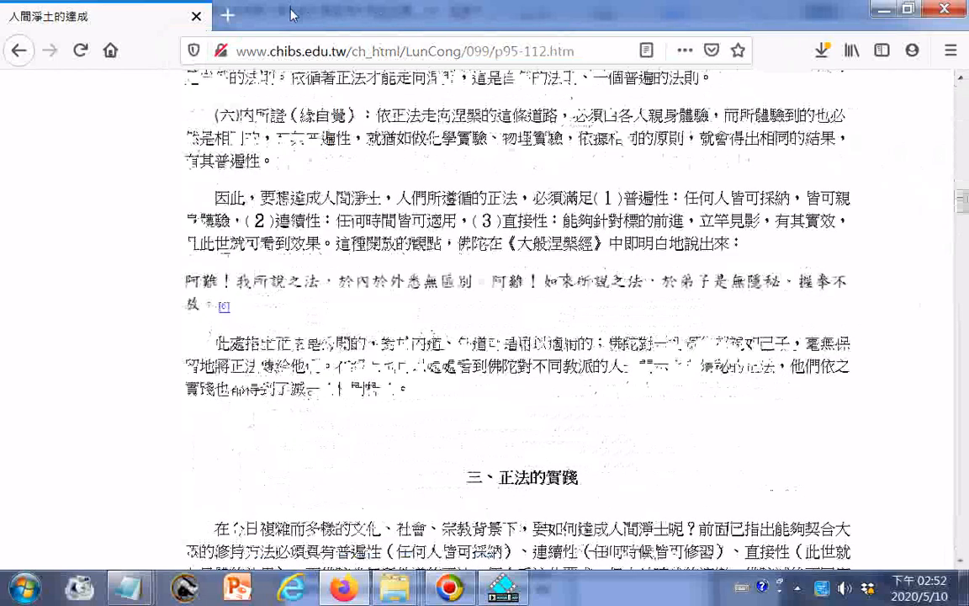
{"action": "scroll", "scroll_direction": "down", "scroll_amount": 3}
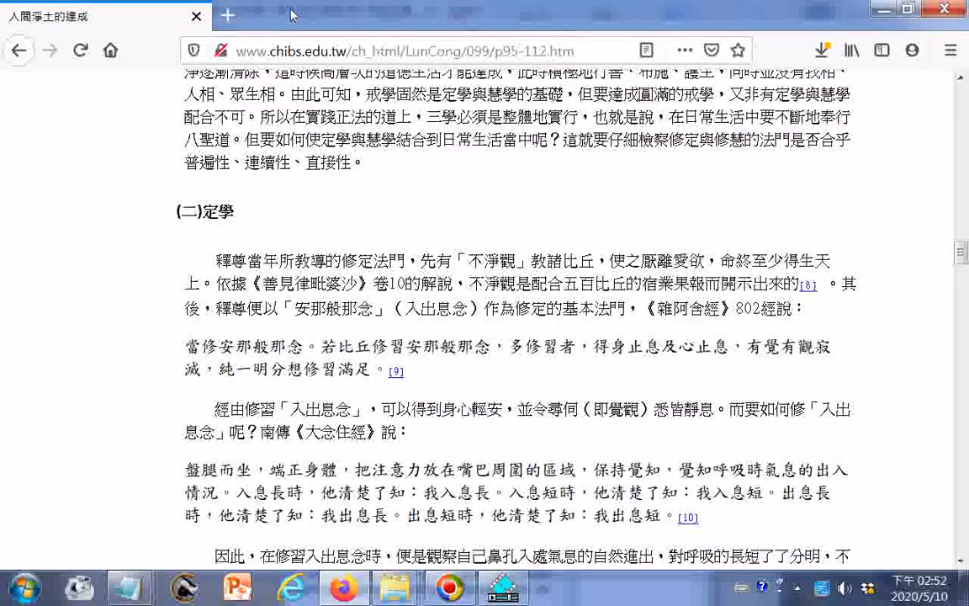
{"action": "scroll", "scroll_direction": "down", "scroll_amount": 3}
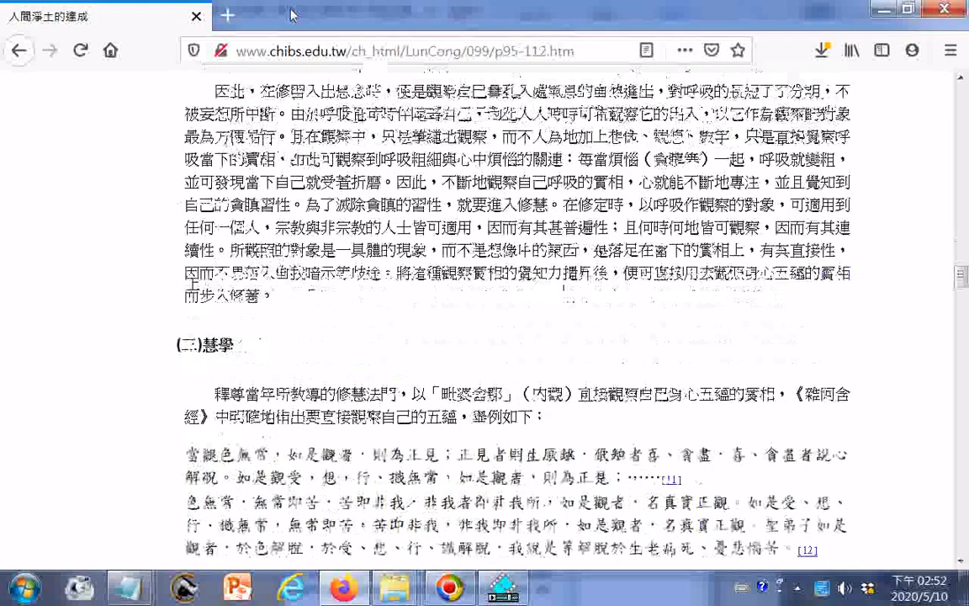
{"action": "scroll", "scroll_direction": "down", "scroll_amount": 3}
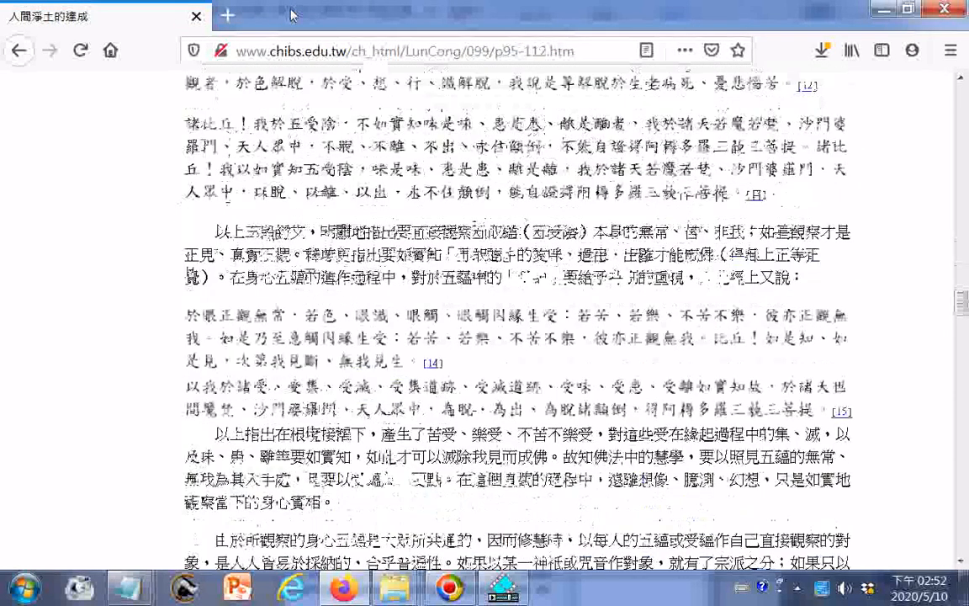
{"action": "scroll", "scroll_direction": "down", "scroll_amount": 3}
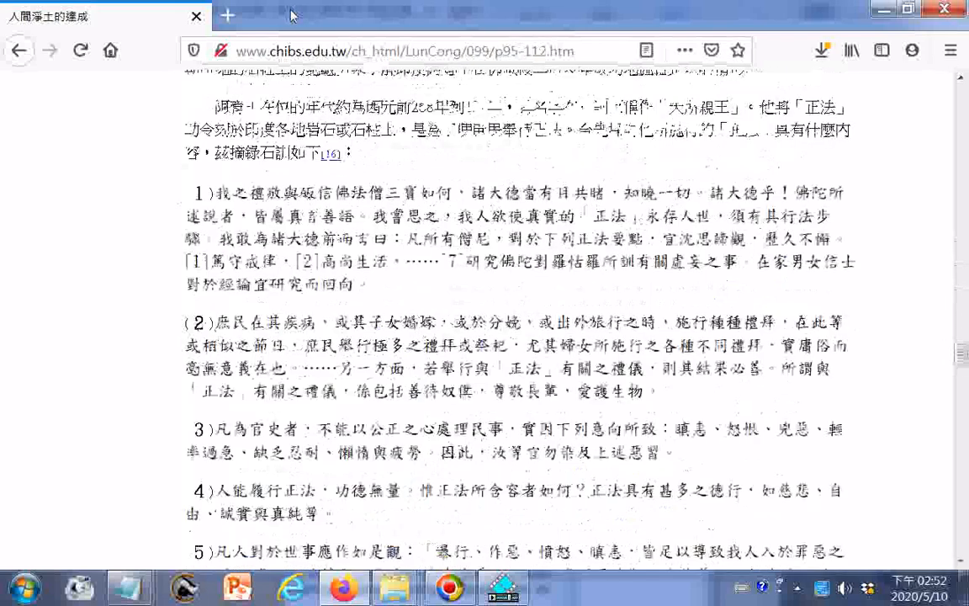
{"action": "scroll", "scroll_direction": "down", "scroll_amount": 3}
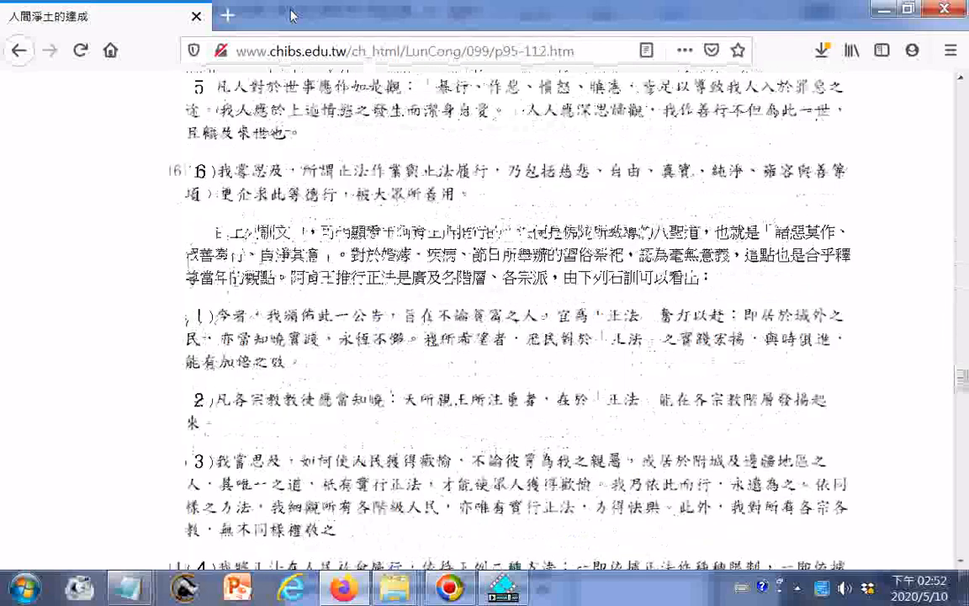
{"action": "scroll", "scroll_direction": "down", "scroll_amount": 3}
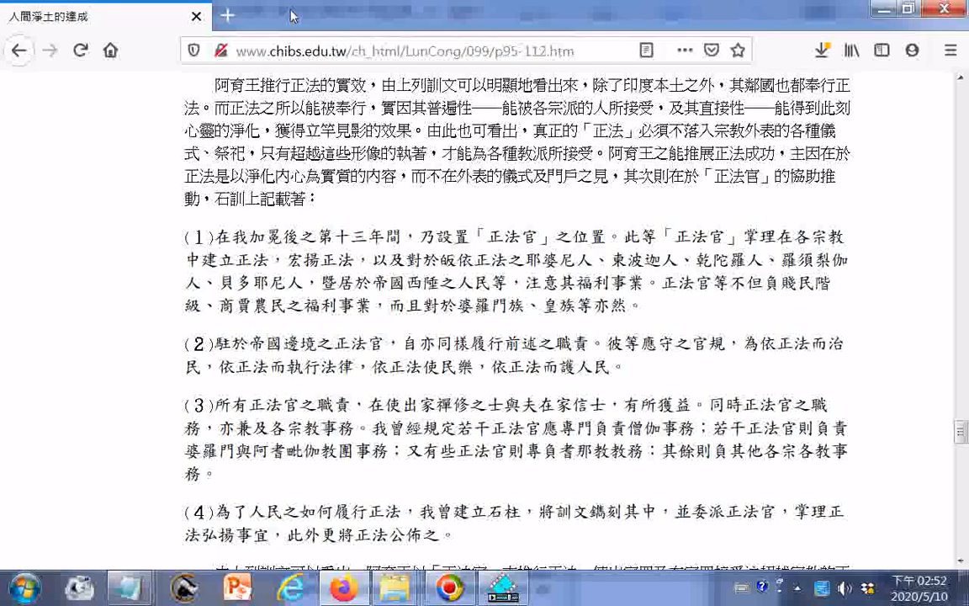
{"action": "scroll", "scroll_direction": "down", "scroll_amount": 3}
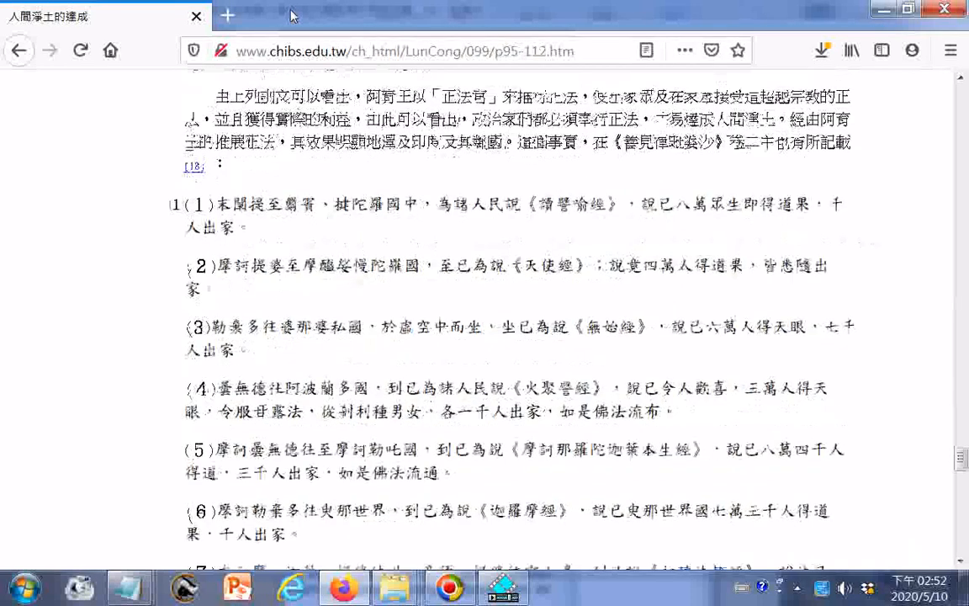
{"action": "scroll", "scroll_direction": "down", "scroll_amount": 3}
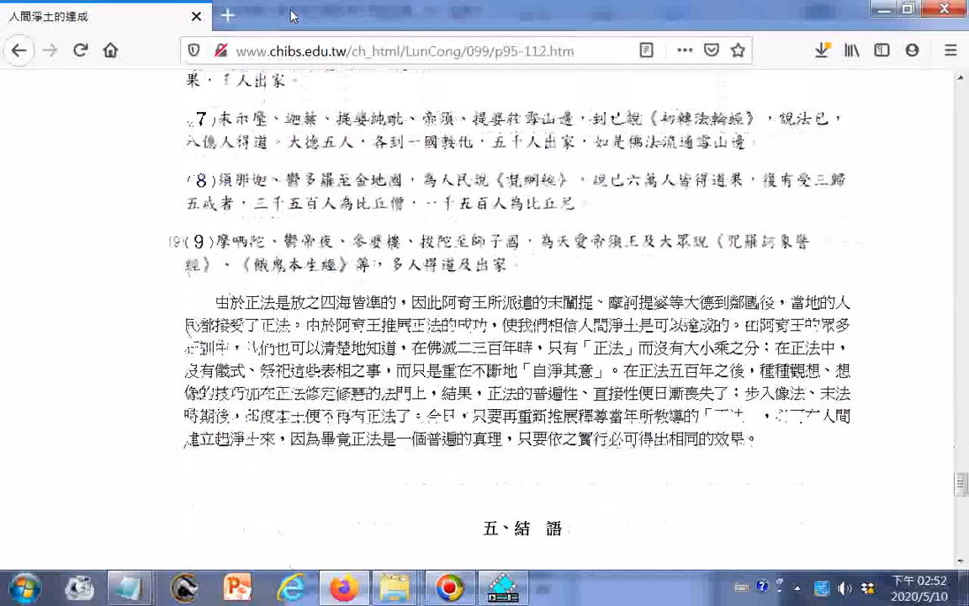
{"action": "scroll", "scroll_direction": "down", "scroll_amount": 3}
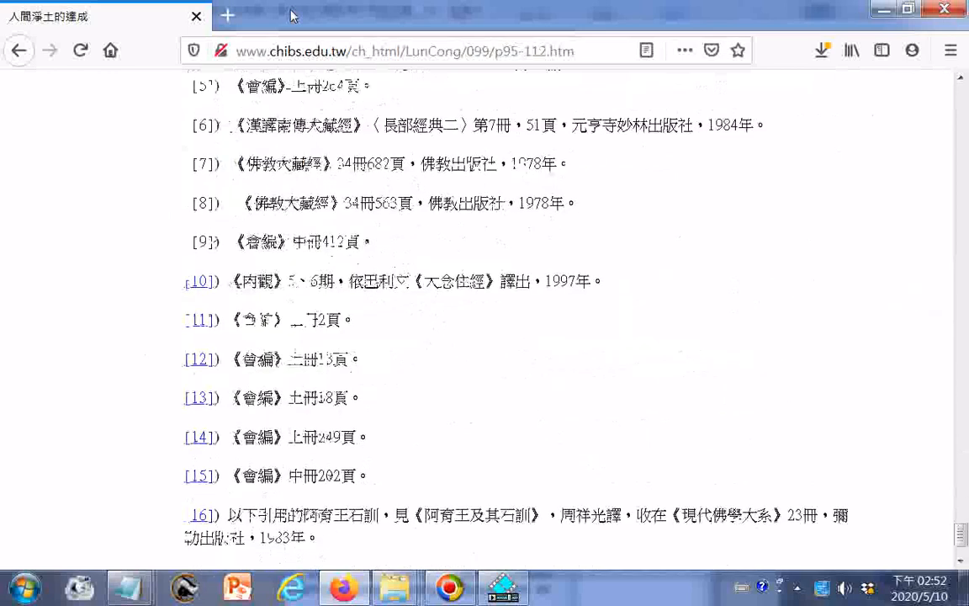
{"action": "scroll", "scroll_direction": "down", "scroll_amount": 3}
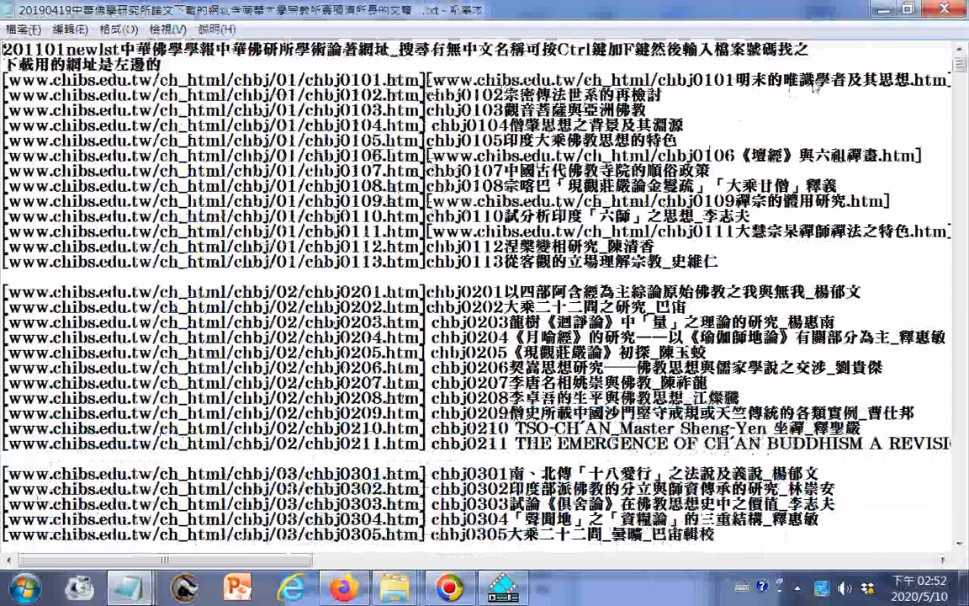
Scroll the Notepad list of chibs.edu.tw URLs down to the hbj1913–hbj0404 entries
{"action": "scroll", "scroll_direction": "down", "scroll_amount": 3}
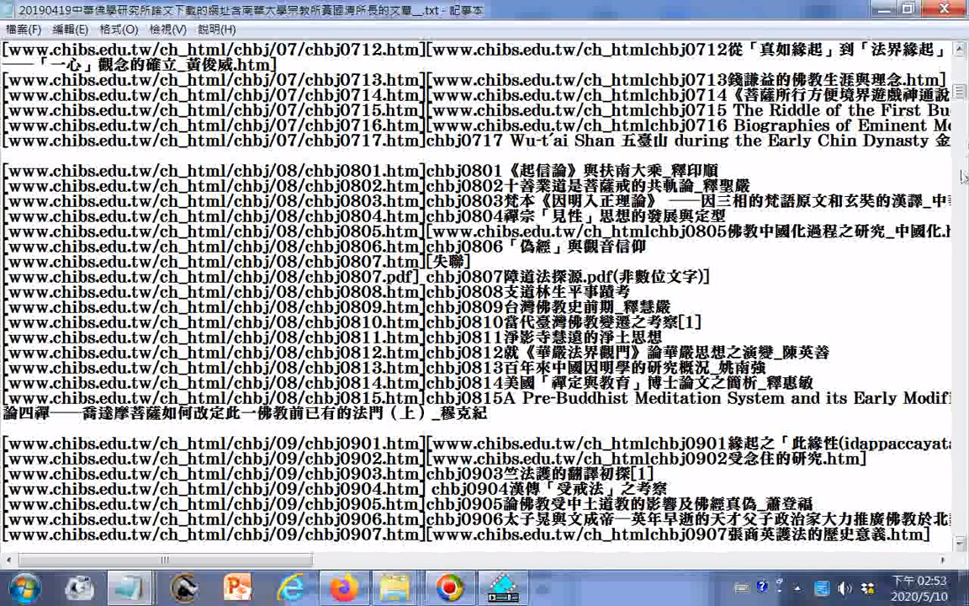
{"action": "scroll", "scroll_direction": "down", "scroll_amount": 3}
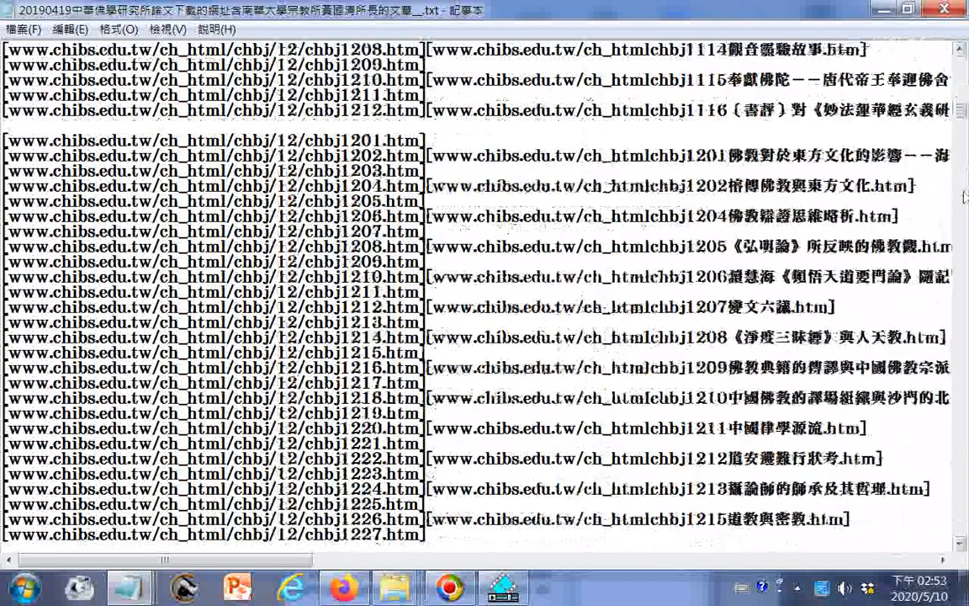
{"action": "scroll", "scroll_direction": "down", "scroll_amount": 3}
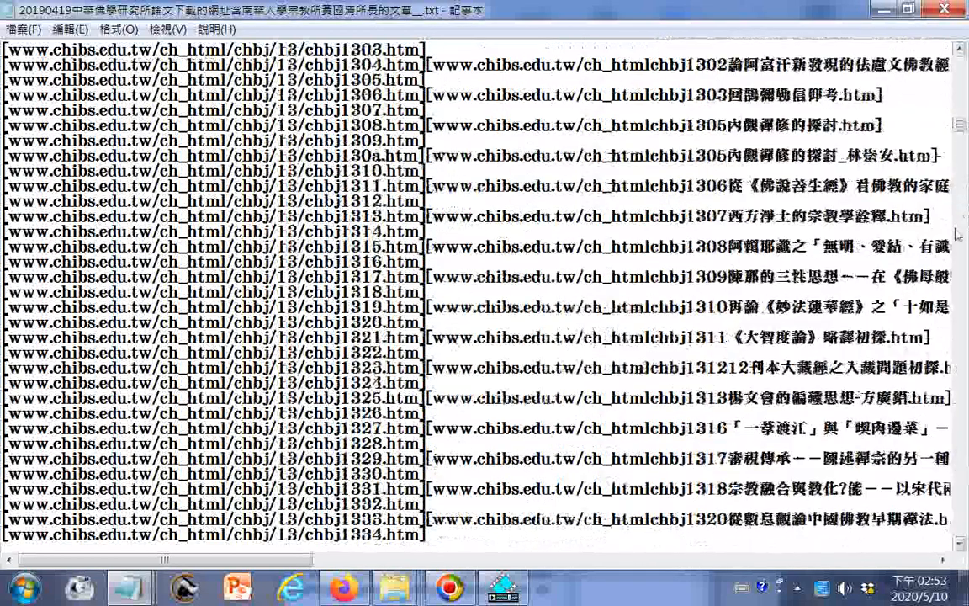
{"action": "scroll", "scroll_direction": "down", "scroll_amount": 3}
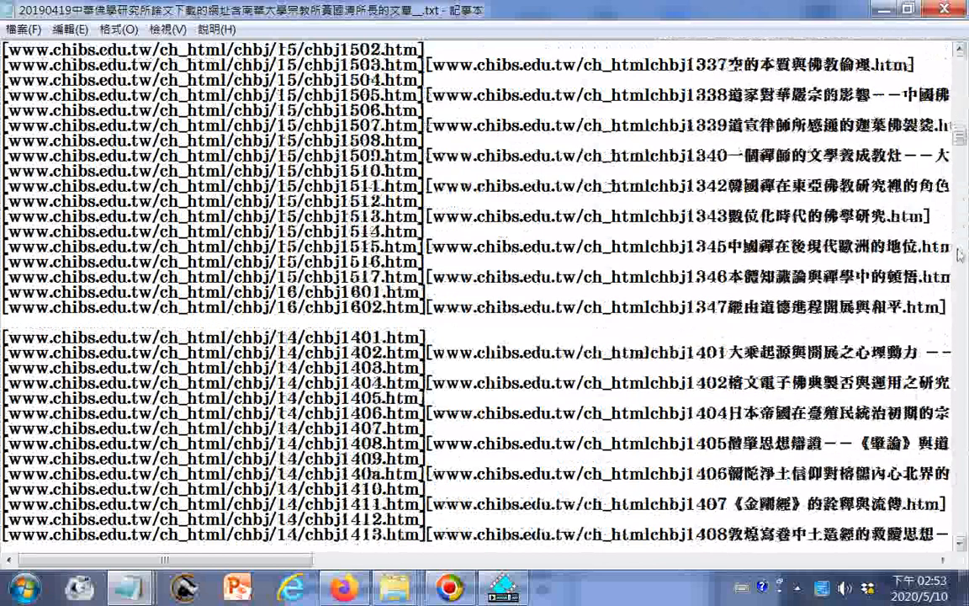
{"action": "scroll", "scroll_direction": "up", "scroll_amount": 3}
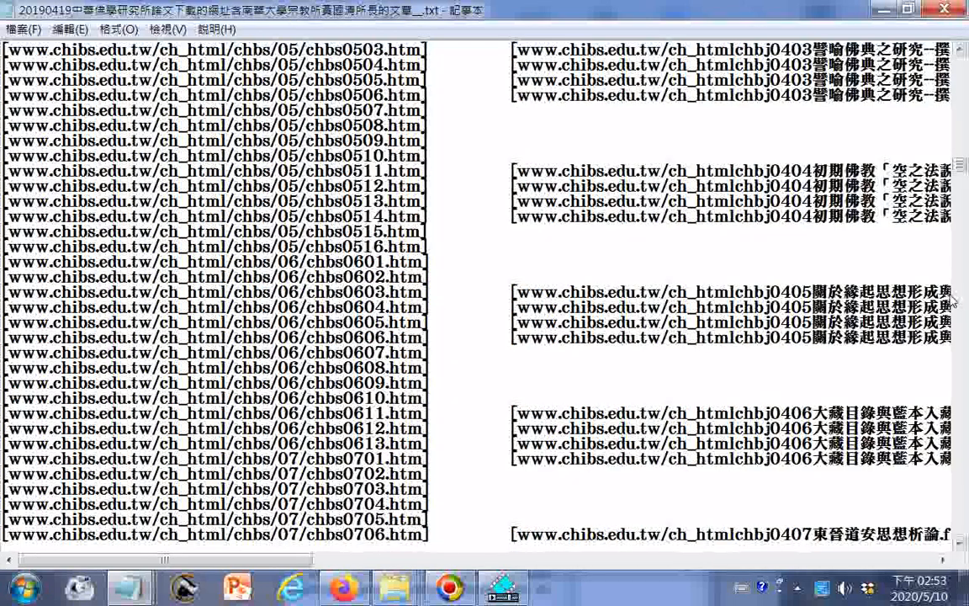
{"action": "scroll", "scroll_direction": "right", "scroll_amount": 3}
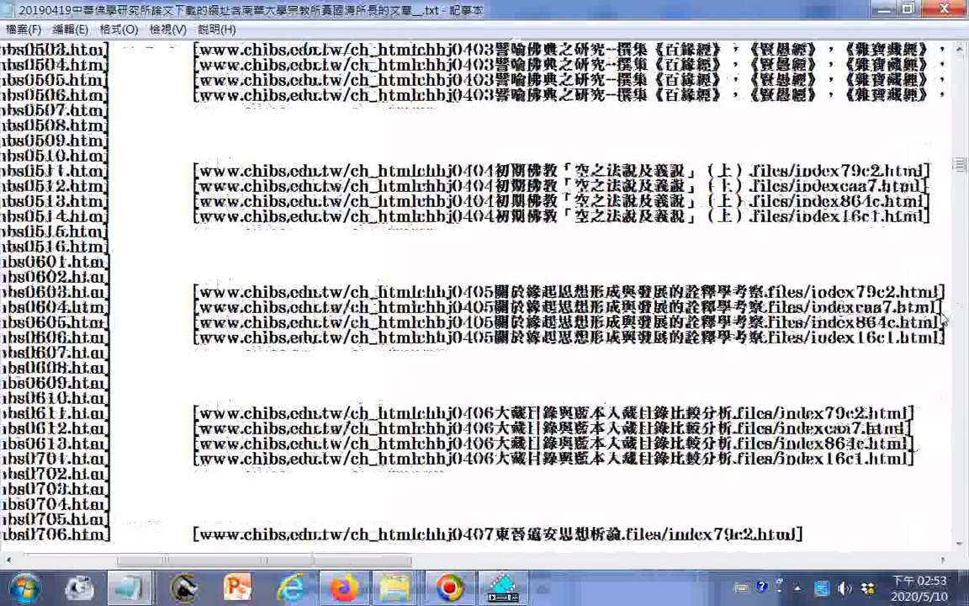
{"action": "scroll", "scroll_direction": "down", "scroll_amount": 3}
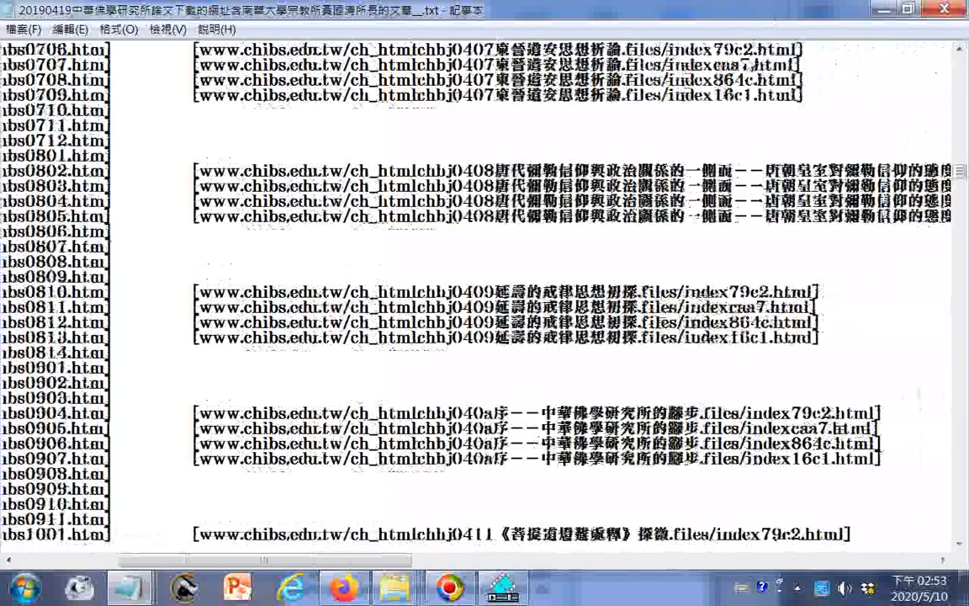
{"action": "scroll", "scroll_direction": "down", "scroll_amount": 3}
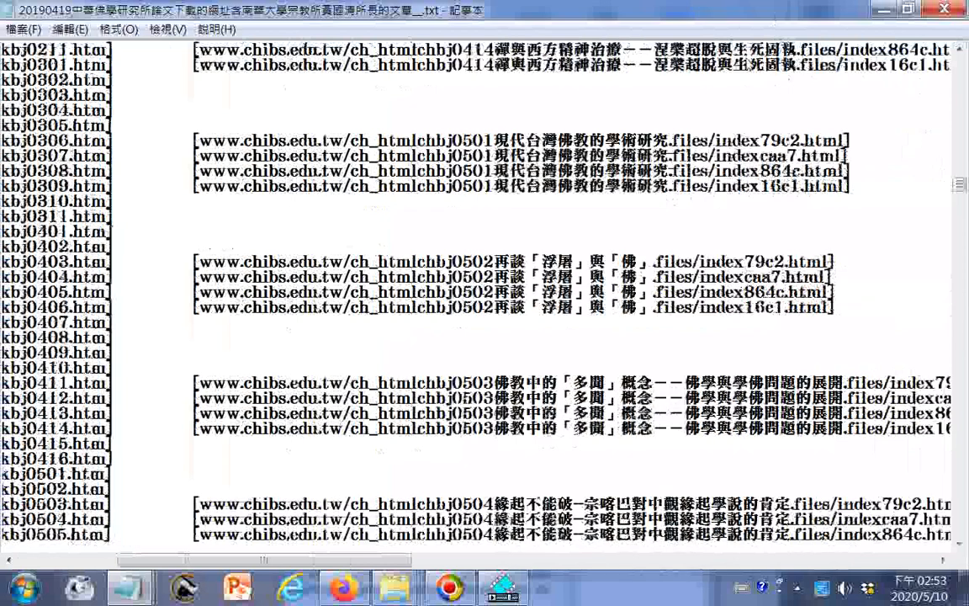
{"action": "scroll", "scroll_direction": "down", "scroll_amount": 3}
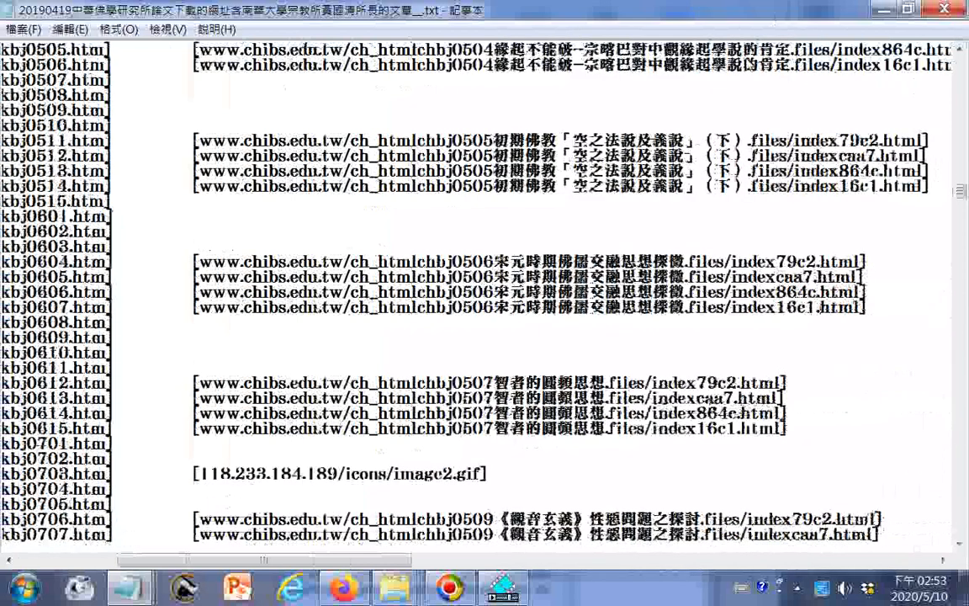
{"action": "scroll", "scroll_direction": "down", "scroll_amount": 3}
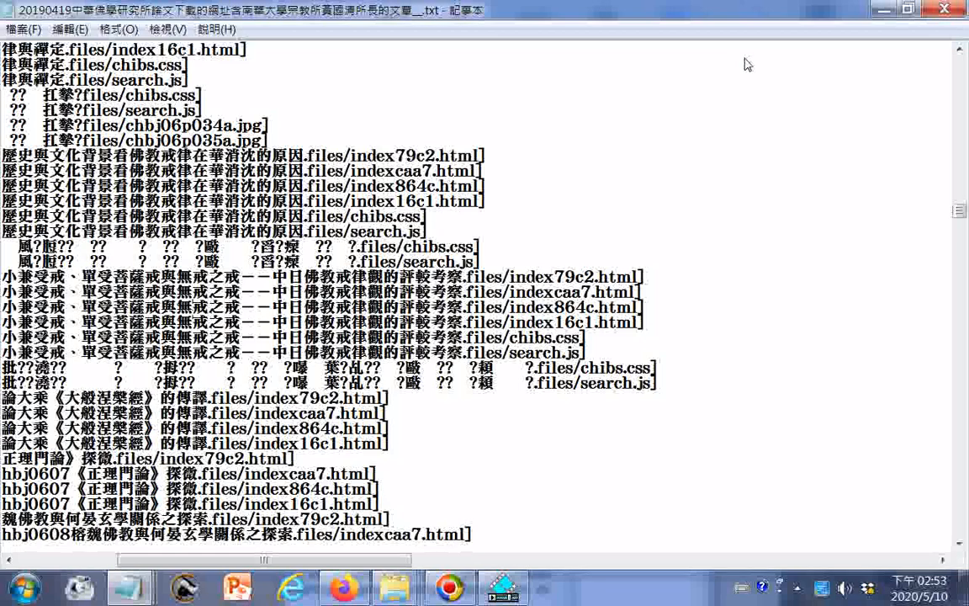
{"action": "scroll", "scroll_direction": "down", "scroll_amount": 3}
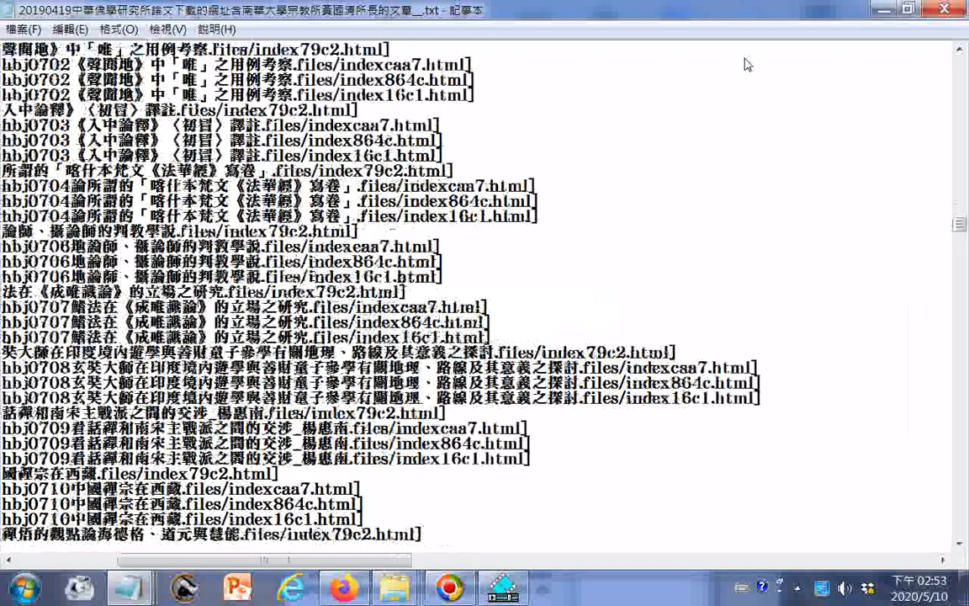
{"action": "scroll", "scroll_direction": "down", "scroll_amount": 3}
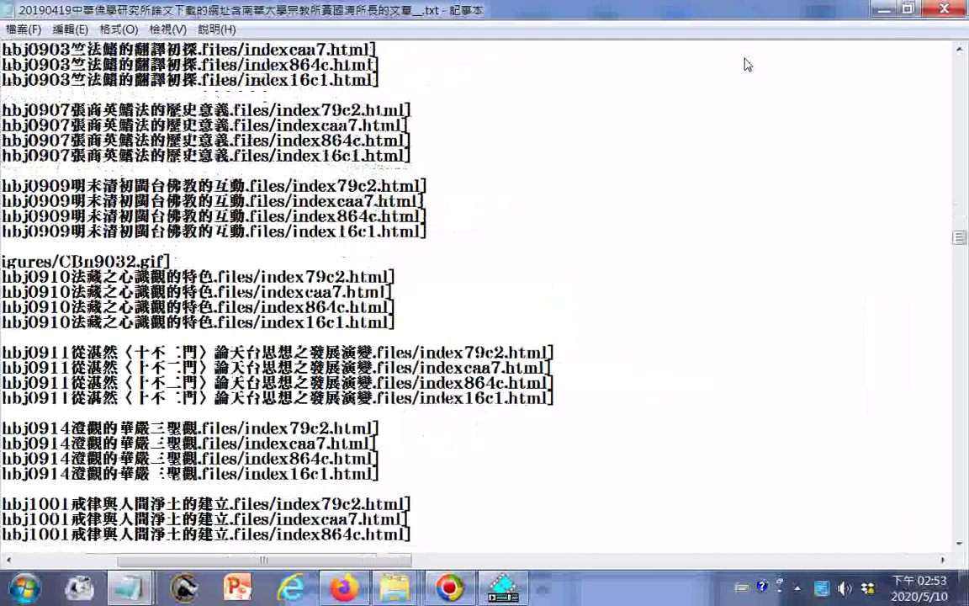
{"action": "scroll", "scroll_direction": "down", "scroll_amount": 3}
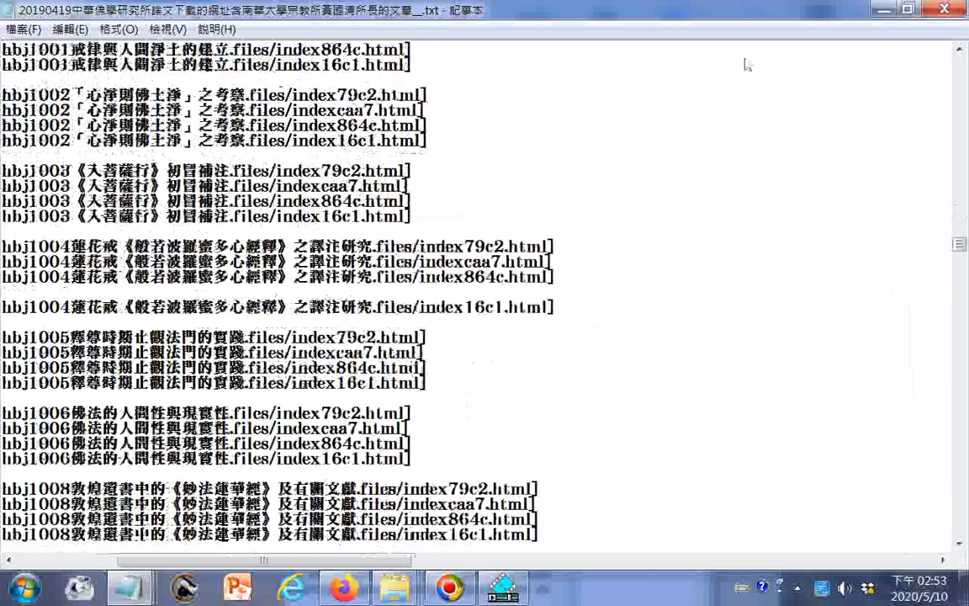
{"action": "scroll", "scroll_direction": "down", "scroll_amount": 3}
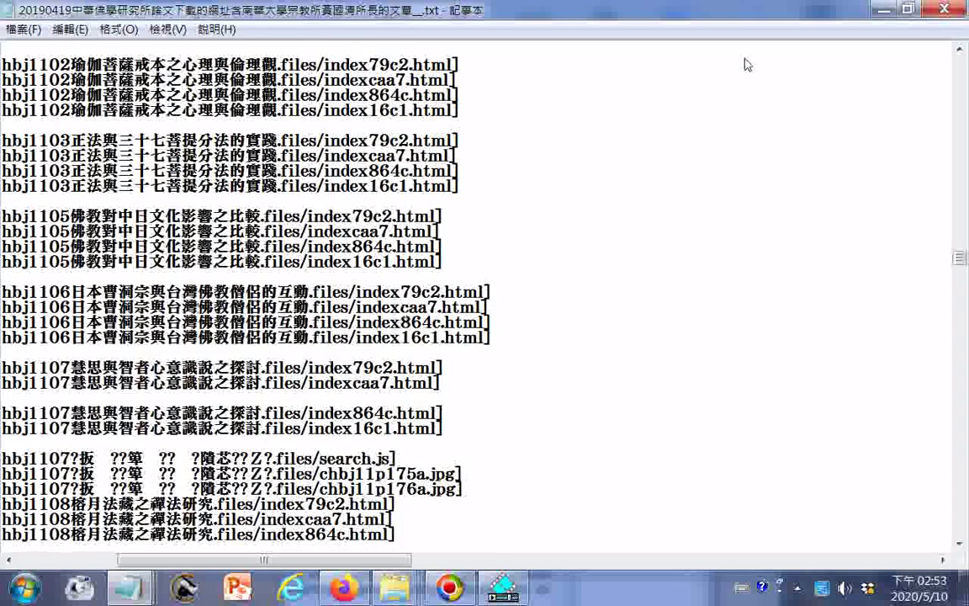
{"action": "scroll", "scroll_direction": "down", "scroll_amount": 3}
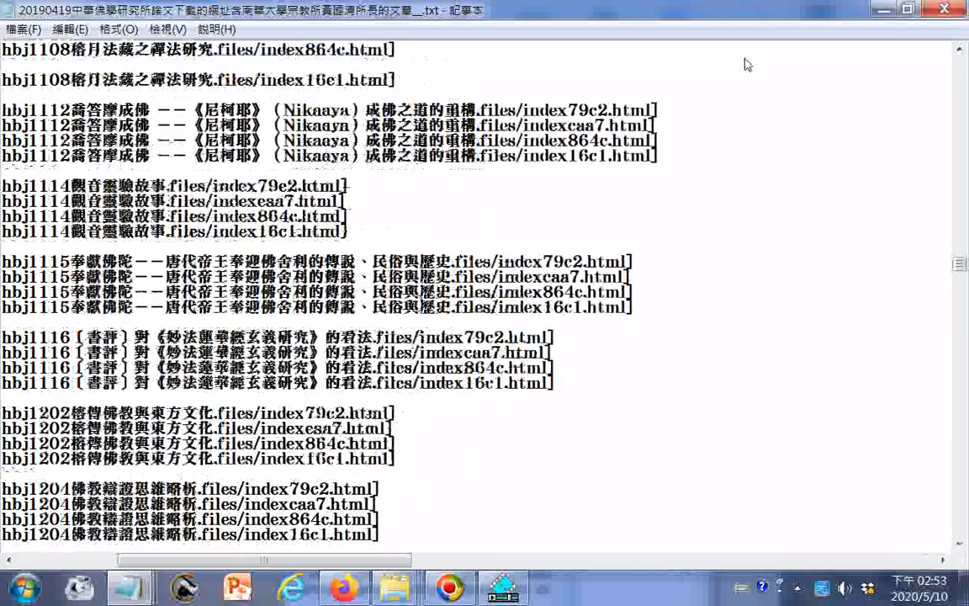
{"action": "scroll", "scroll_direction": "down", "scroll_amount": 3}
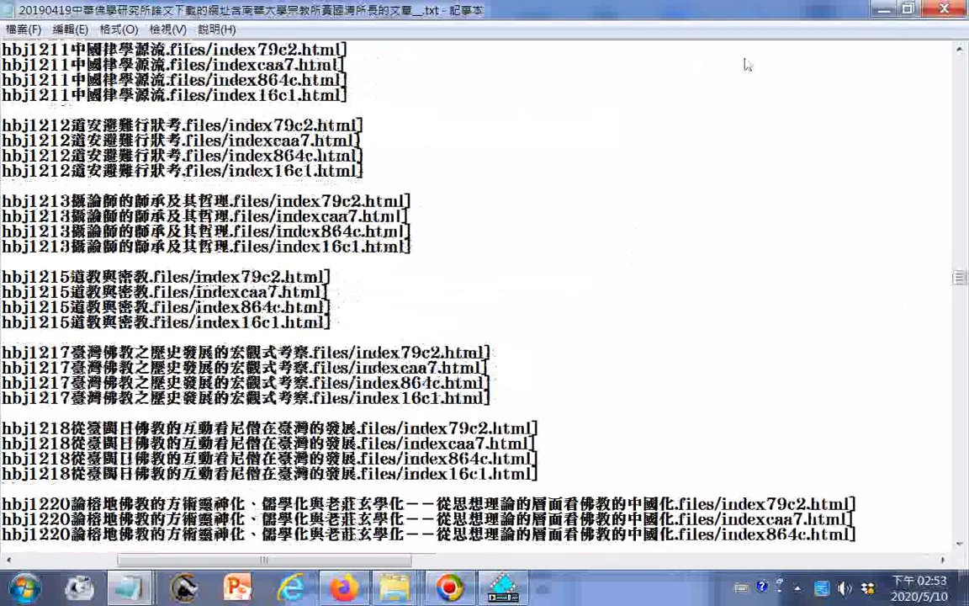
{"action": "scroll", "scroll_direction": "down", "scroll_amount": 3}
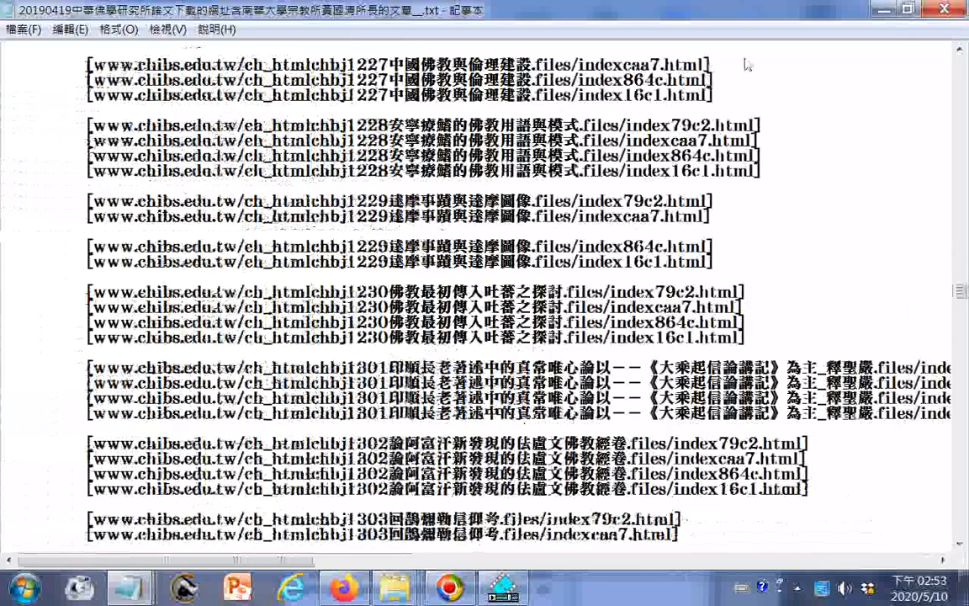
{"action": "scroll", "scroll_direction": "down", "scroll_amount": 3}
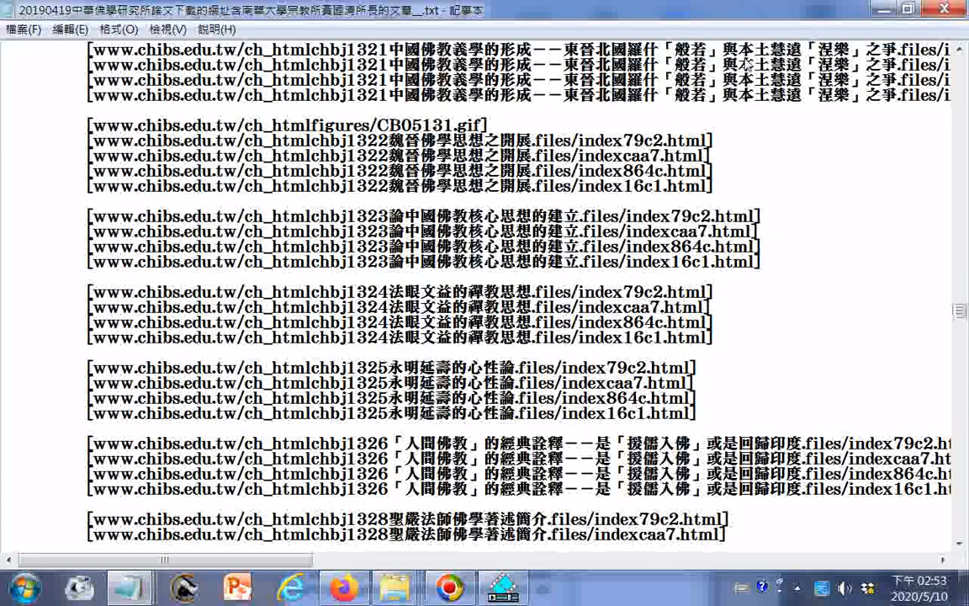
{"action": "scroll", "scroll_direction": "down", "scroll_amount": 3}
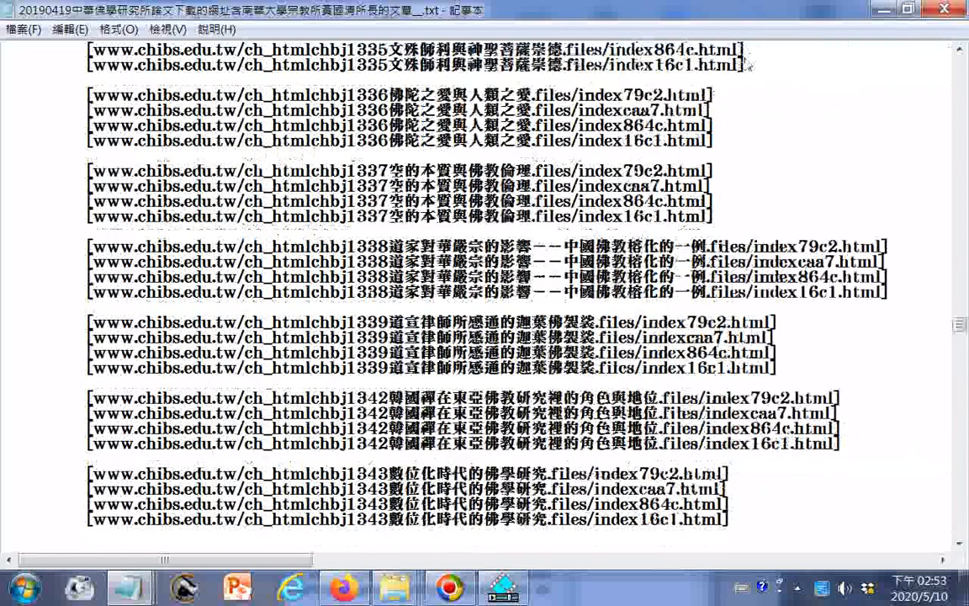
{"action": "scroll", "scroll_direction": "down", "scroll_amount": 3}
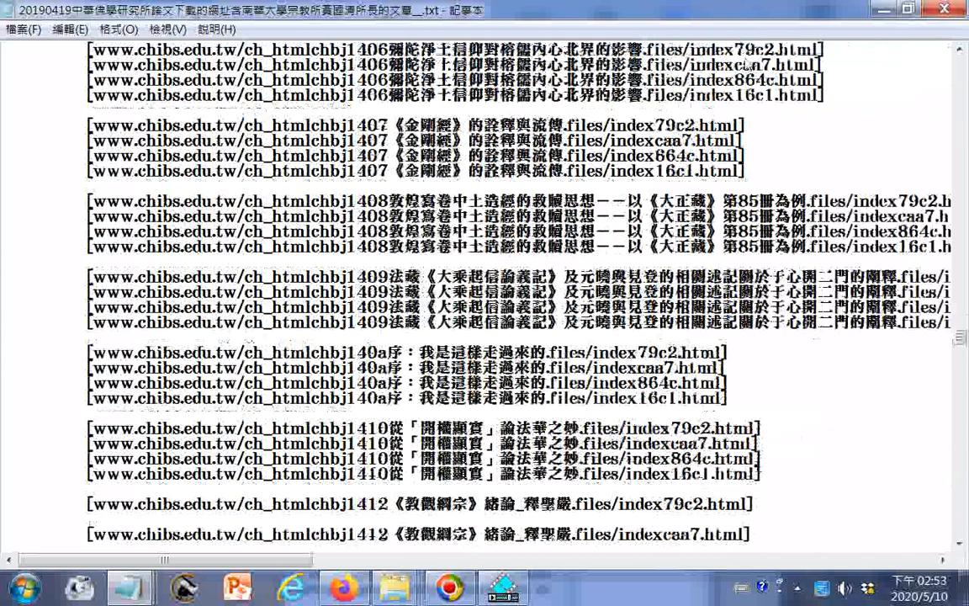
{"action": "scroll", "scroll_direction": "down", "scroll_amount": 3}
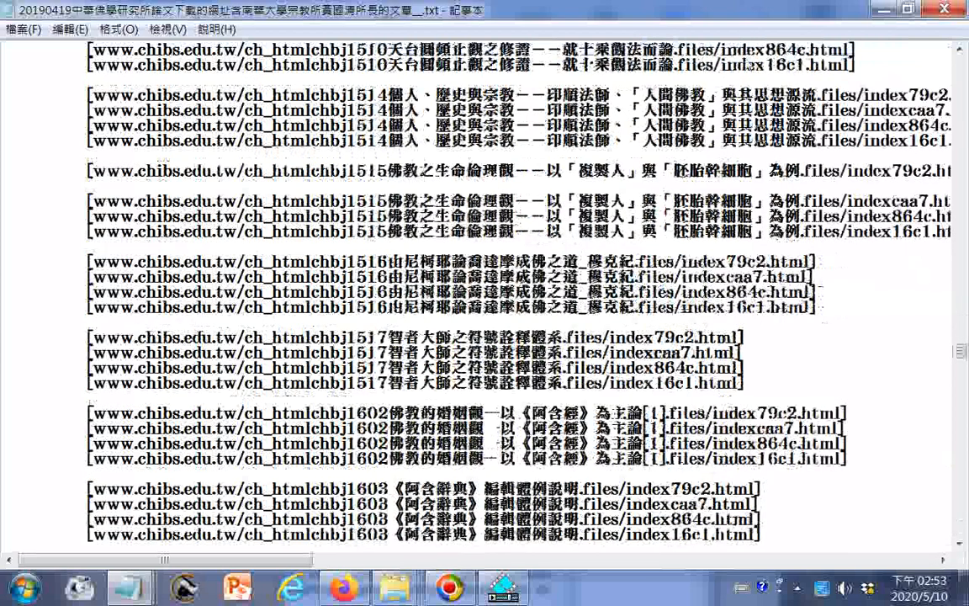
{"action": "scroll", "scroll_direction": "down", "scroll_amount": 3}
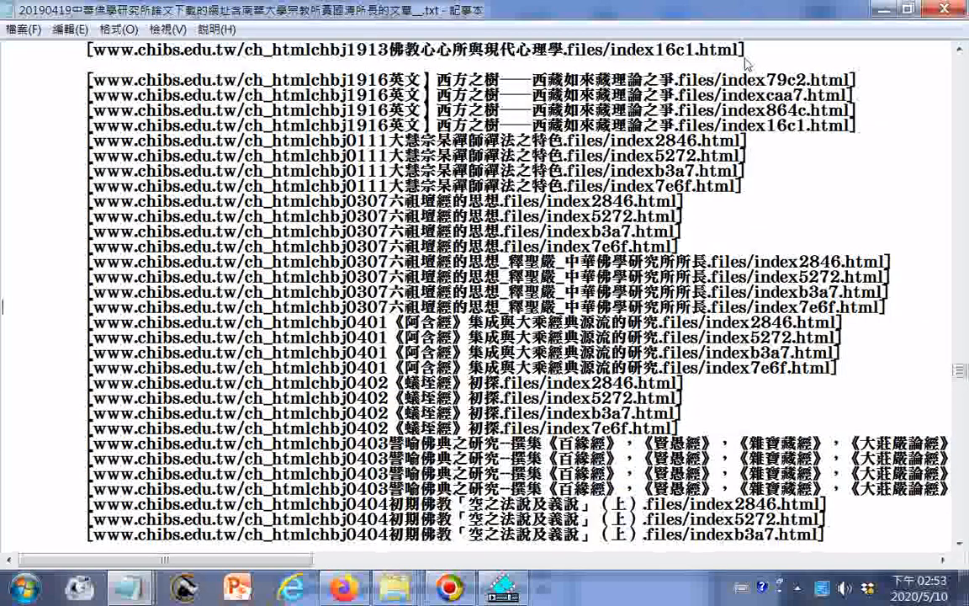
{"action": "scroll", "scroll_direction": "down", "scroll_amount": 3}
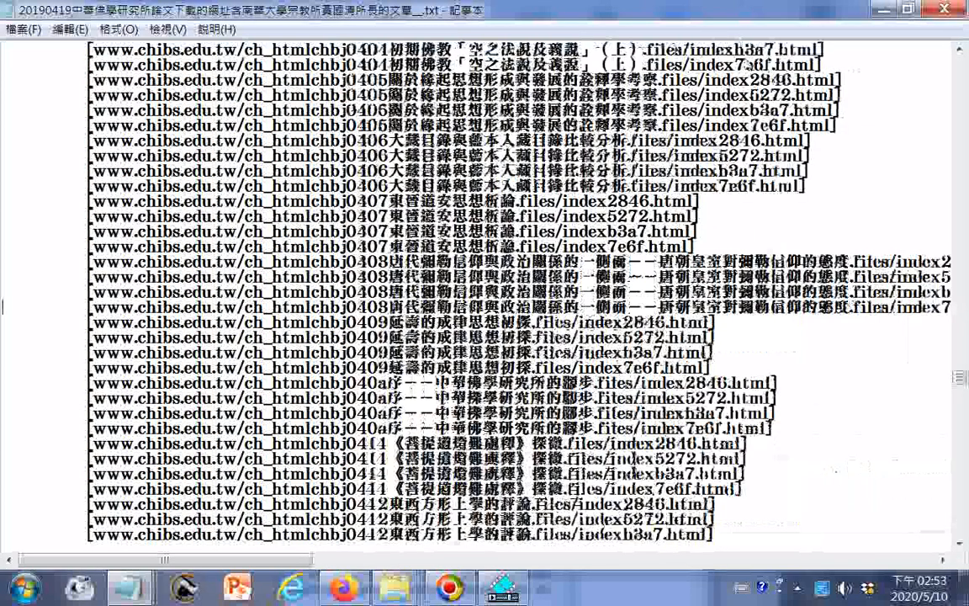
{"action": "scroll", "scroll_direction": "down", "scroll_amount": 3}
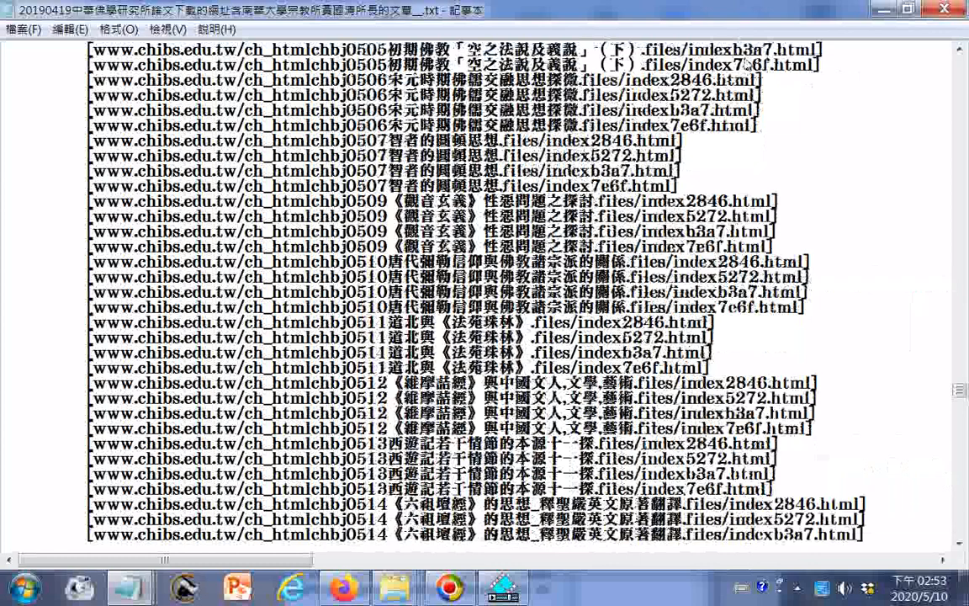
{"action": "scroll", "scroll_direction": "down", "scroll_amount": 3}
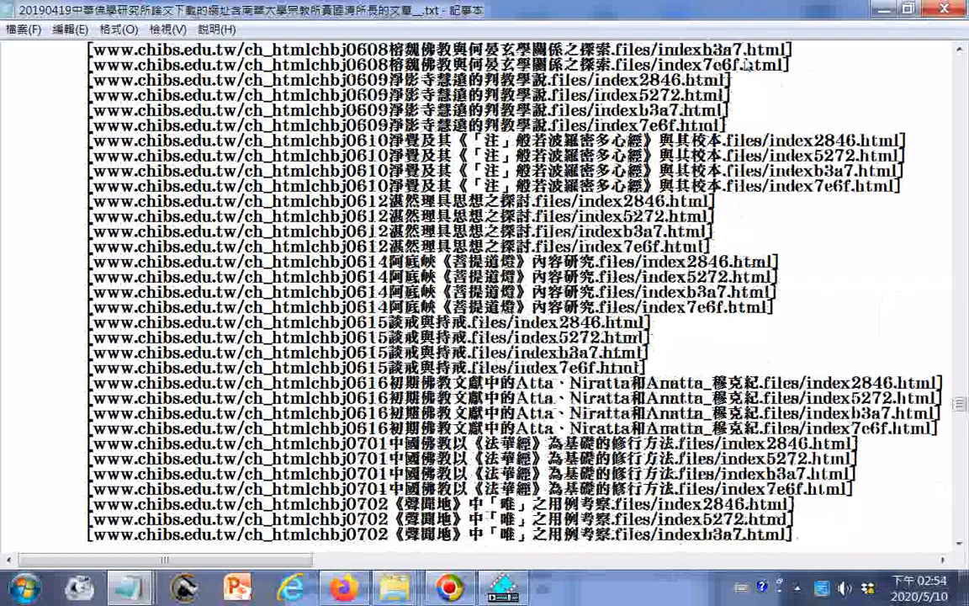
{"action": "scroll", "scroll_direction": "down", "scroll_amount": 3}
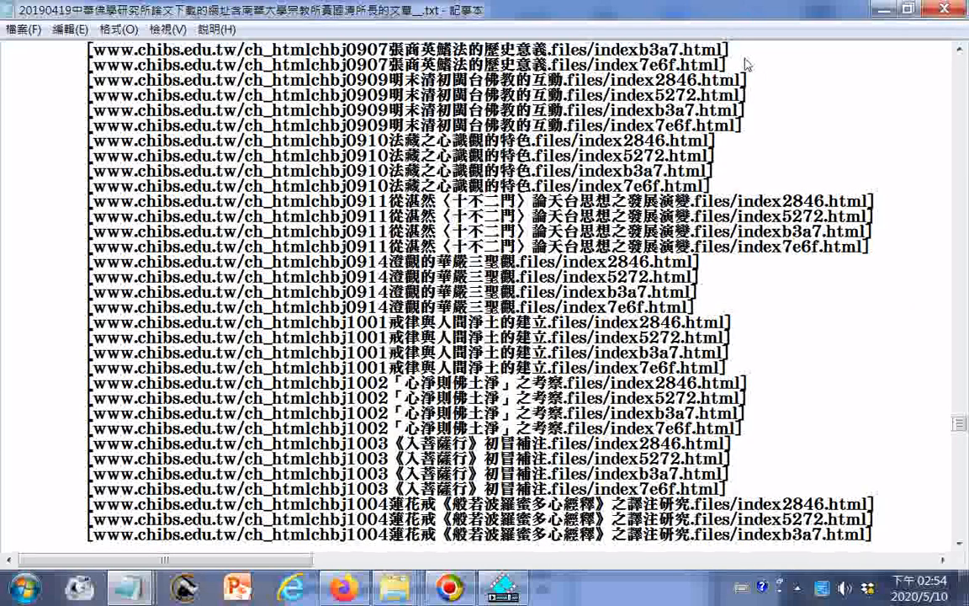
{"action": "scroll", "scroll_direction": "down", "scroll_amount": 3}
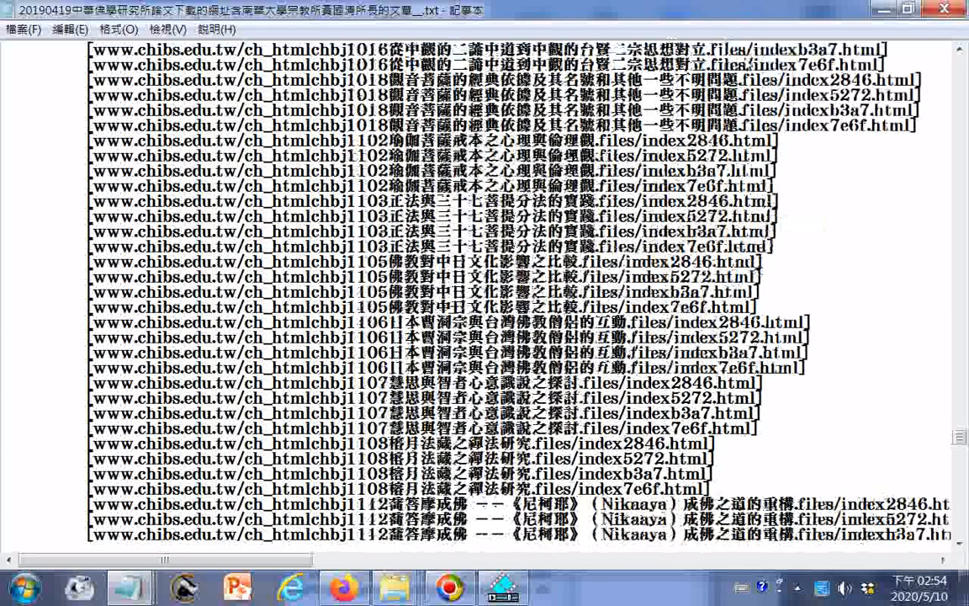
{"action": "scroll", "scroll_direction": "down", "scroll_amount": 3}
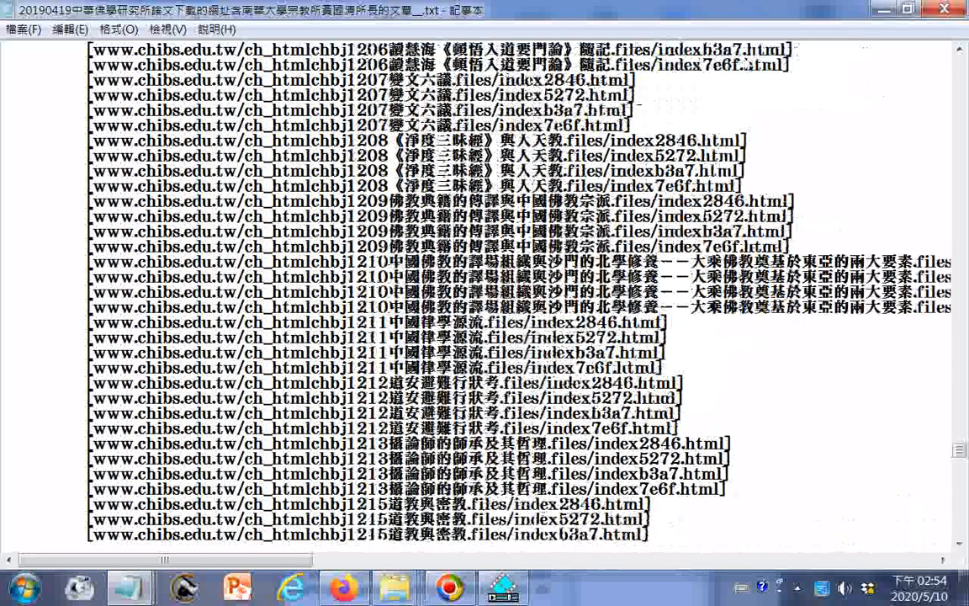
{"action": "scroll", "scroll_direction": "down", "scroll_amount": 3}
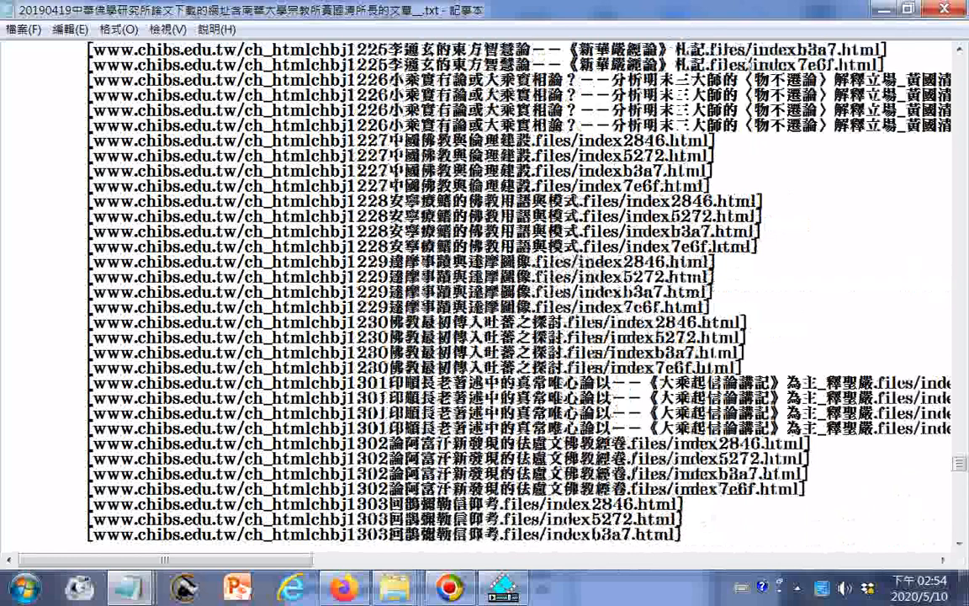
{"action": "scroll", "scroll_direction": "down", "scroll_amount": 3}
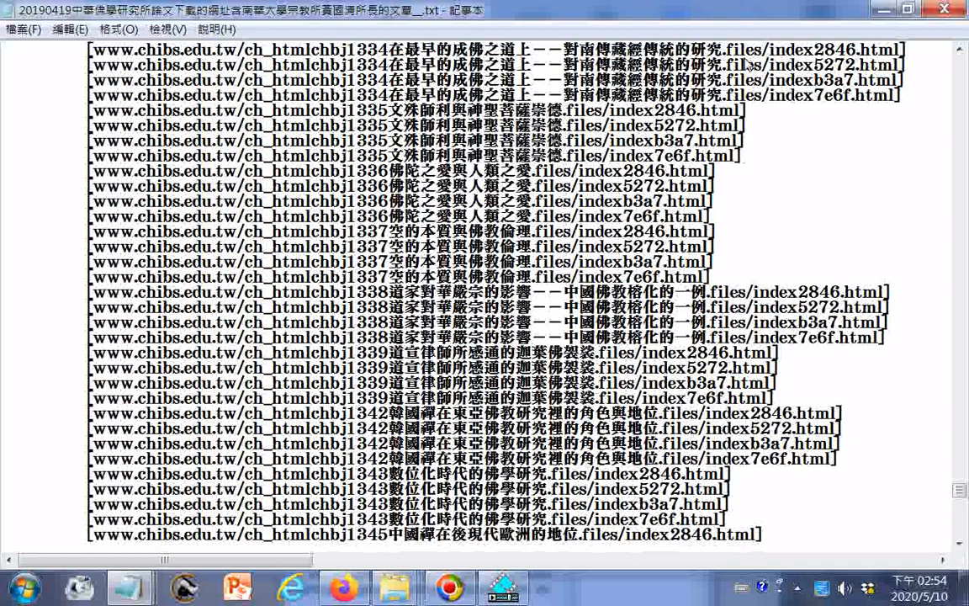
{"action": "scroll", "scroll_direction": "down", "scroll_amount": 3}
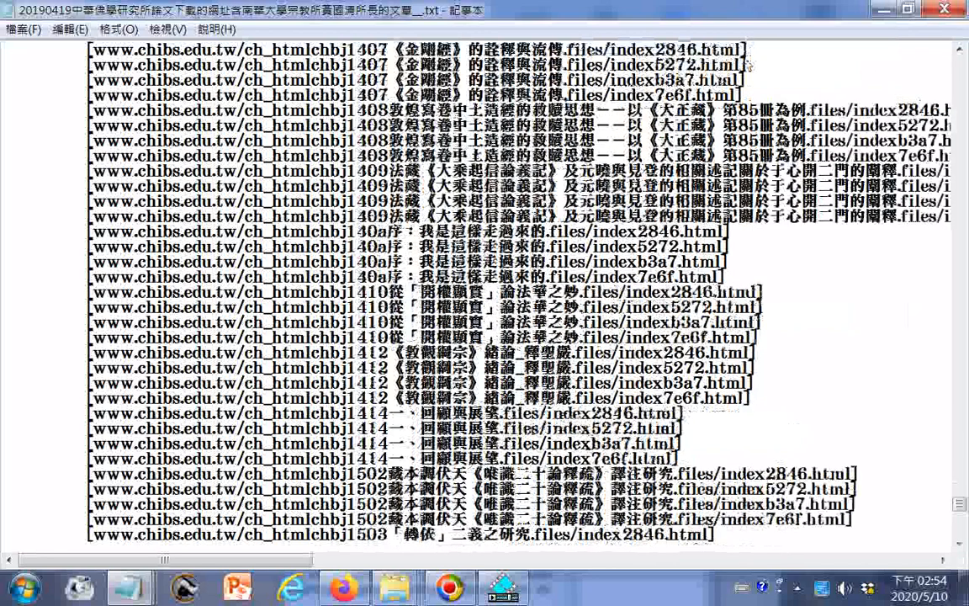
{"action": "scroll", "scroll_direction": "down", "scroll_amount": 3}
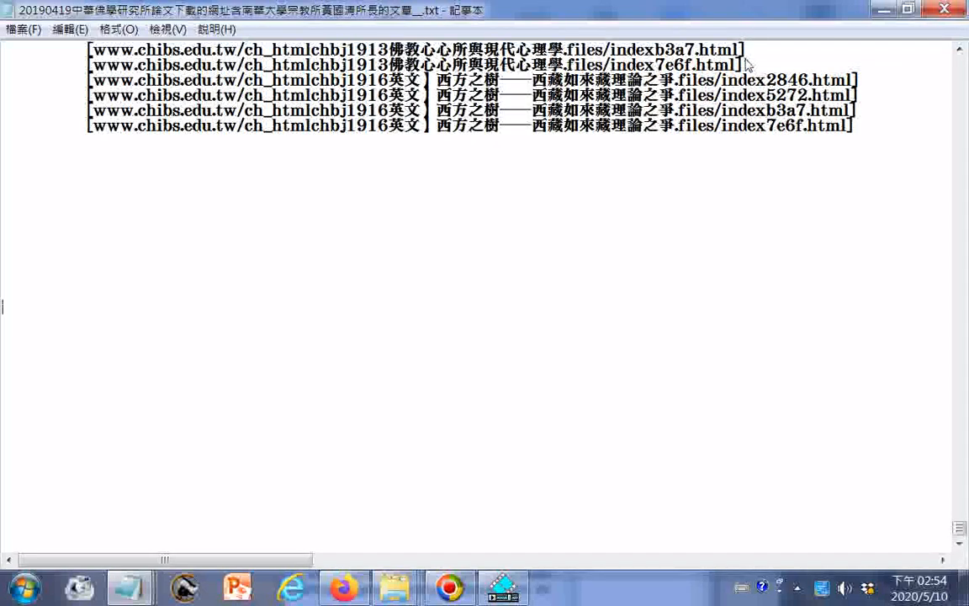
{"action": "scroll", "scroll_direction": "up", "scroll_amount": 3}
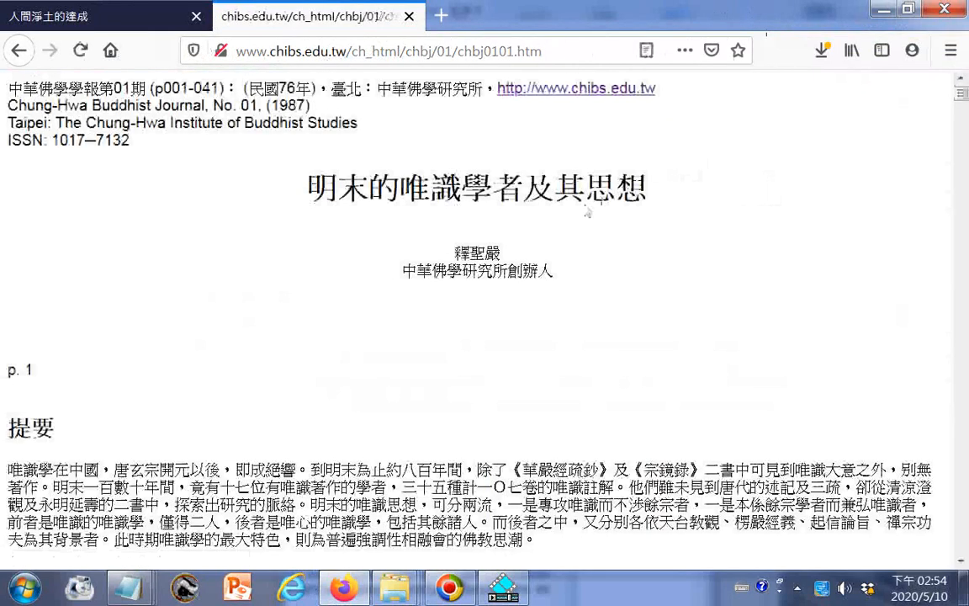
{"action": "mouse_move", "coordinate": [605, 291]}
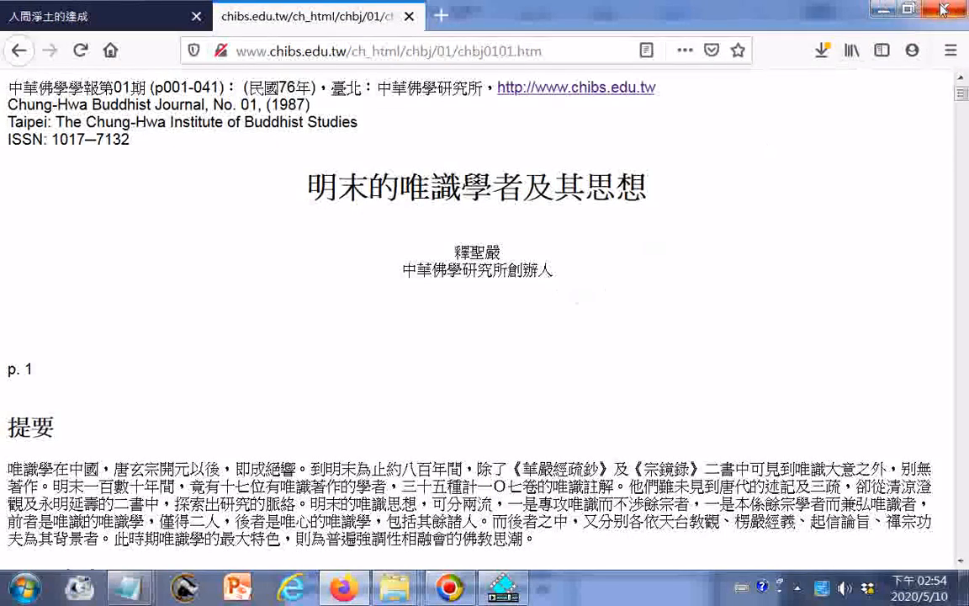
Scroll the late-Ming Yogacara scholars article down to page 14 on Zhixu's writings
{"action": "scroll", "scroll_direction": "down", "scroll_amount": 3}
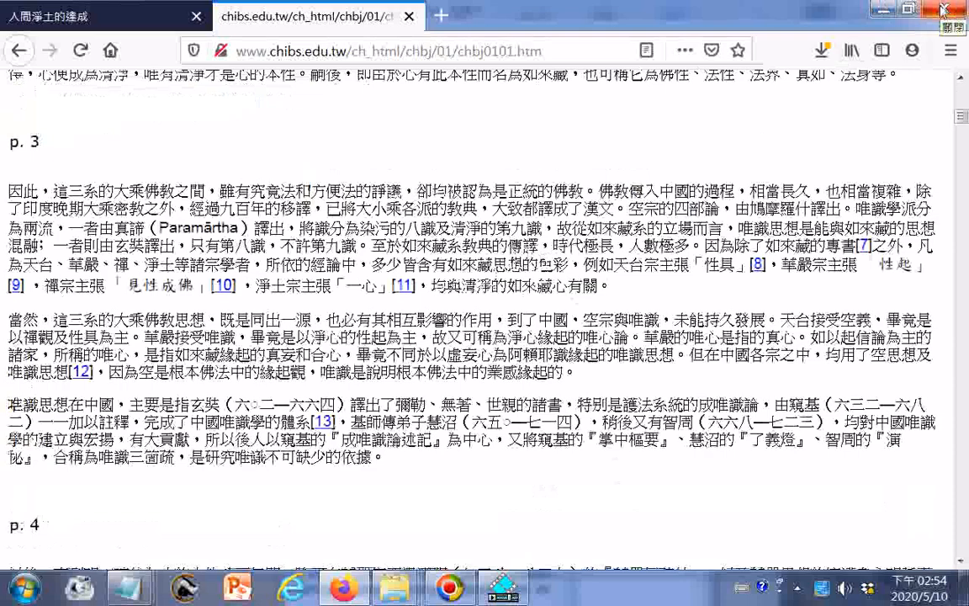
{"action": "scroll", "scroll_direction": "down", "scroll_amount": 3}
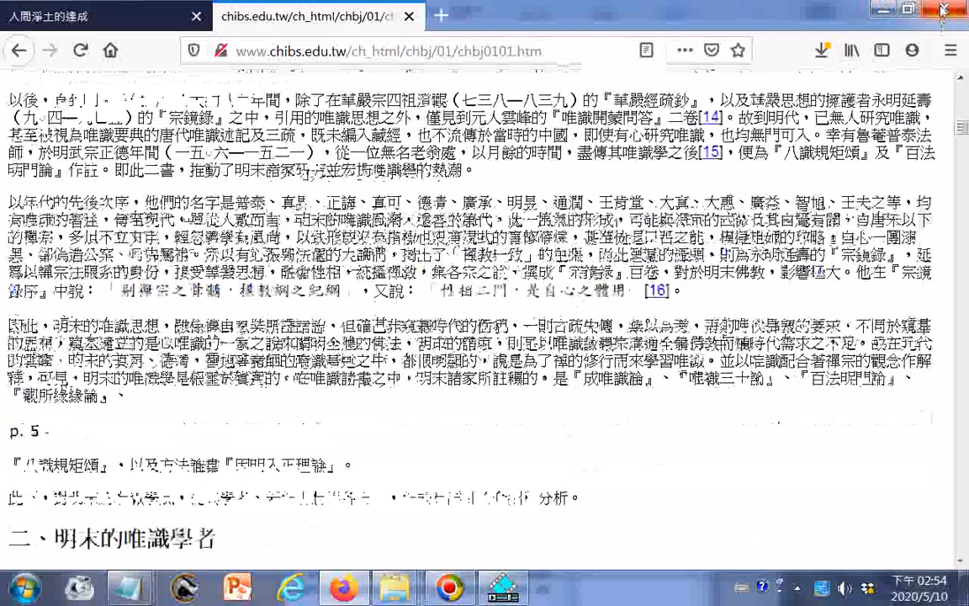
{"action": "scroll", "scroll_direction": "down", "scroll_amount": 3}
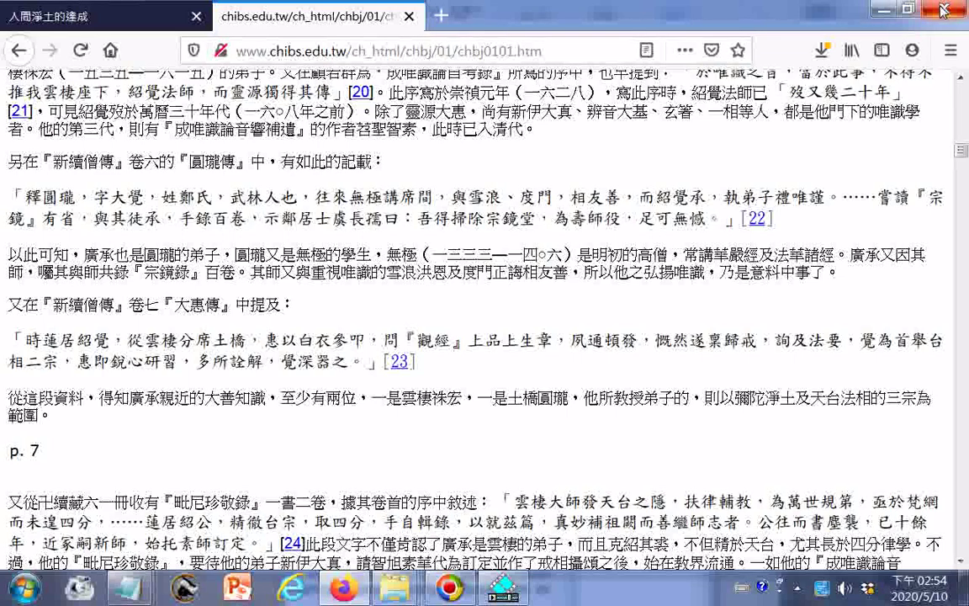
{"action": "scroll", "scroll_direction": "down", "scroll_amount": 3}
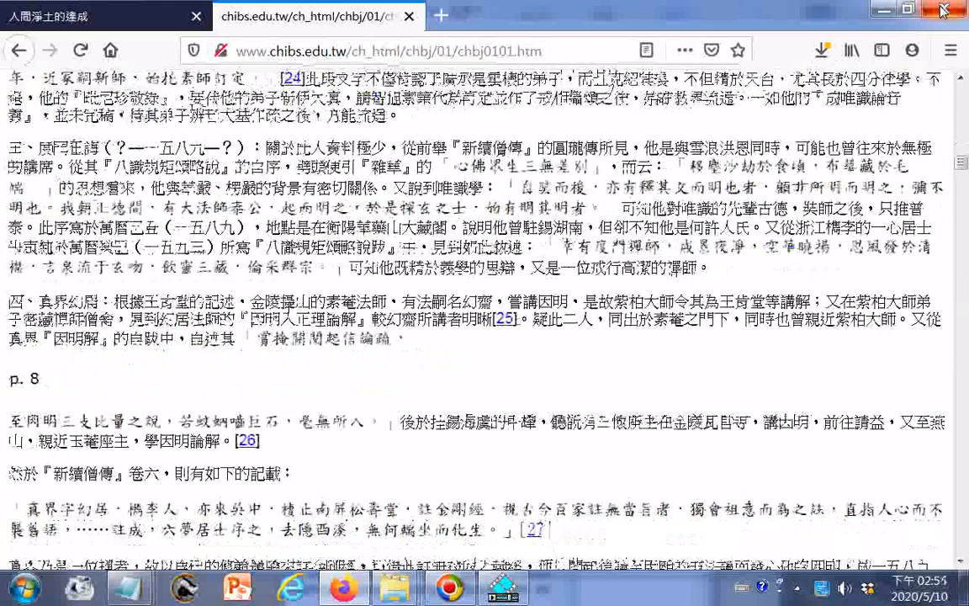
{"action": "scroll", "scroll_direction": "down", "scroll_amount": 3}
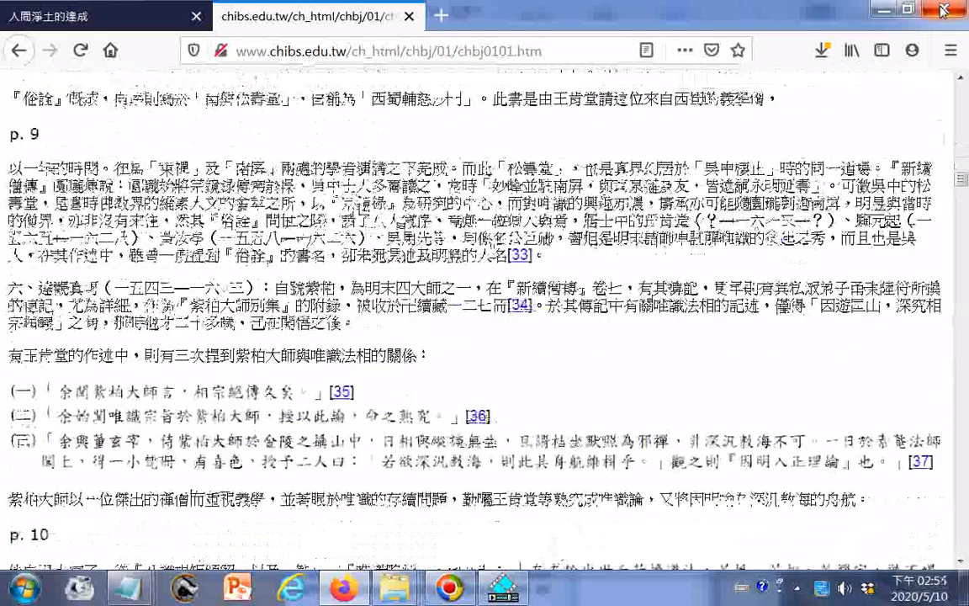
{"action": "scroll", "scroll_direction": "down", "scroll_amount": 3}
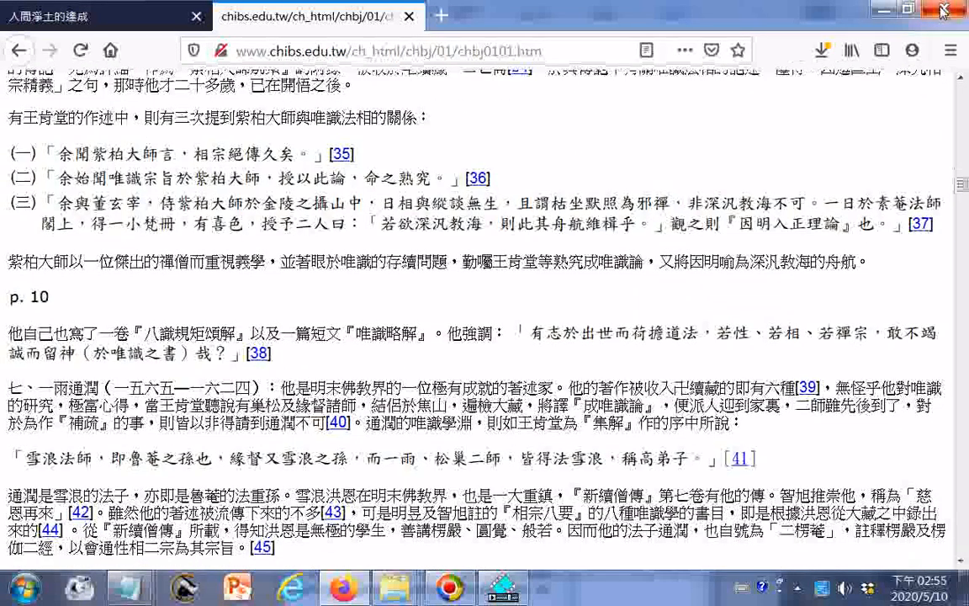
{"action": "scroll", "scroll_direction": "down", "scroll_amount": 3}
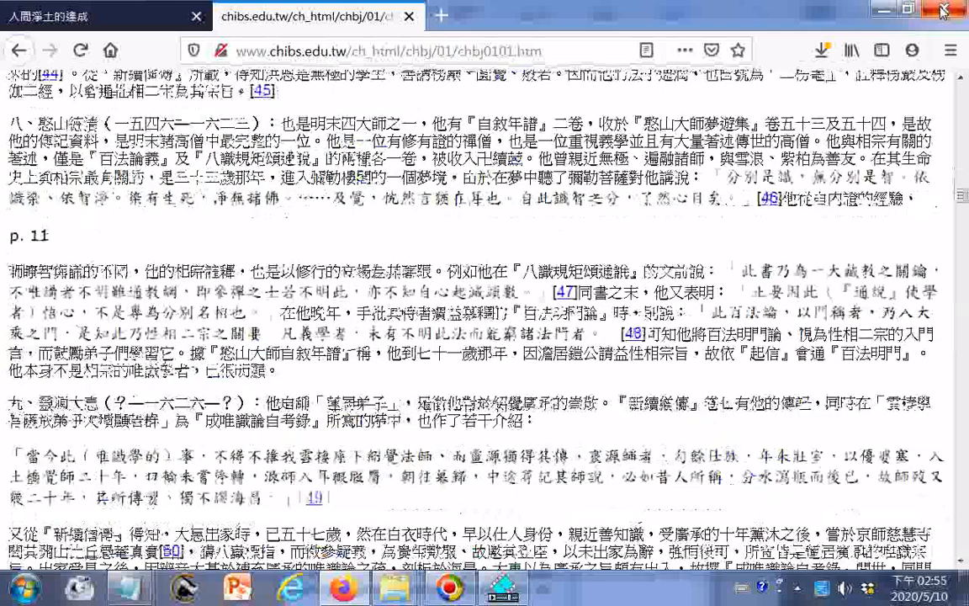
{"action": "scroll", "scroll_direction": "down", "scroll_amount": 3}
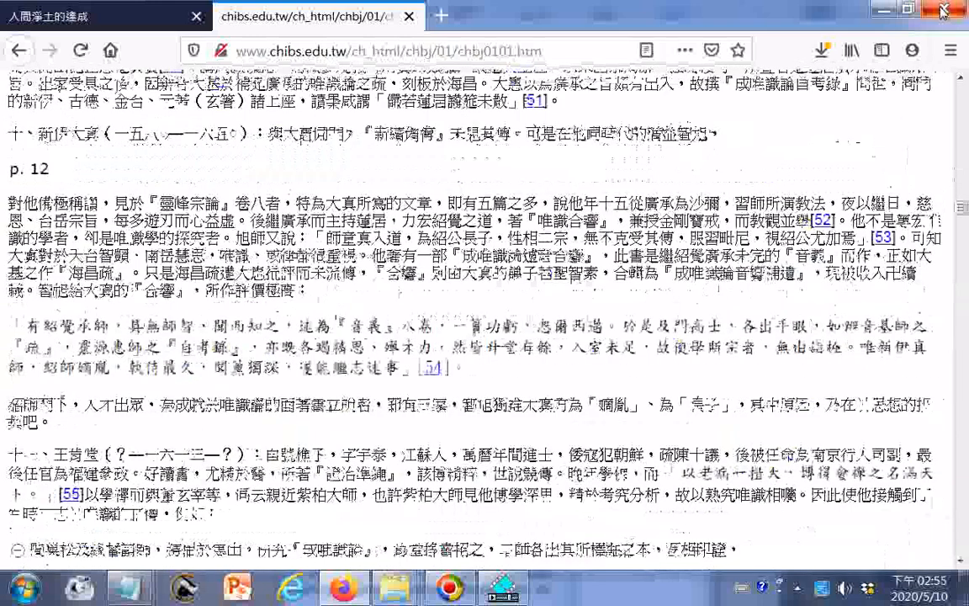
{"action": "scroll", "scroll_direction": "down", "scroll_amount": 3}
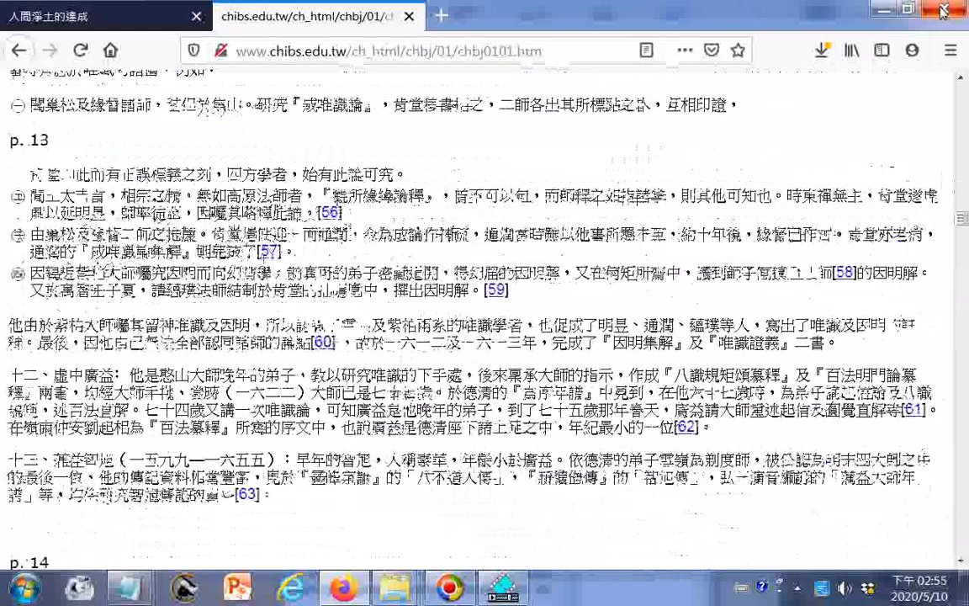
{"action": "scroll", "scroll_direction": "down", "scroll_amount": 3}
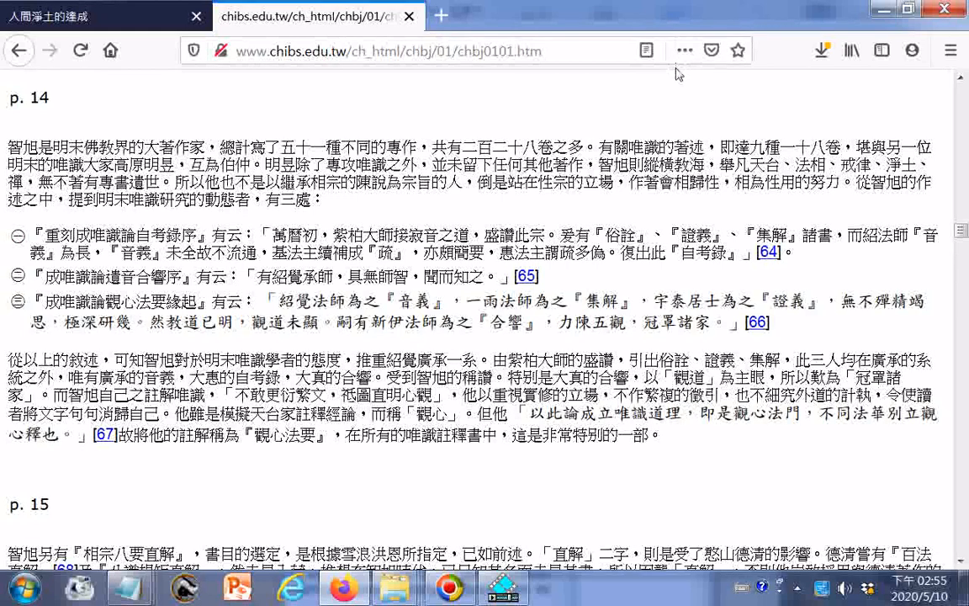
{"action": "mouse_move", "coordinate": [689, 99]}
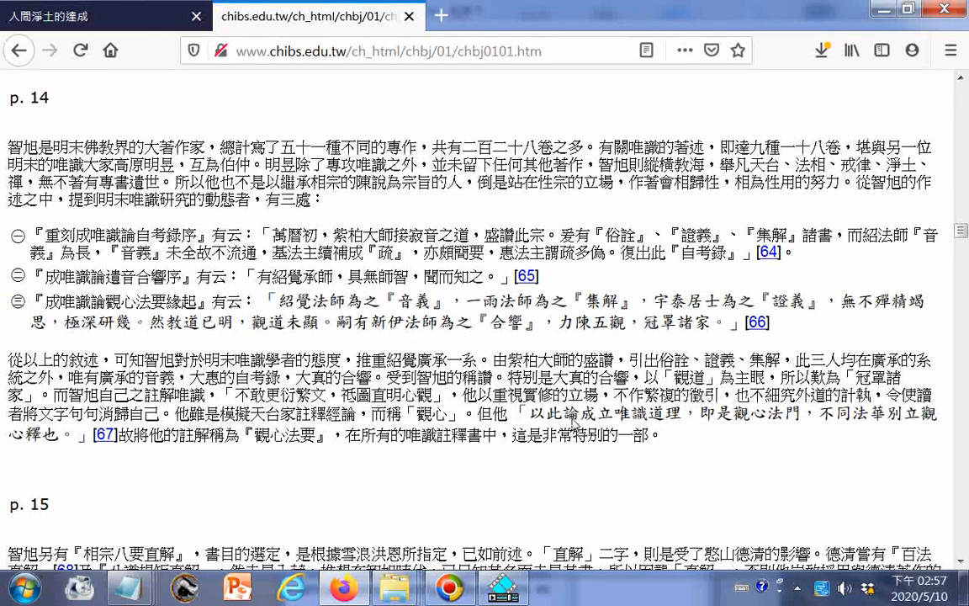
{"action": "left_click_drag", "start_coordinate": [478, 413], "coordinate": [662, 434]}
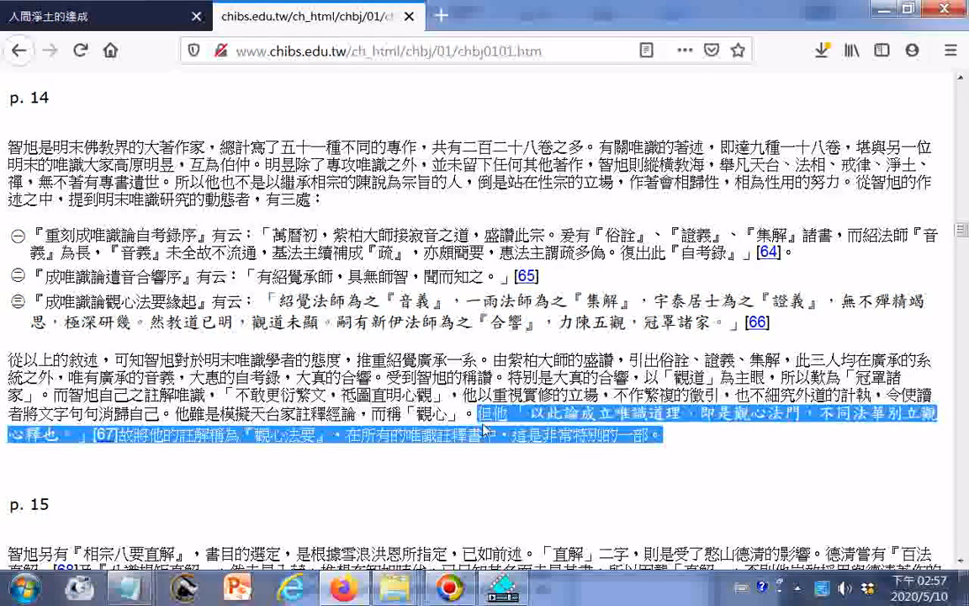
{"action": "scroll", "scroll_direction": "up", "scroll_amount": 3}
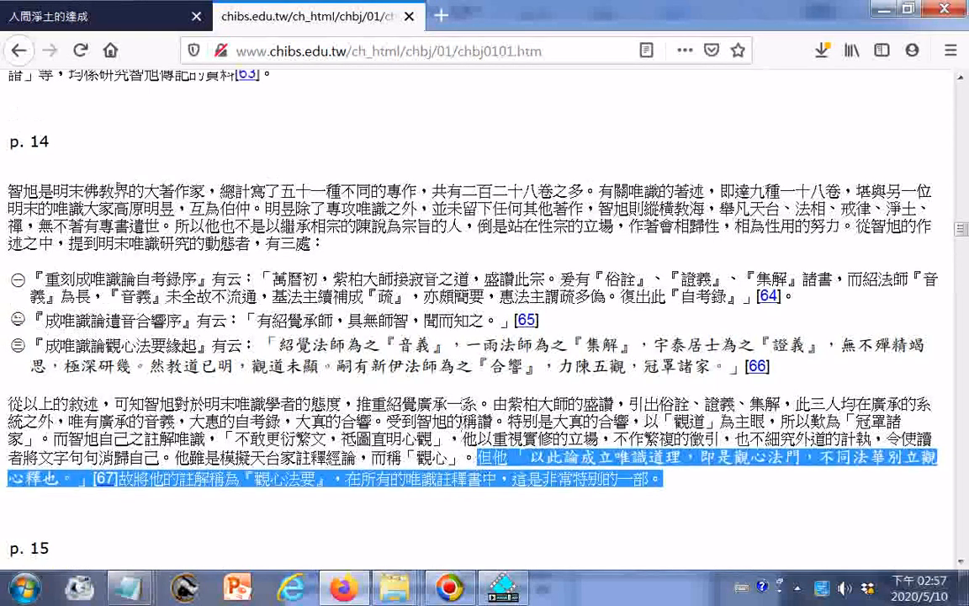
{"action": "scroll", "scroll_direction": "up", "scroll_amount": 3}
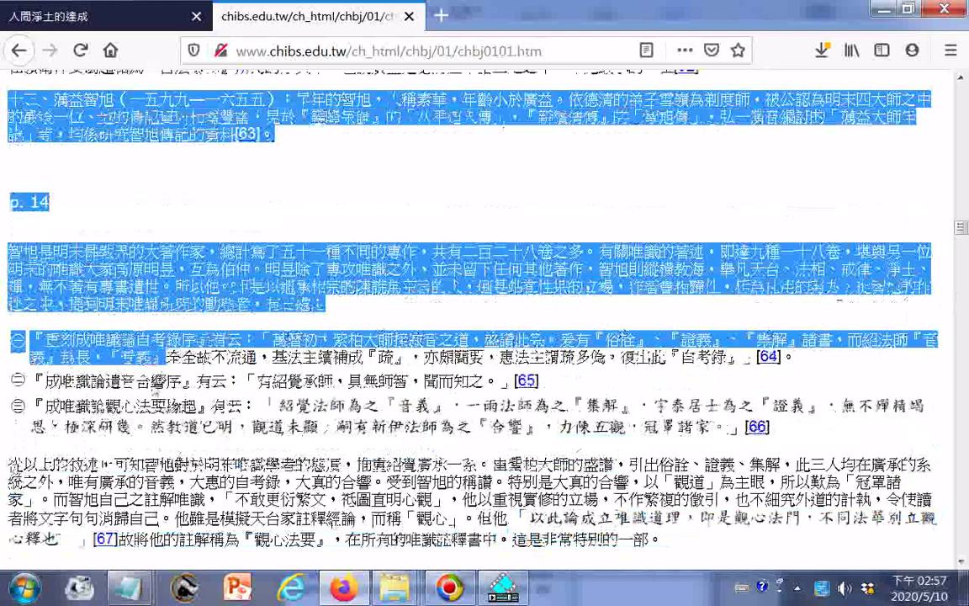
{"action": "scroll", "scroll_direction": "down", "scroll_amount": 3}
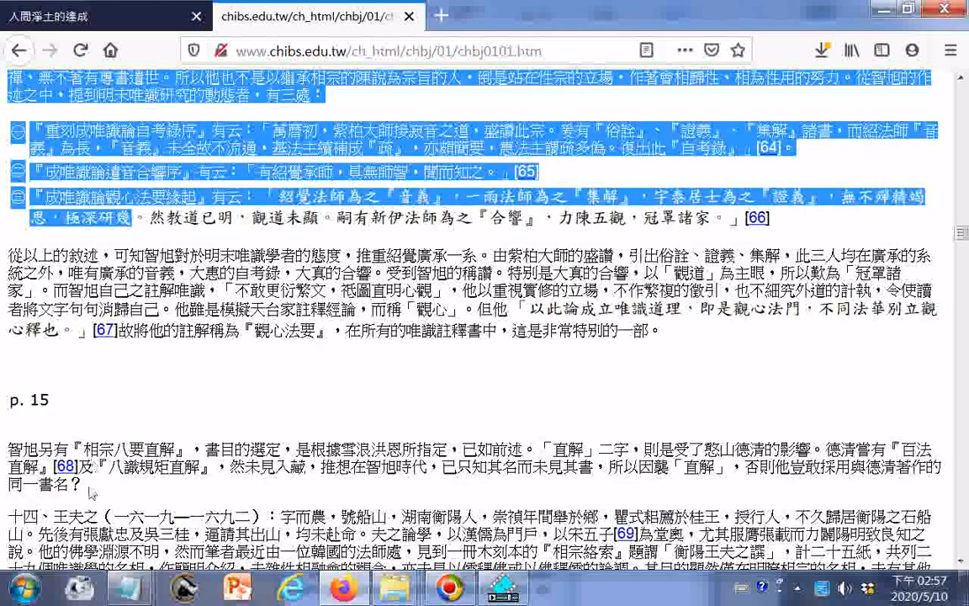
{"action": "scroll", "scroll_direction": "down", "scroll_amount": 3}
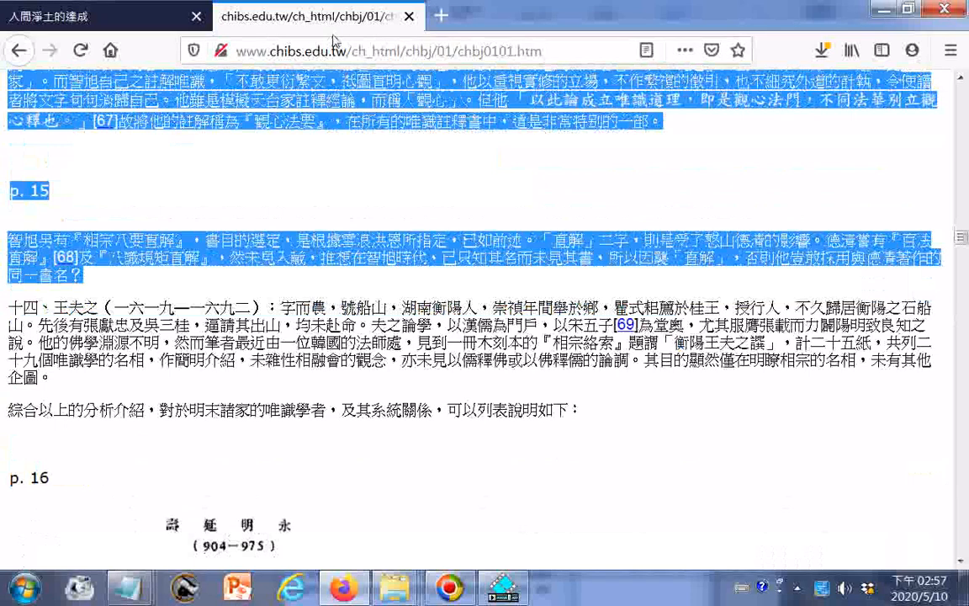
{"action": "mouse_move", "coordinate": [334, 39]}
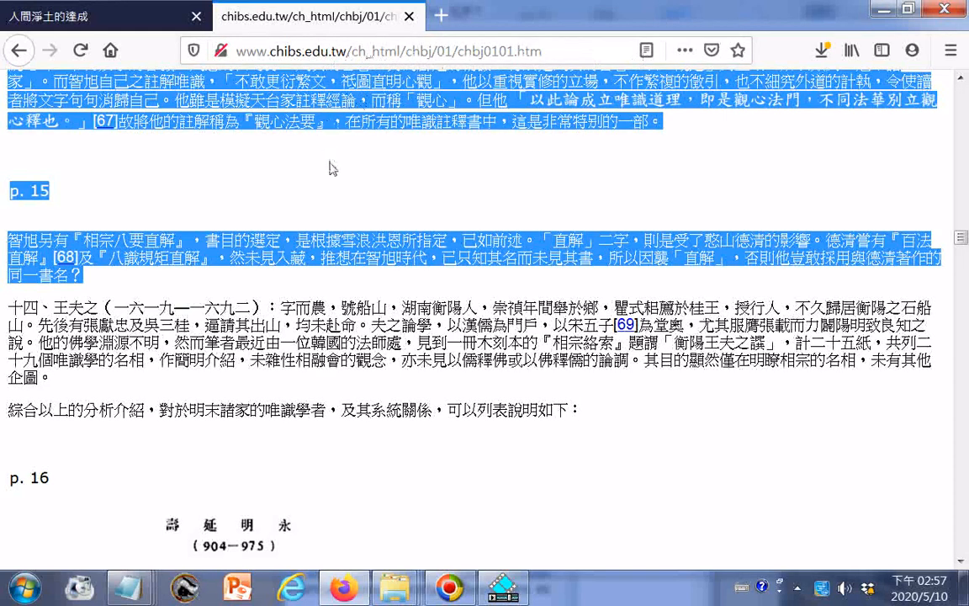
{"action": "mouse_move", "coordinate": [308, 176]}
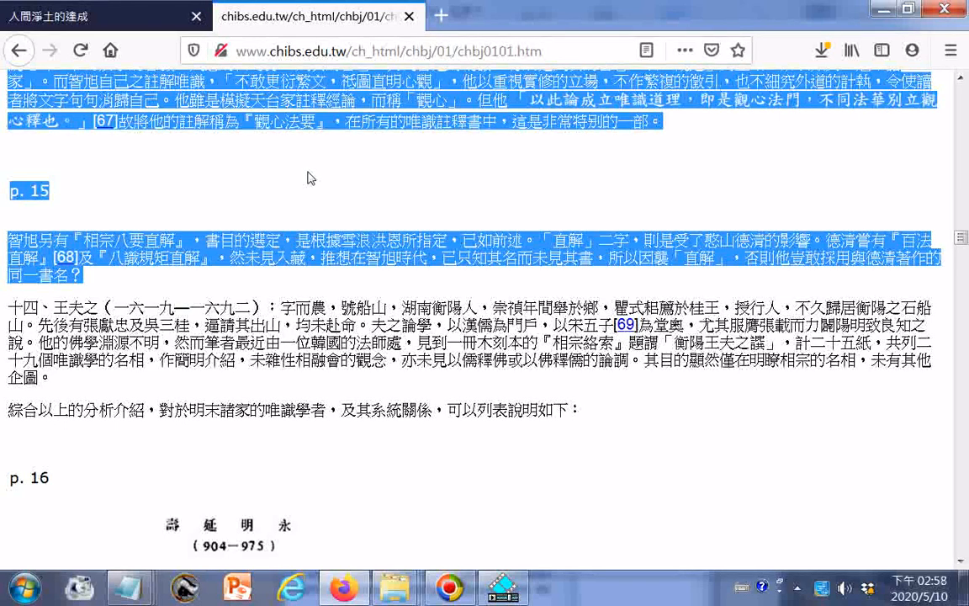
{"action": "mouse_move", "coordinate": [323, 226]}
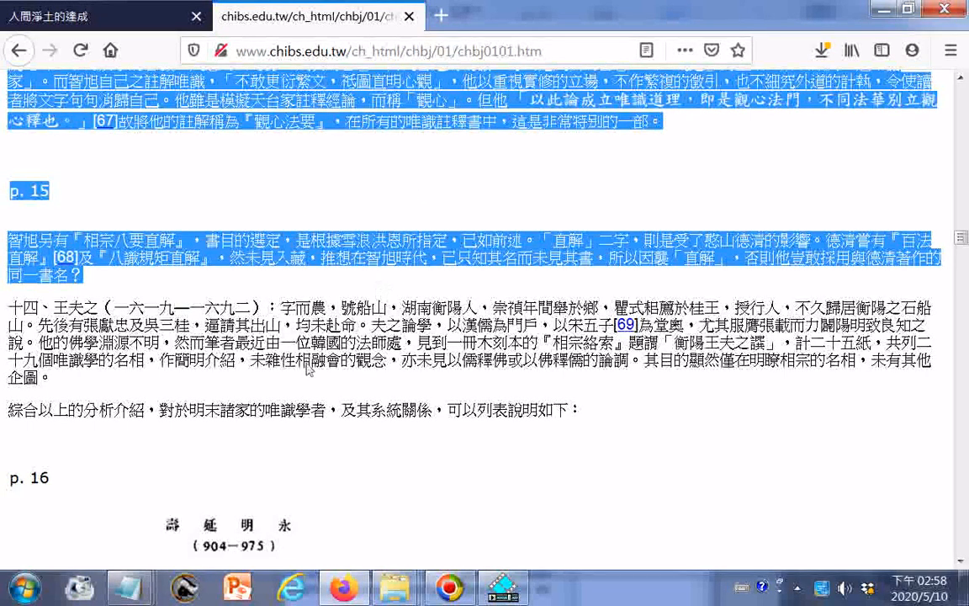
{"action": "mouse_move", "coordinate": [306, 398]}
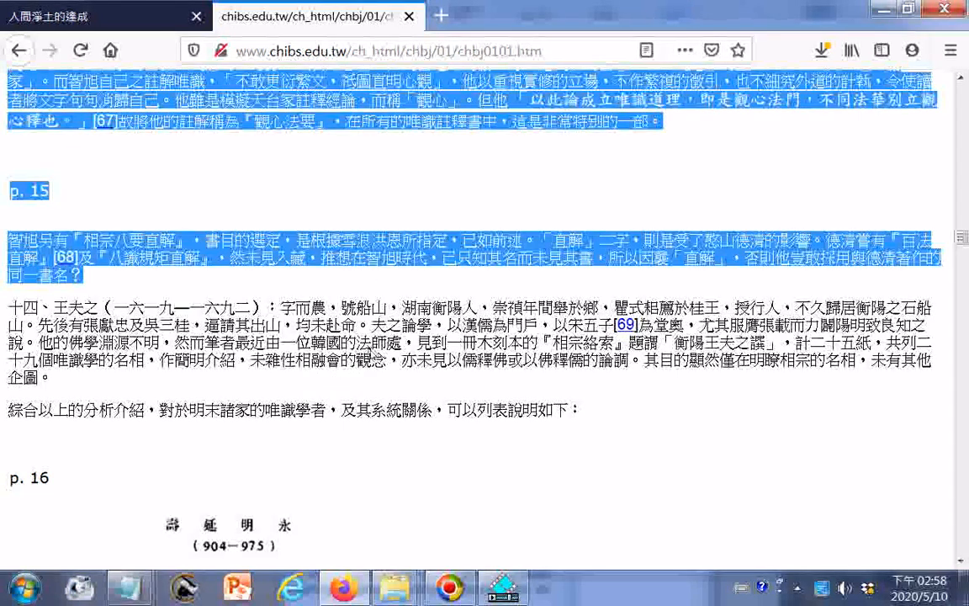
{"action": "mouse_move", "coordinate": [282, 393]}
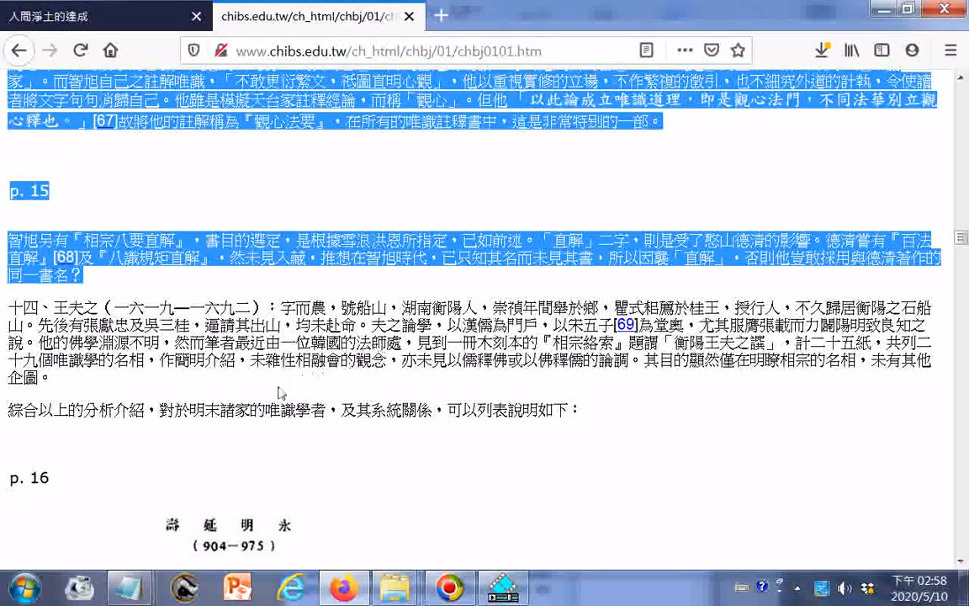
{"action": "mouse_move", "coordinate": [515, 284]}
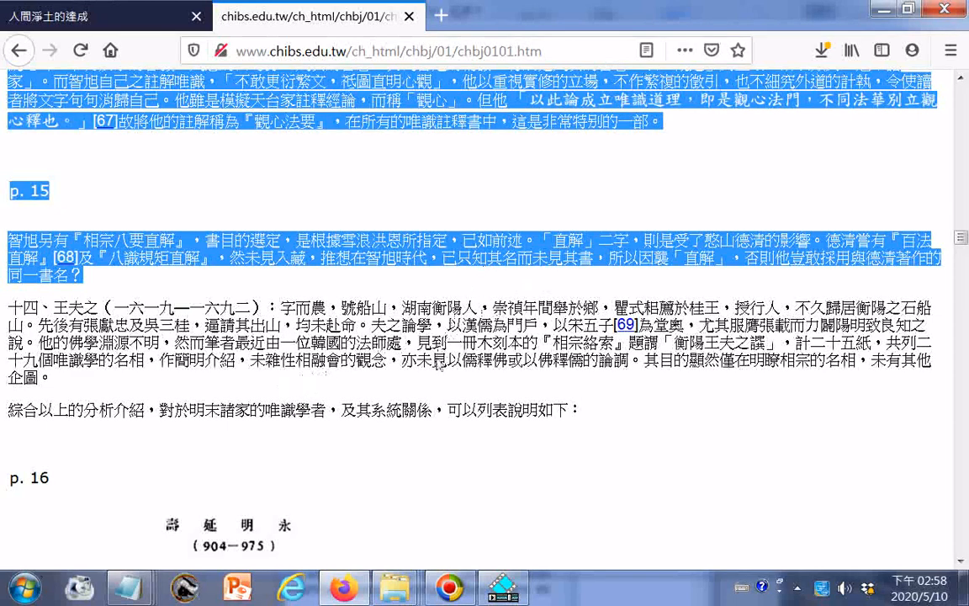
{"action": "mouse_move", "coordinate": [440, 377]}
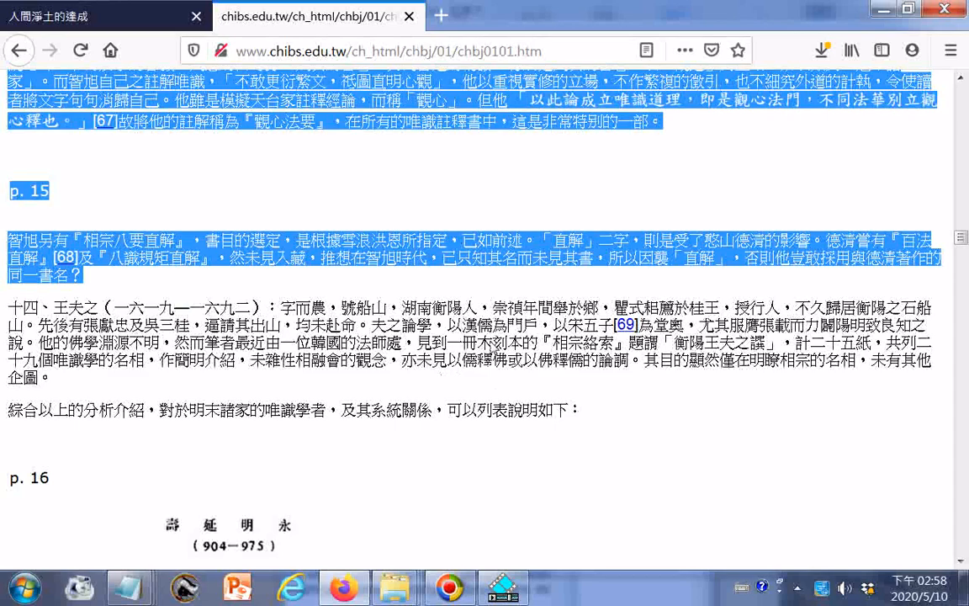
Scroll past the page 16 lineage chart to the page 17 heading on Yogacara writings
{"action": "scroll", "scroll_direction": "down", "scroll_amount": 3}
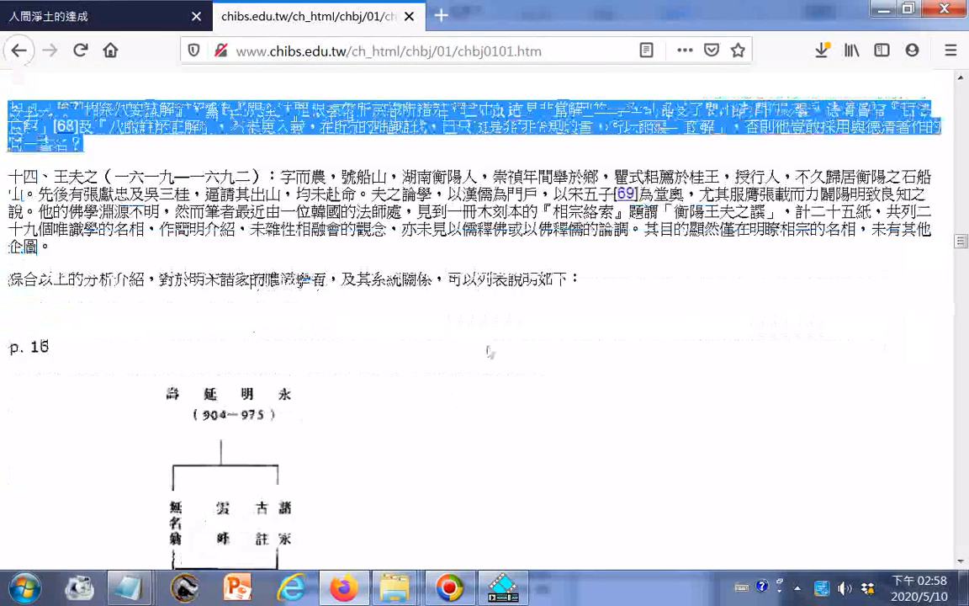
{"action": "scroll", "scroll_direction": "down", "scroll_amount": 3}
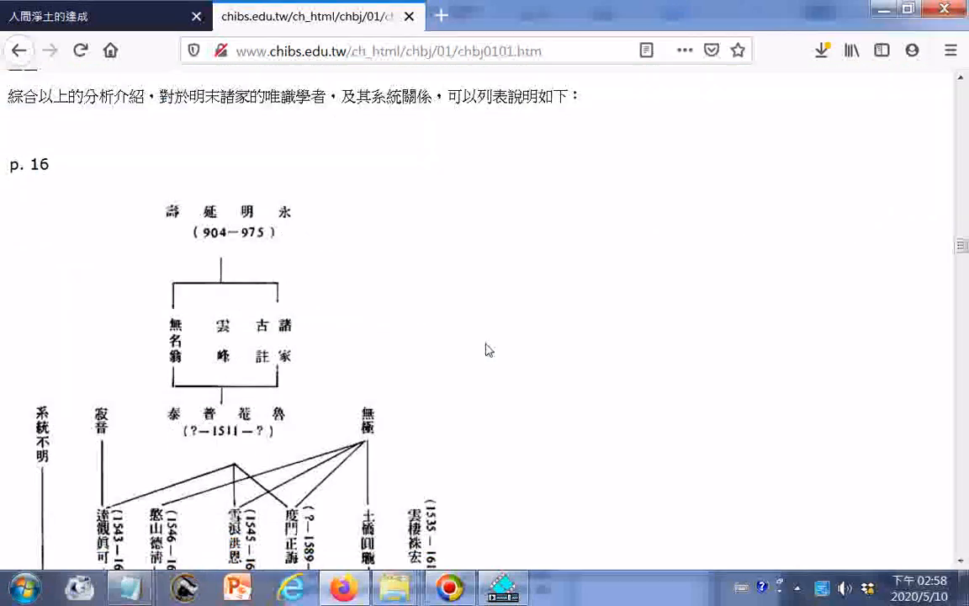
{"action": "scroll", "scroll_direction": "down", "scroll_amount": 3}
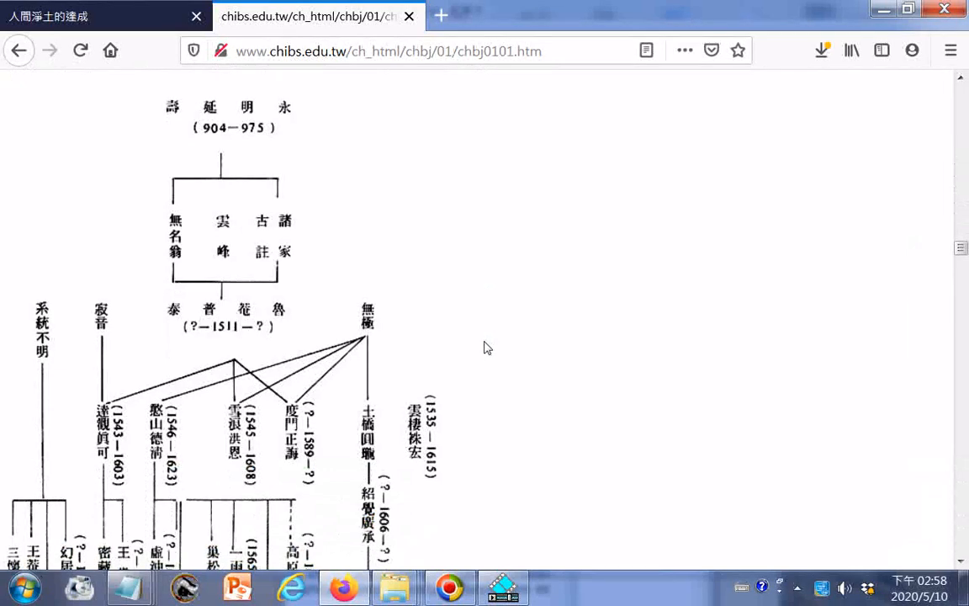
{"action": "scroll", "scroll_direction": "down", "scroll_amount": 3}
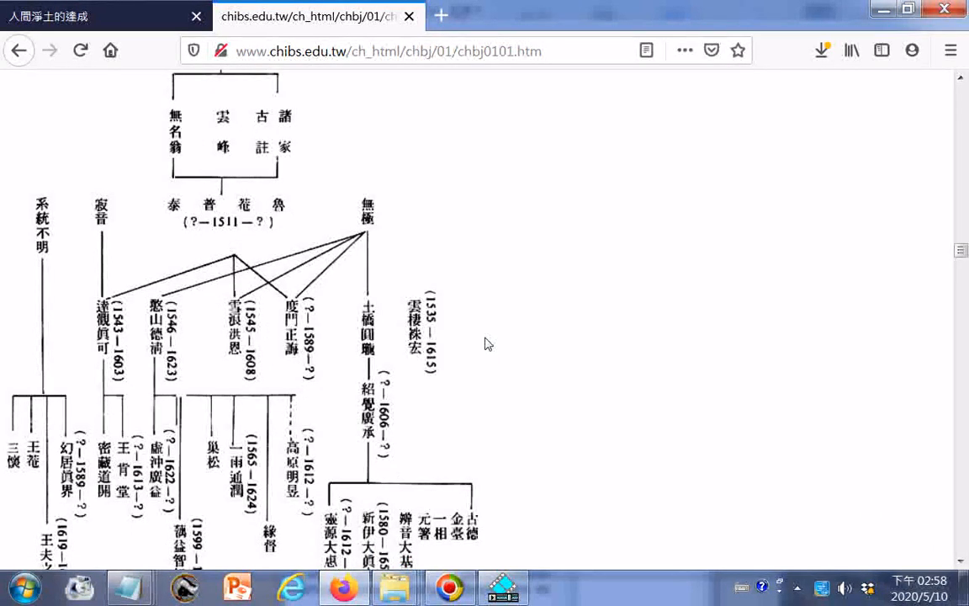
{"action": "scroll", "scroll_direction": "down", "scroll_amount": 3}
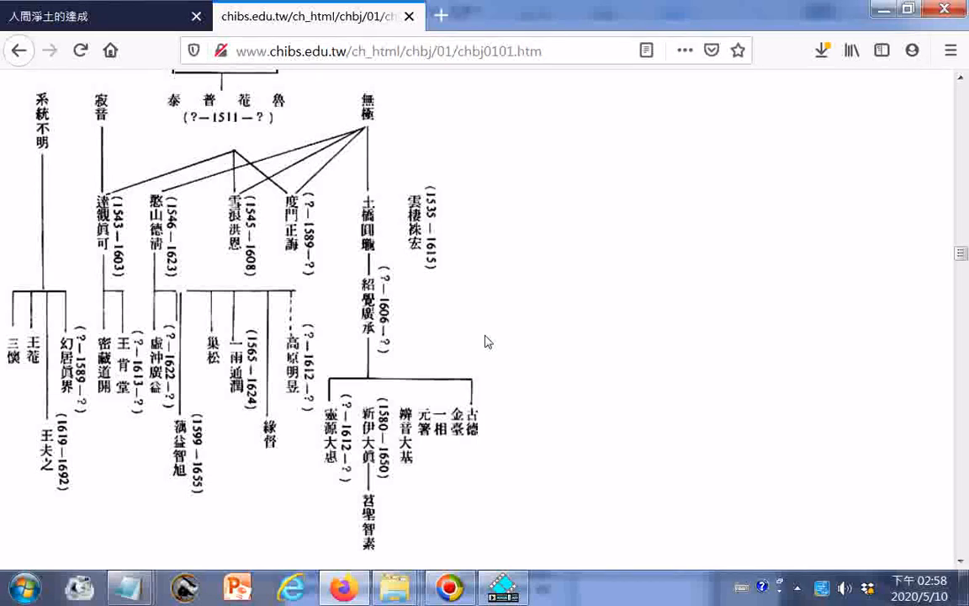
{"action": "scroll", "scroll_direction": "down", "scroll_amount": 3}
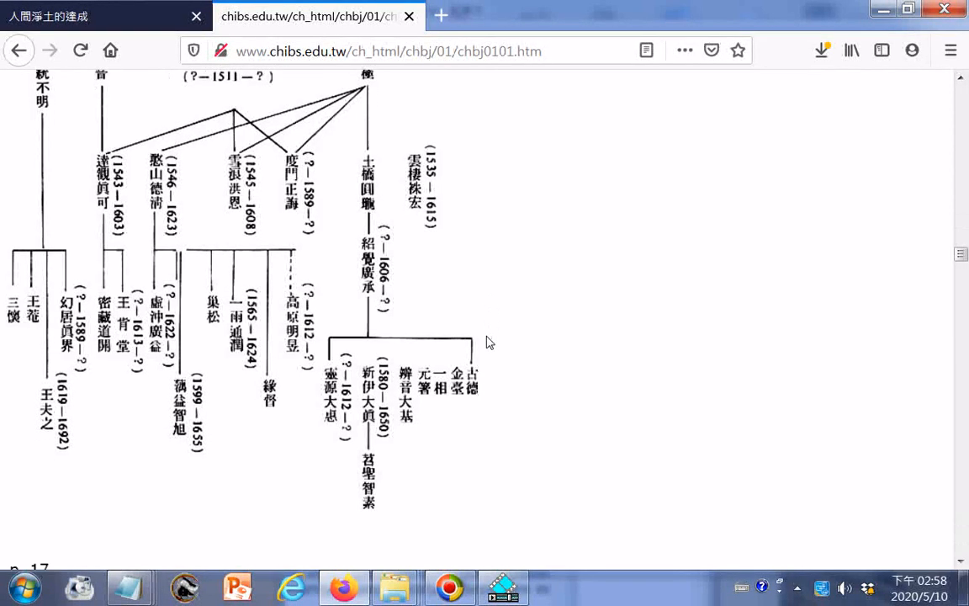
{"action": "scroll", "scroll_direction": "down", "scroll_amount": 3}
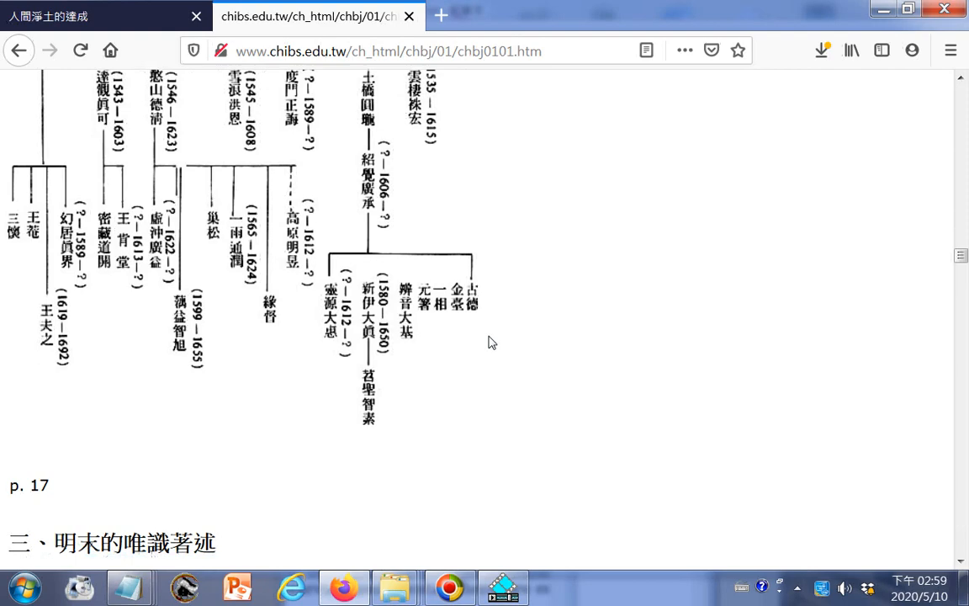
Scroll through pages 17–20 to just above the page 21 table of Yogacara works
{"action": "scroll", "scroll_direction": "down", "scroll_amount": 3}
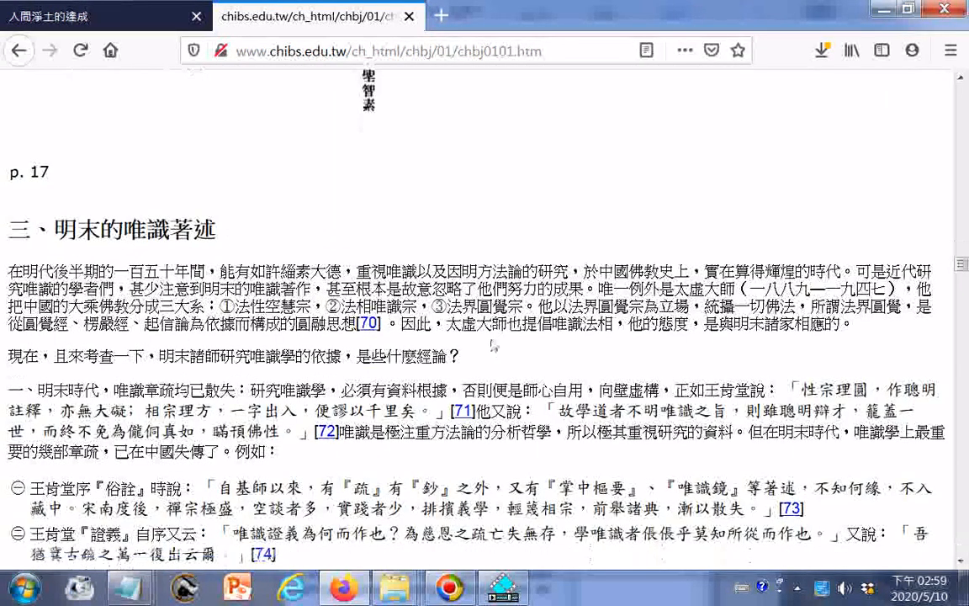
{"action": "scroll", "scroll_direction": "down", "scroll_amount": 3}
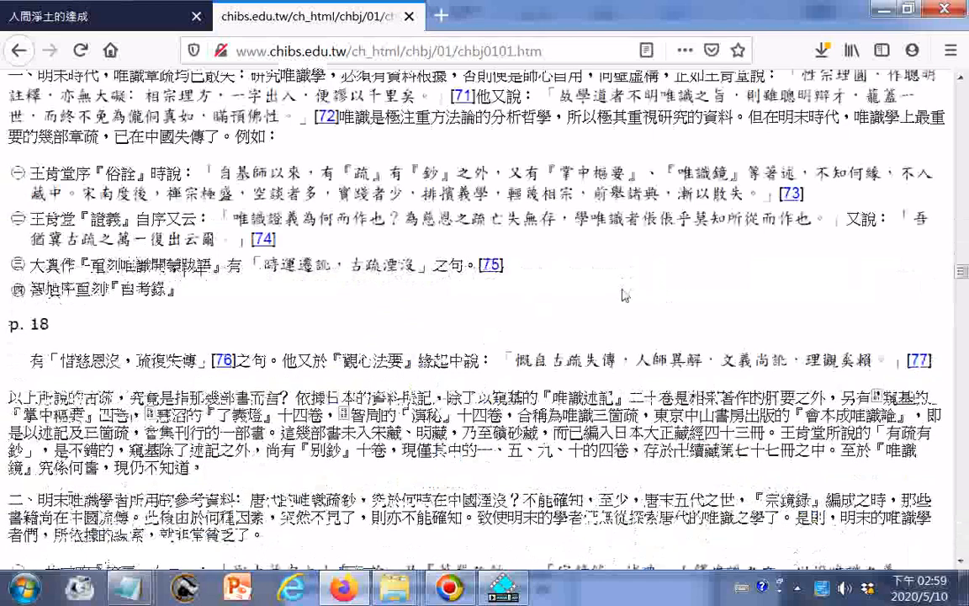
{"action": "scroll", "scroll_direction": "down", "scroll_amount": 3}
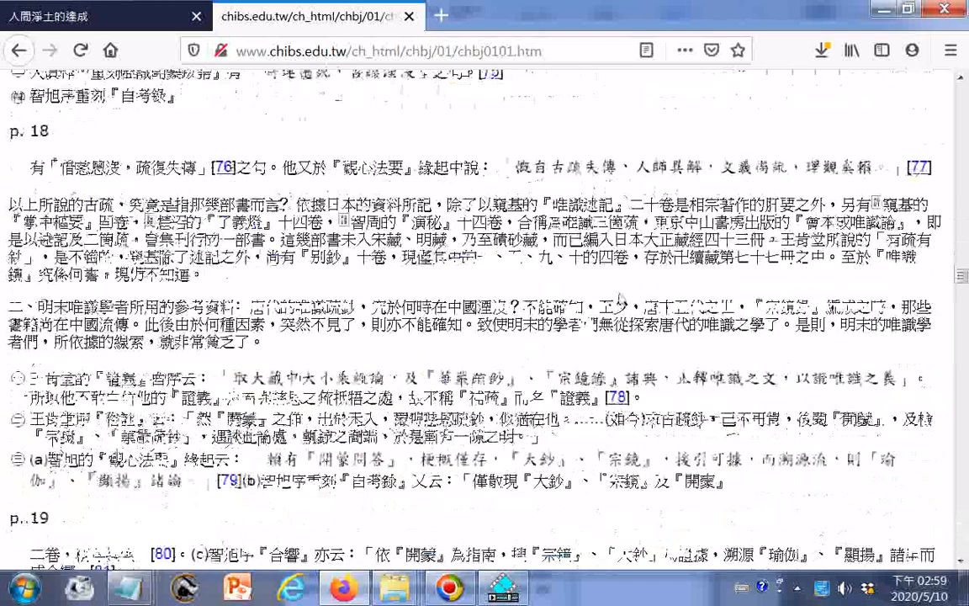
{"action": "scroll", "scroll_direction": "down", "scroll_amount": 3}
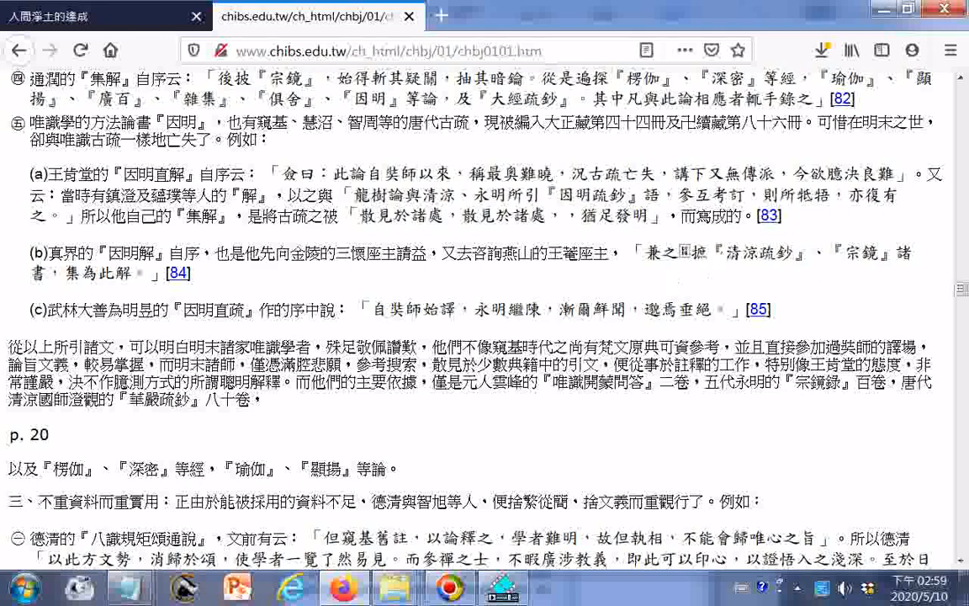
{"action": "scroll", "scroll_direction": "down", "scroll_amount": 3}
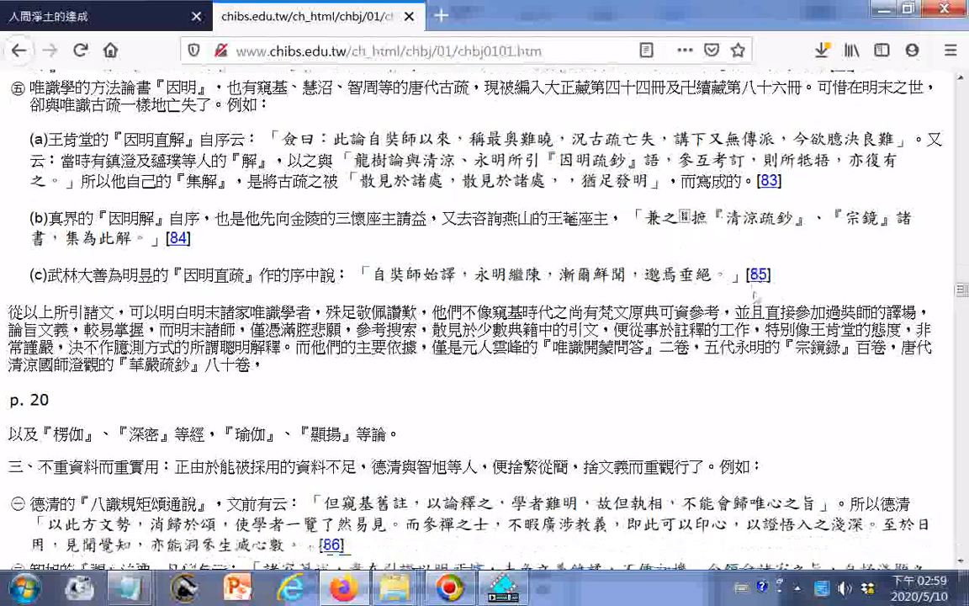
{"action": "scroll", "scroll_direction": "down", "scroll_amount": 3}
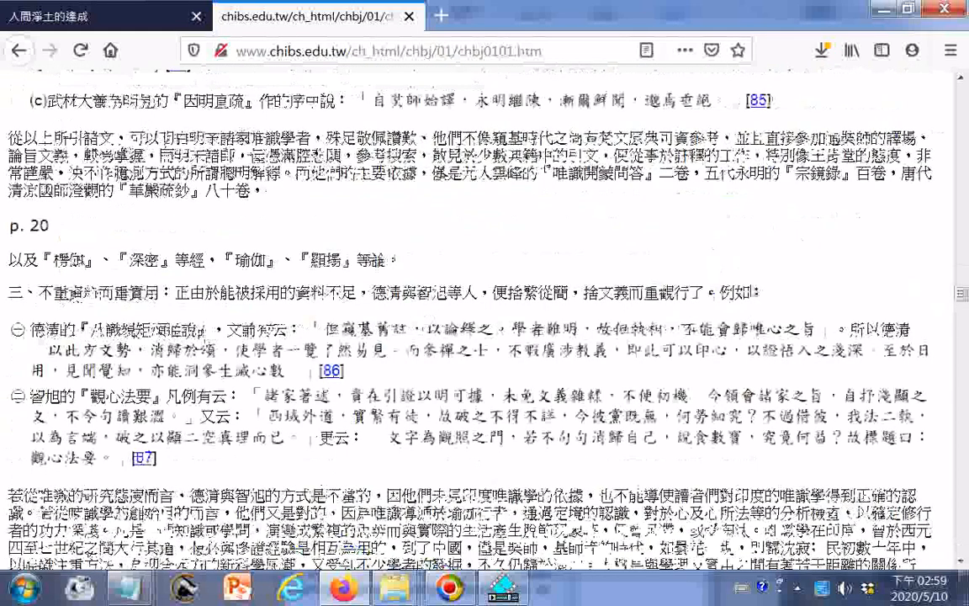
{"action": "scroll", "scroll_direction": "down", "scroll_amount": 3}
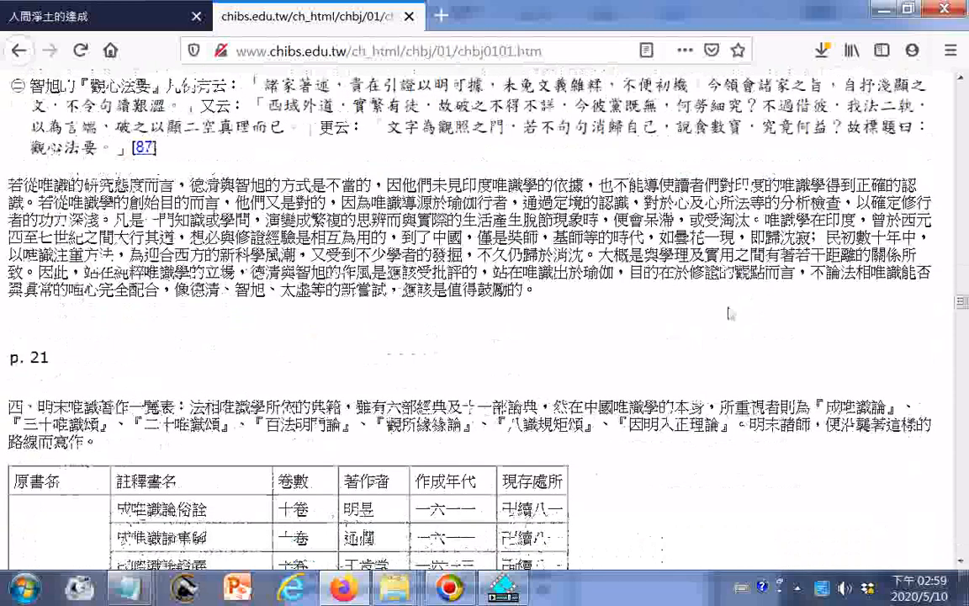
{"action": "scroll", "scroll_direction": "up", "scroll_amount": 3}
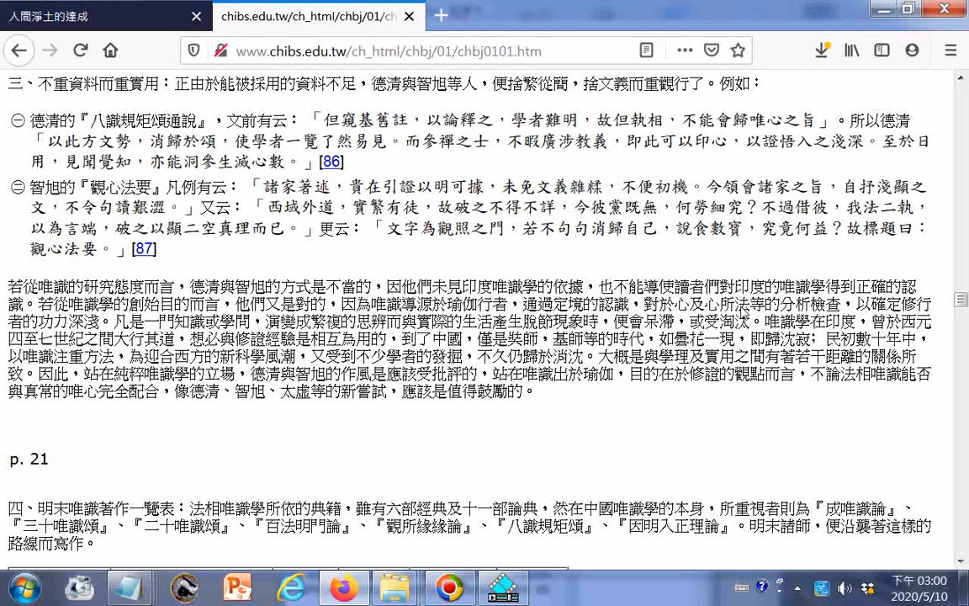
Scroll down to the page 21 table of late-Ming Yogacara commentaries, starting with 成唯識論俗詮
{"action": "scroll", "scroll_direction": "down", "scroll_amount": 3}
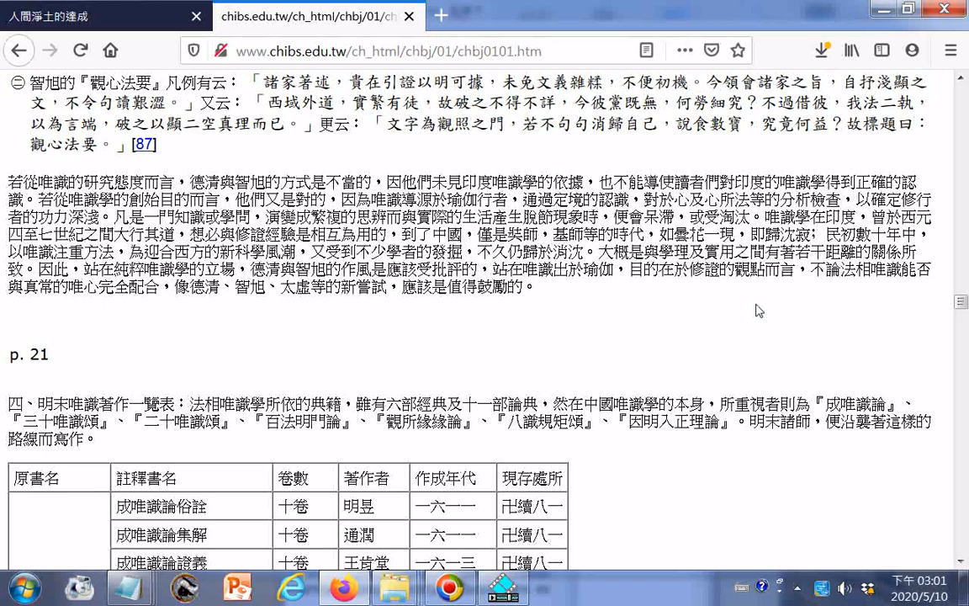
{"action": "mouse_move", "coordinate": [782, 307]}
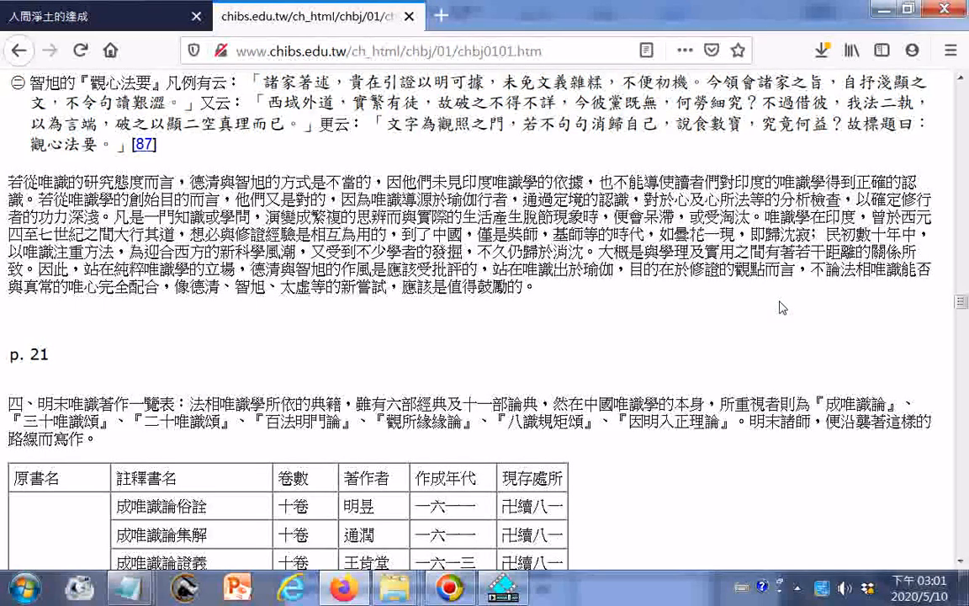
{"action": "mouse_move", "coordinate": [780, 302]}
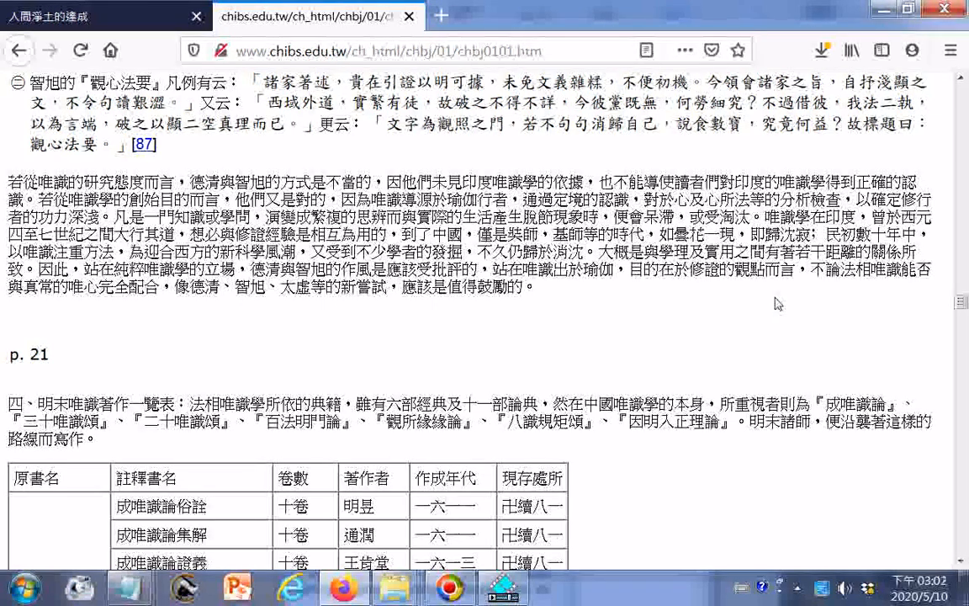
{"action": "mouse_move", "coordinate": [763, 304]}
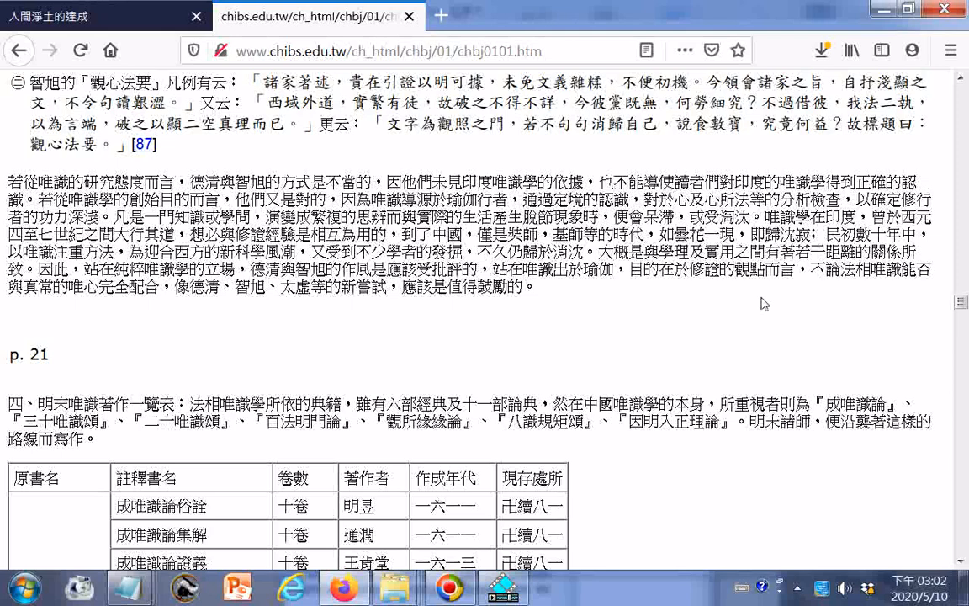
{"action": "mouse_move", "coordinate": [659, 303]}
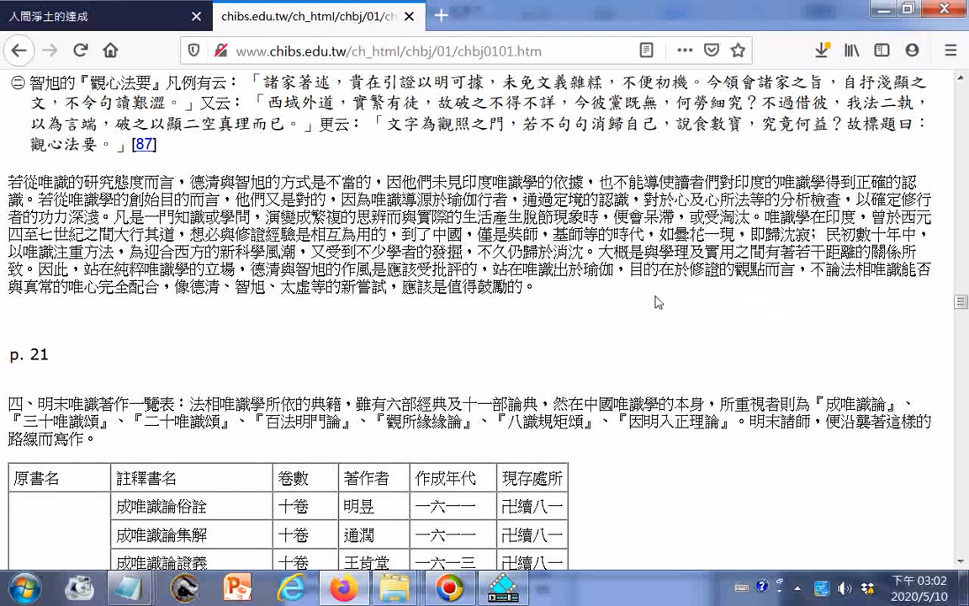
{"action": "mouse_move", "coordinate": [635, 294]}
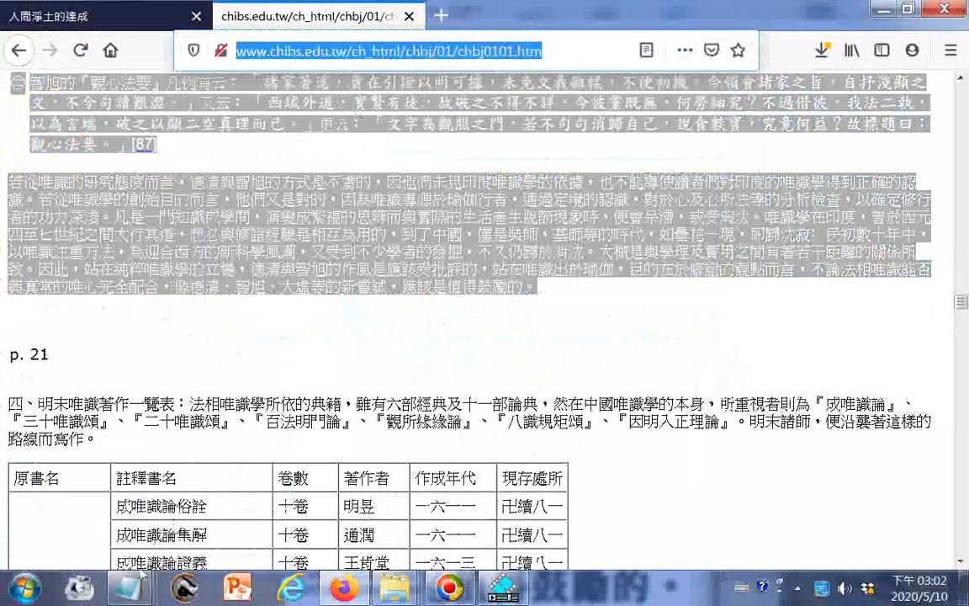
{"action": "mouse_move", "coordinate": [130, 587]}
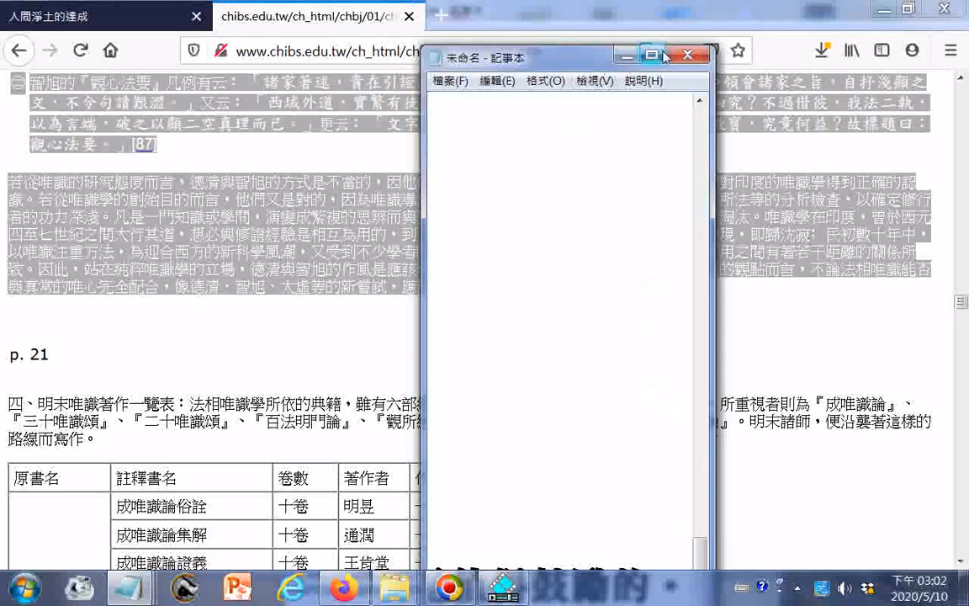
Maximize Notepad, review the pasted article, and save it as a Unicode .txt on drive D:
{"action": "left_click", "coordinate": [652, 55]}
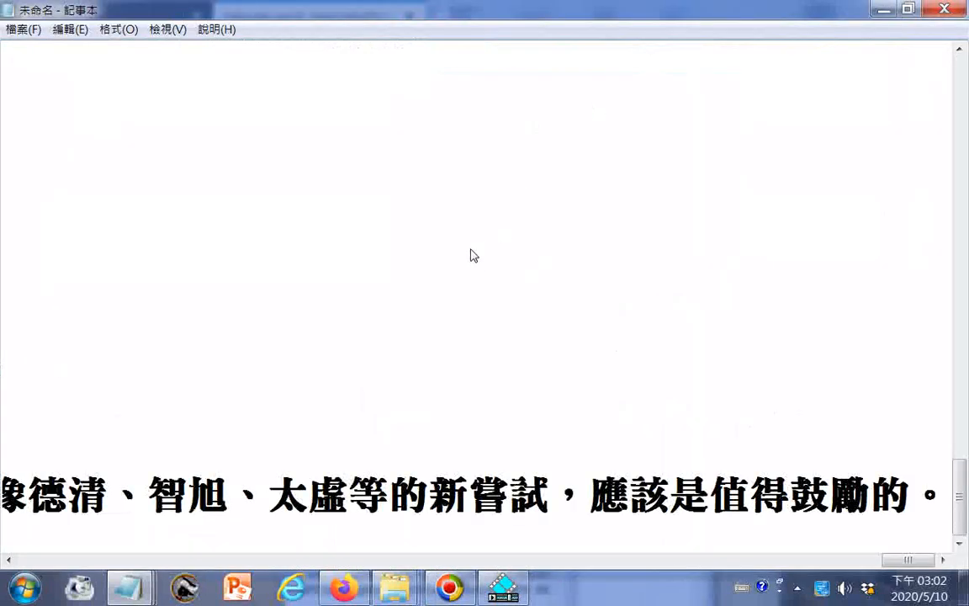
{"action": "mouse_move", "coordinate": [435, 99]}
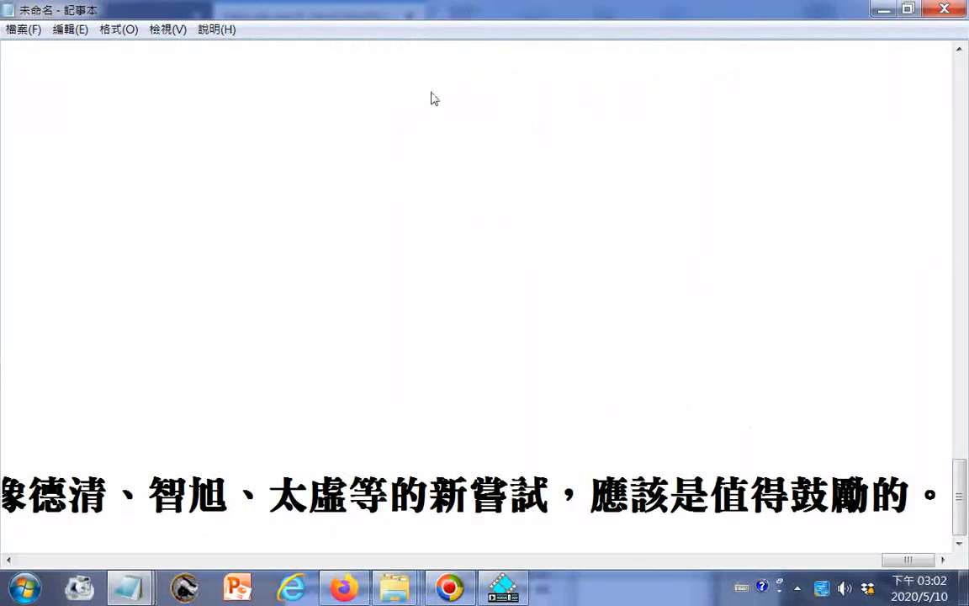
{"action": "scroll", "scroll_direction": "up", "scroll_amount": 3}
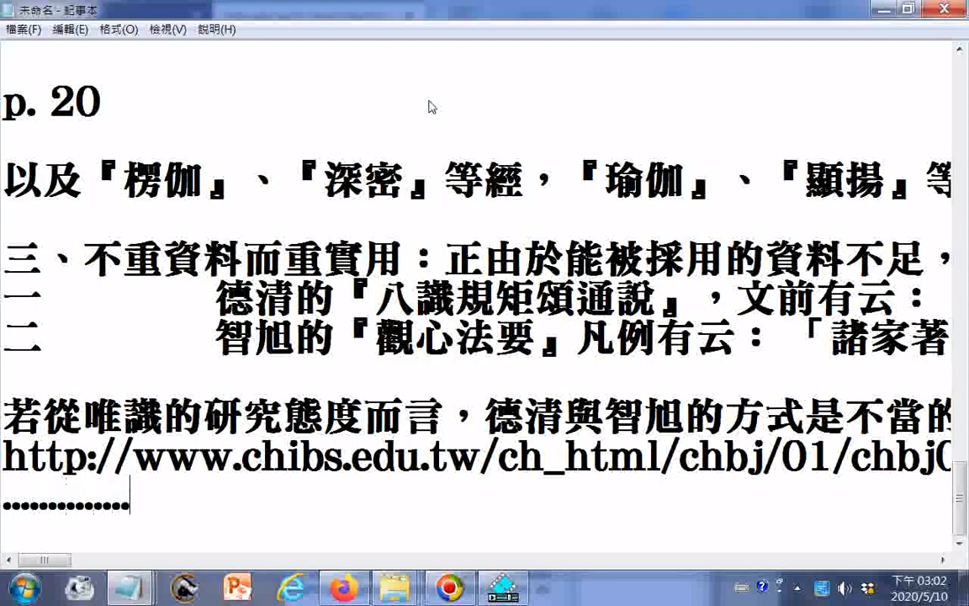
{"action": "scroll", "scroll_direction": "up", "scroll_amount": 3}
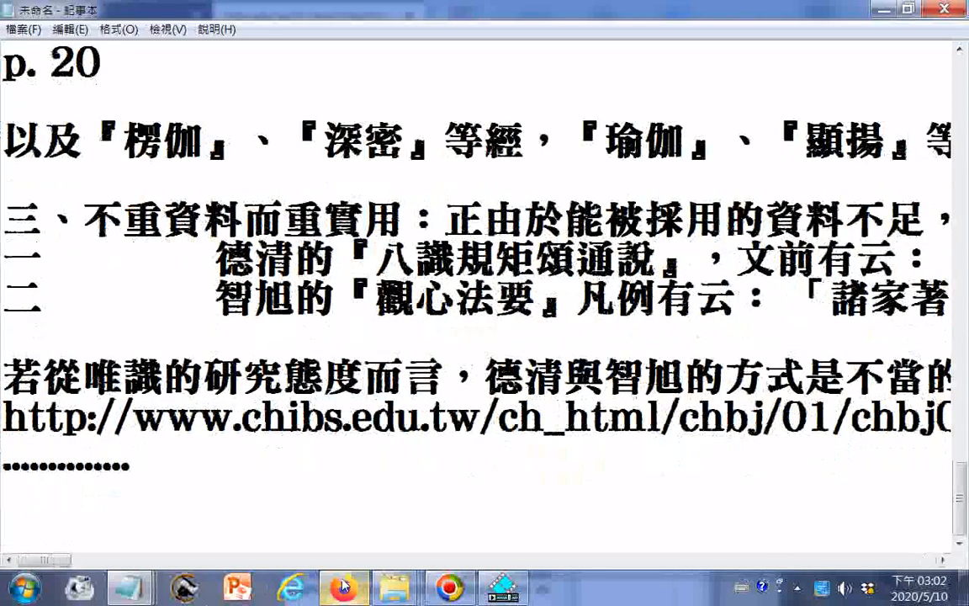
{"action": "left_click", "coordinate": [343, 586]}
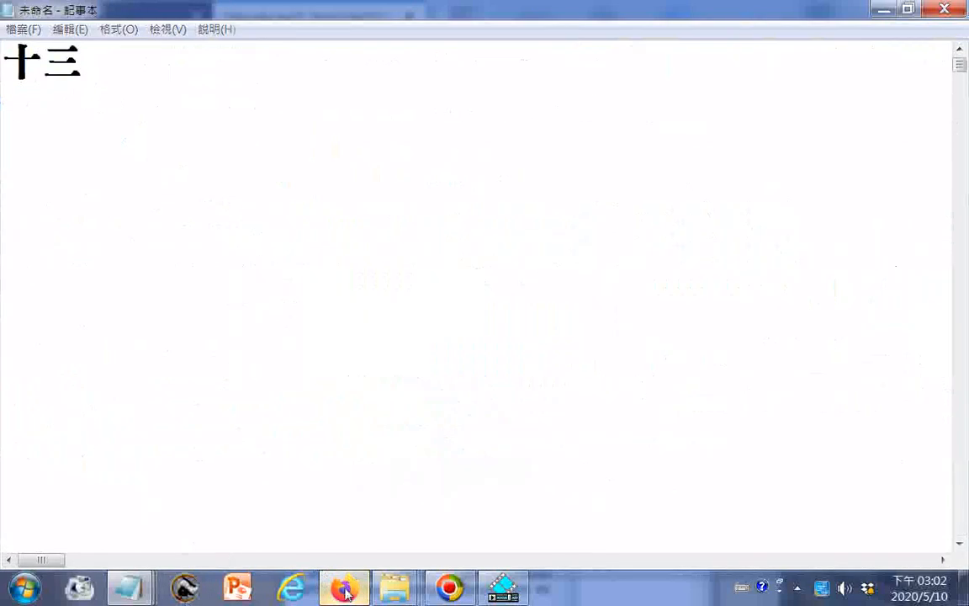
{"action": "left_click", "coordinate": [344, 586]}
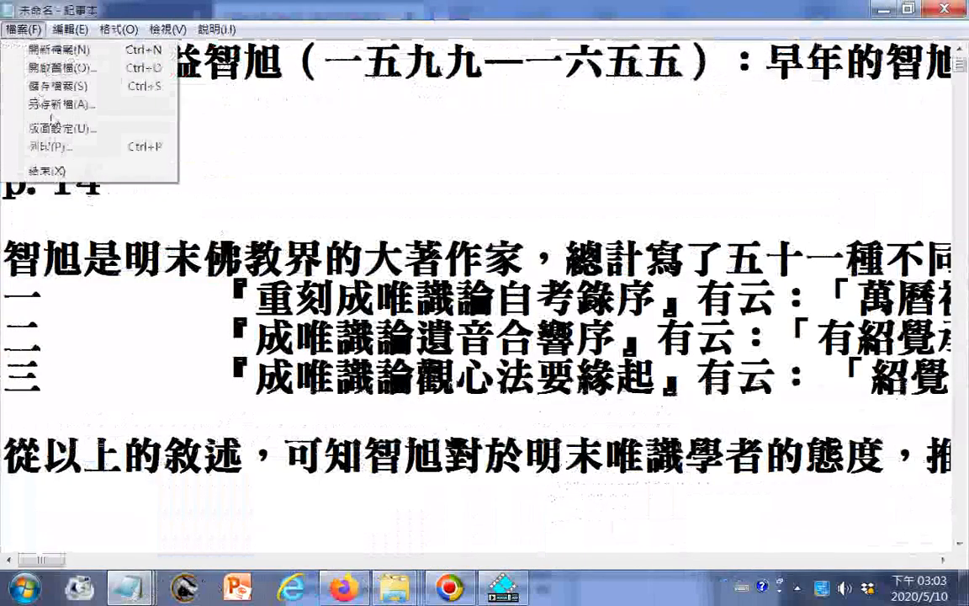
{"action": "left_click", "coordinate": [53, 105]}
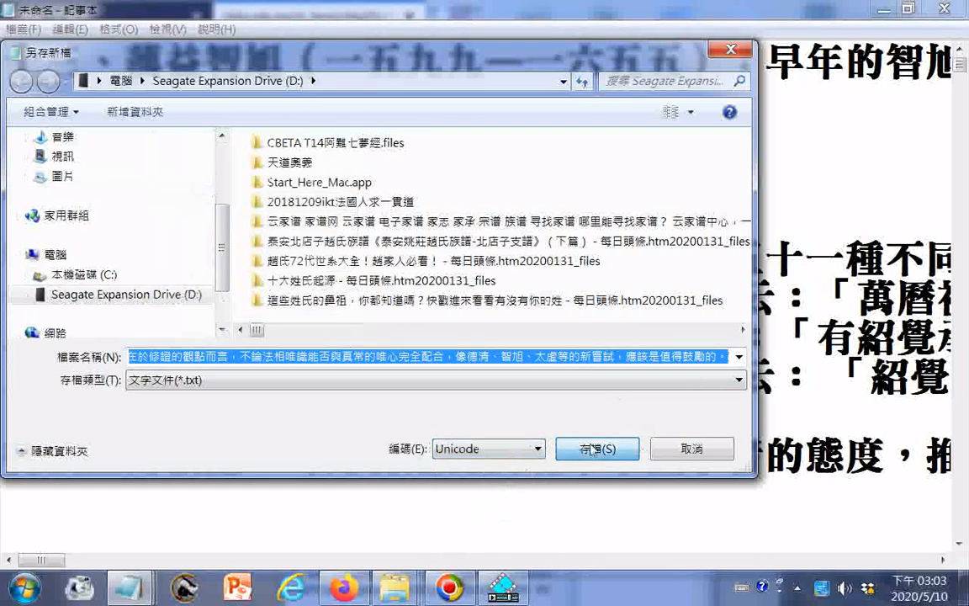
{"action": "left_click", "coordinate": [596, 447]}
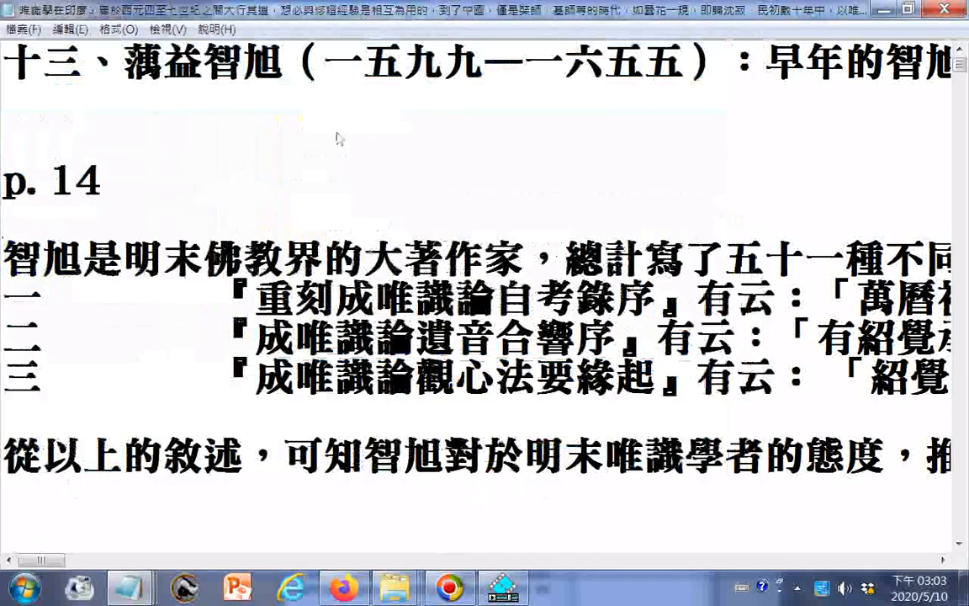
{"action": "scroll", "scroll_direction": "down", "scroll_amount": 3}
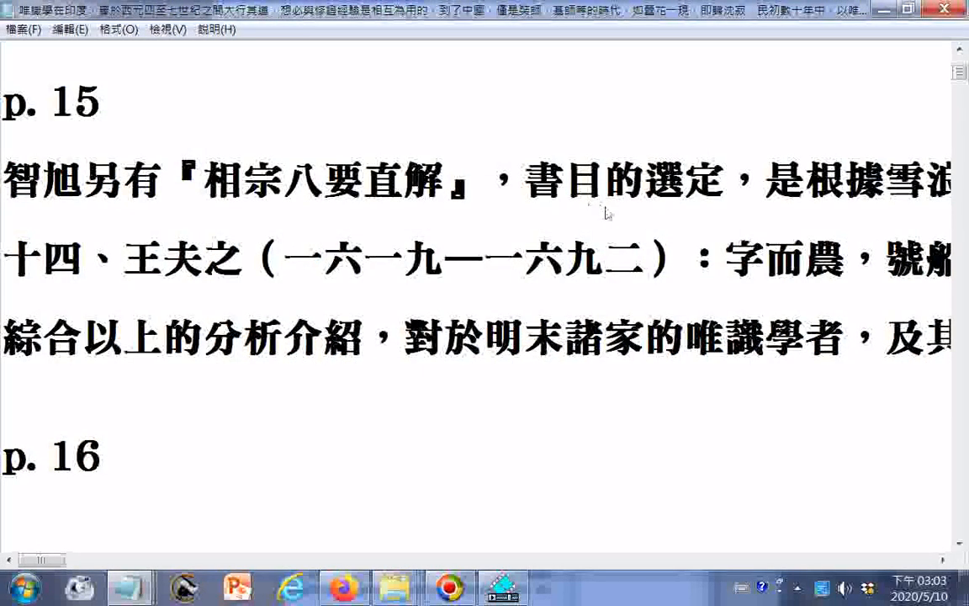
{"action": "scroll", "scroll_direction": "down", "scroll_amount": 3}
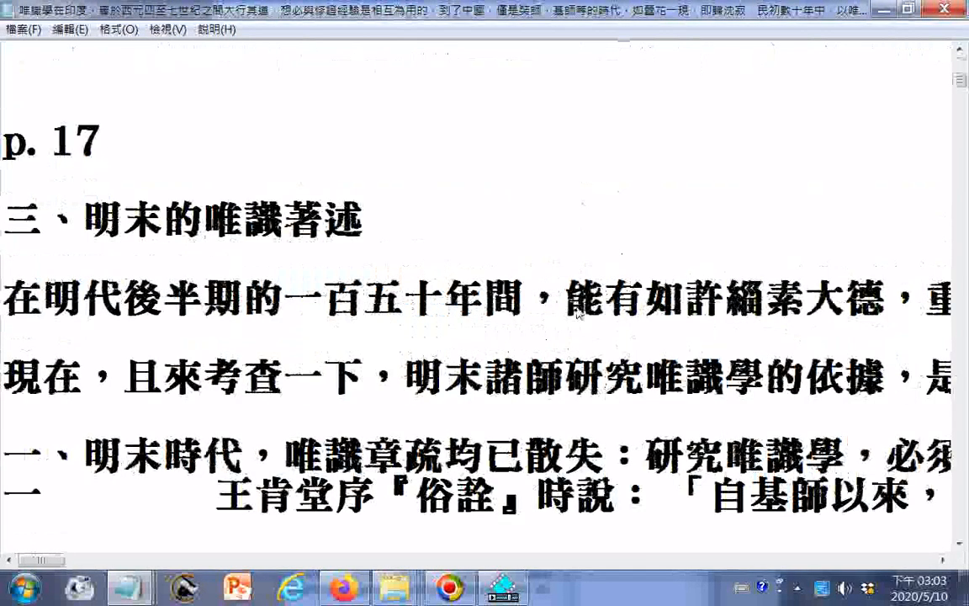
{"action": "scroll", "scroll_direction": "down", "scroll_amount": 3}
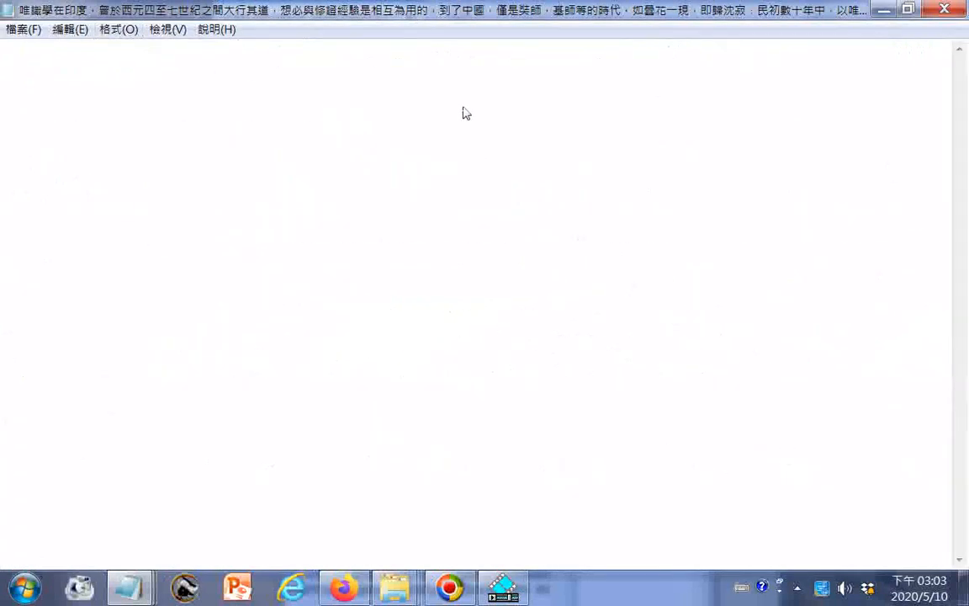
{"action": "mouse_move", "coordinate": [502, 141]}
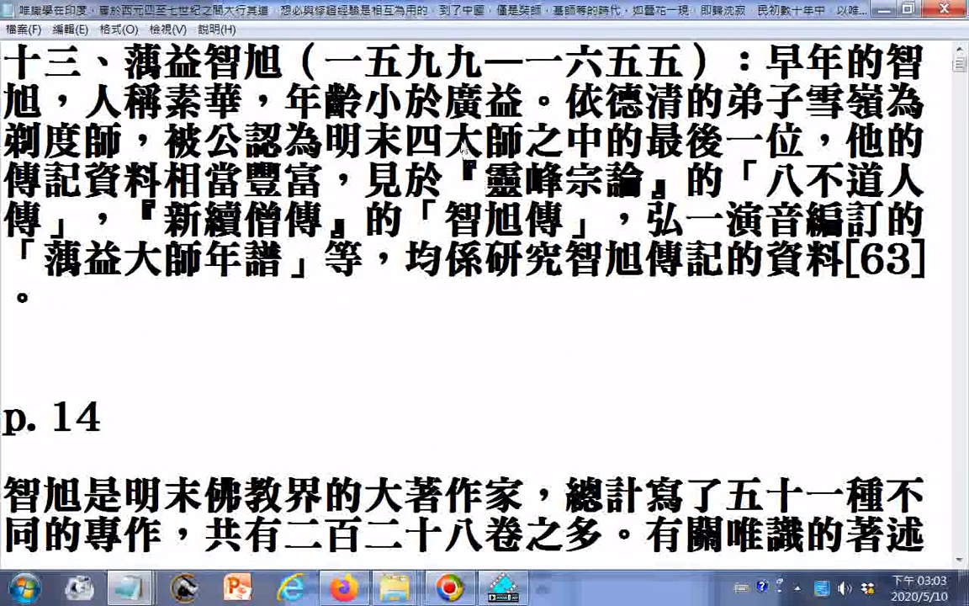
{"action": "scroll", "scroll_direction": "down", "scroll_amount": 3}
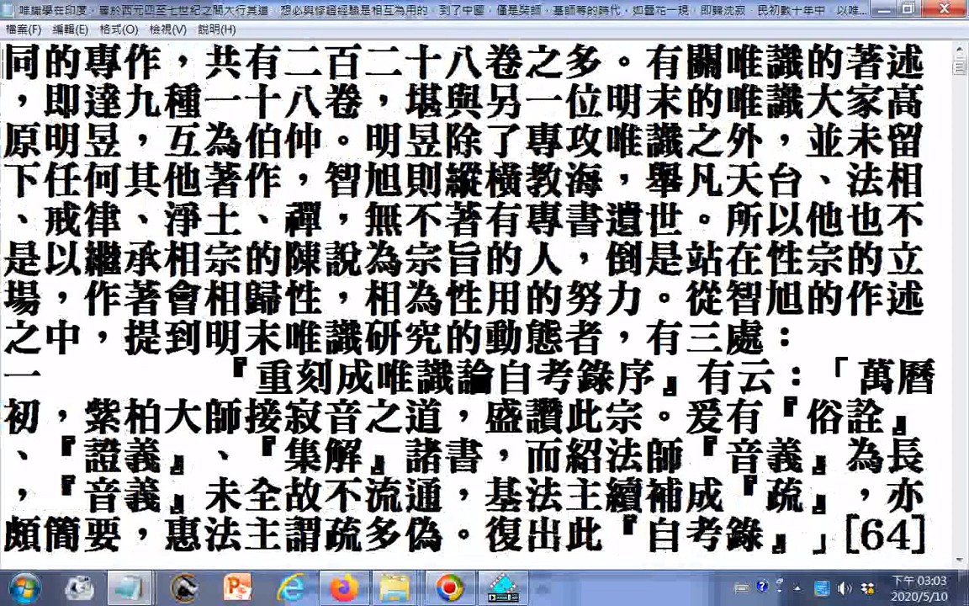
{"action": "scroll", "scroll_direction": "down", "scroll_amount": 3}
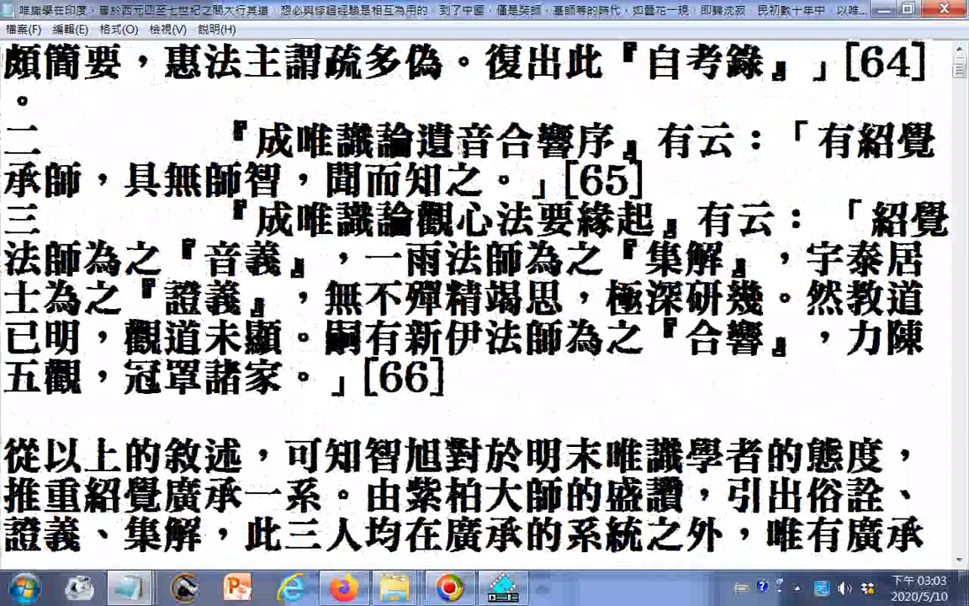
{"action": "scroll", "scroll_direction": "down", "scroll_amount": 3}
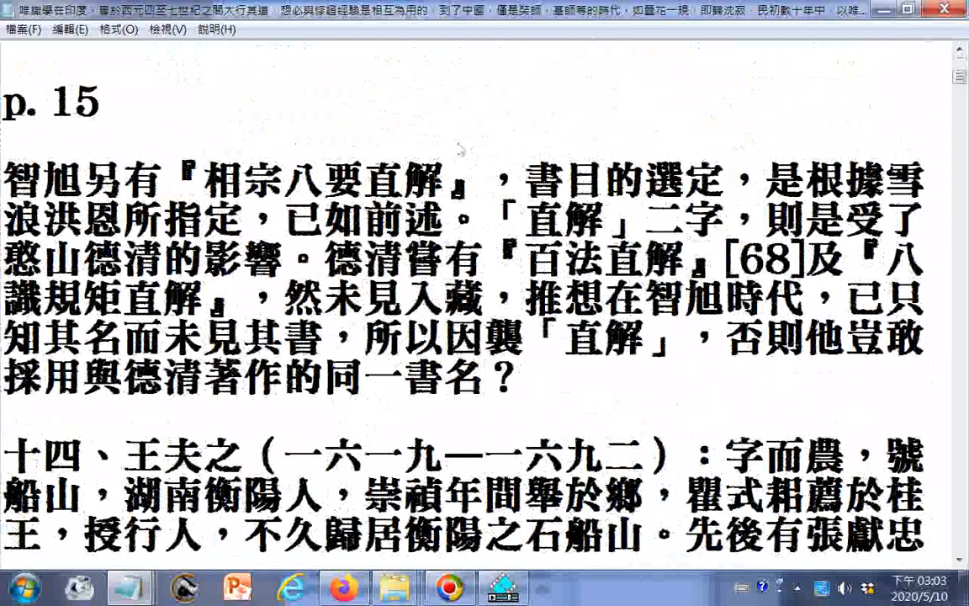
{"action": "mouse_move", "coordinate": [459, 150]}
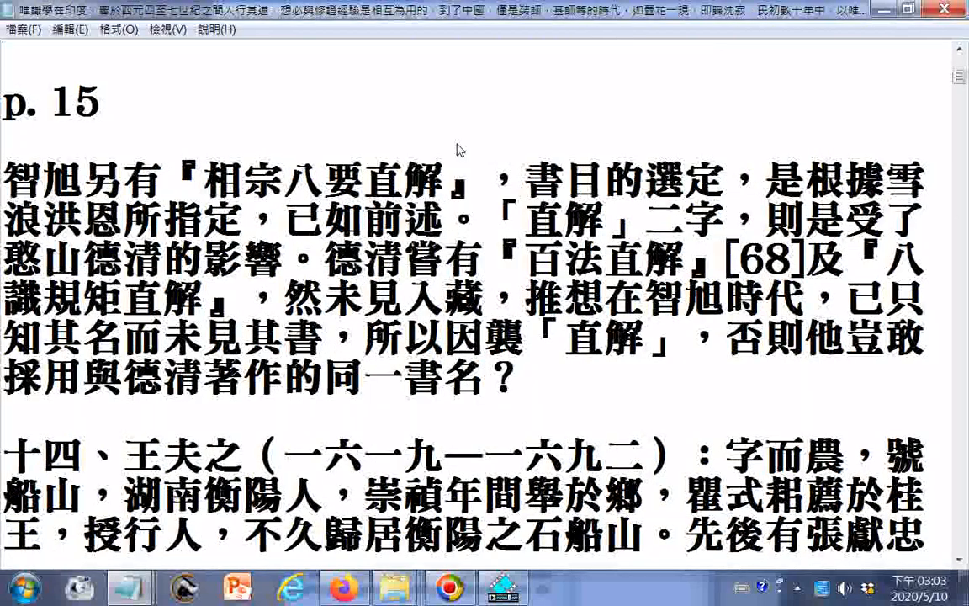
{"action": "scroll", "scroll_direction": "down", "scroll_amount": 3}
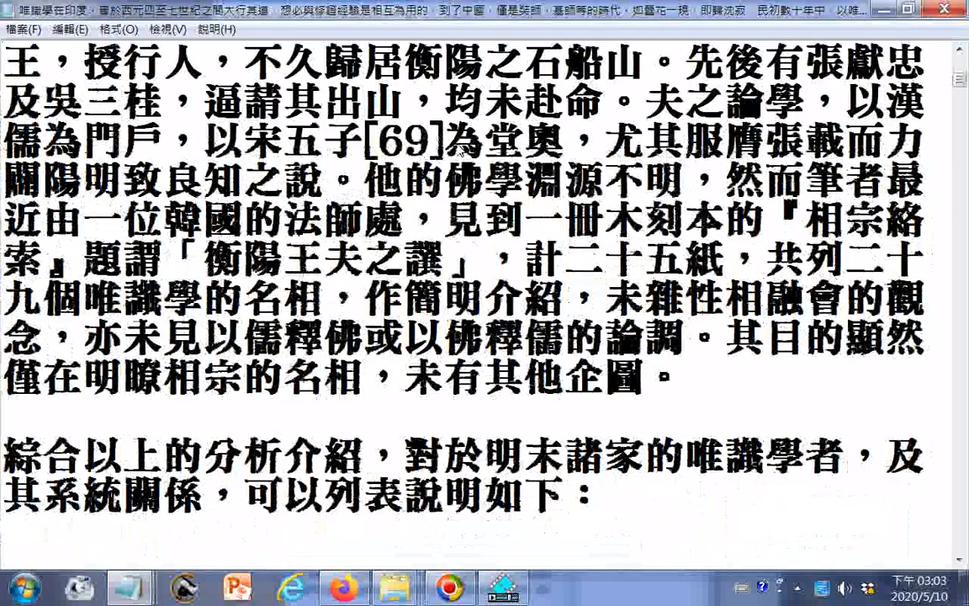
{"action": "scroll", "scroll_direction": "down", "scroll_amount": 3}
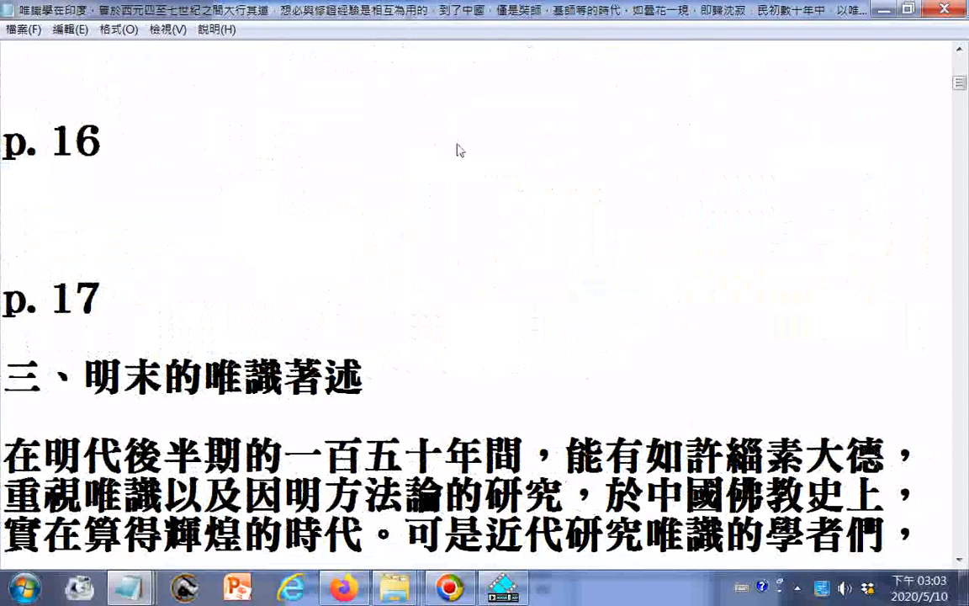
{"action": "scroll", "scroll_direction": "down", "scroll_amount": 3}
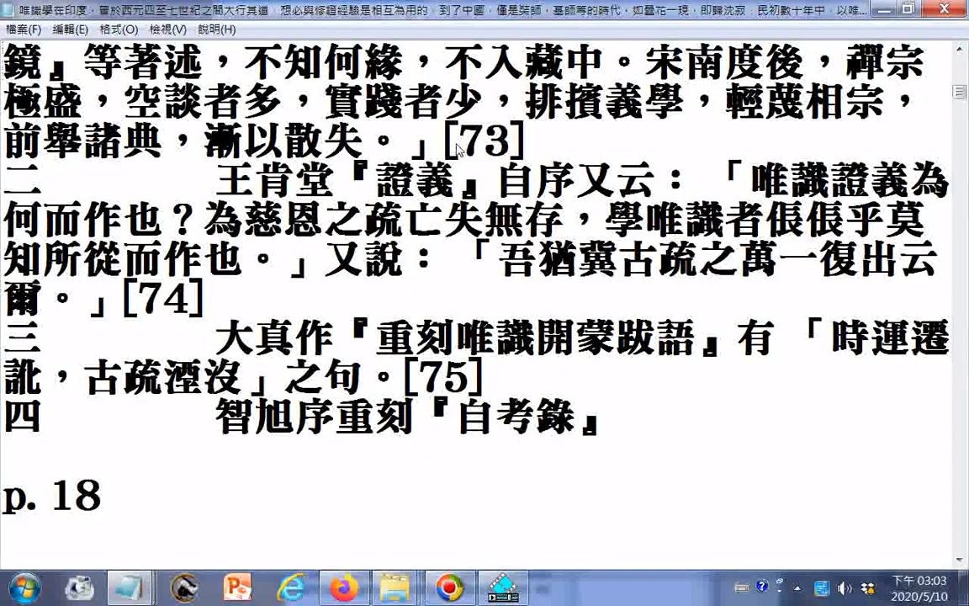
{"action": "scroll", "scroll_direction": "down", "scroll_amount": 3}
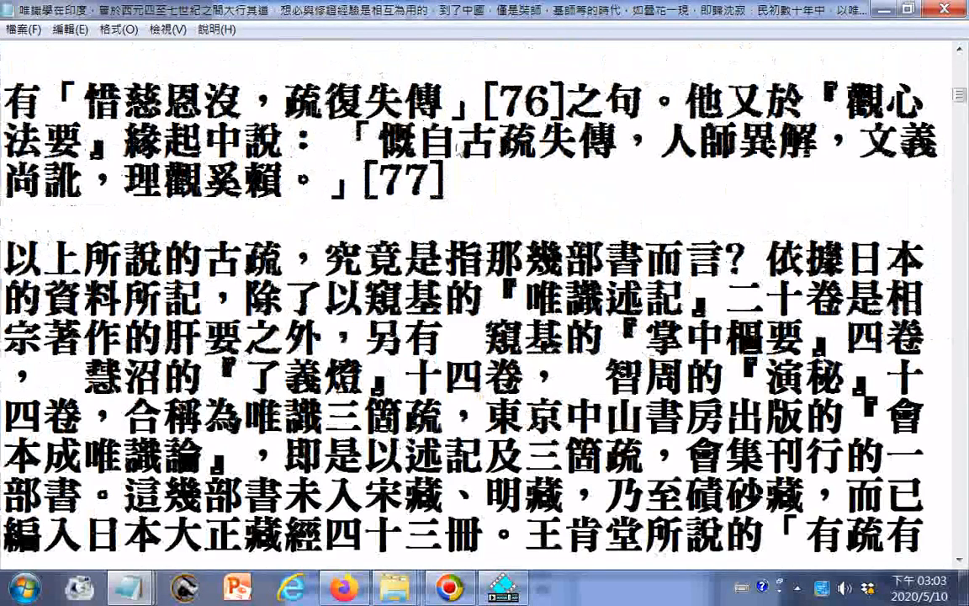
{"action": "scroll", "scroll_direction": "down", "scroll_amount": 3}
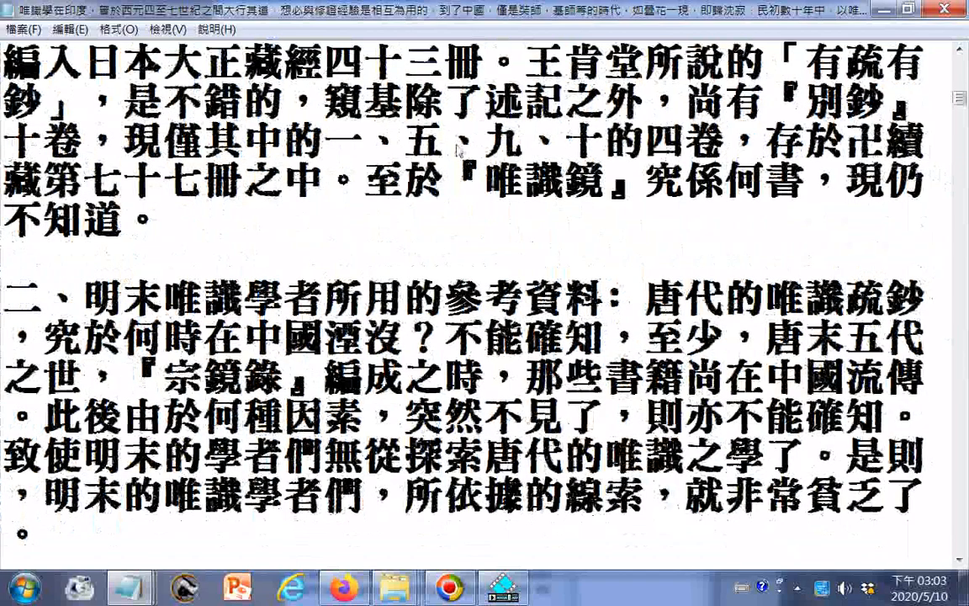
{"action": "scroll", "scroll_direction": "down", "scroll_amount": 3}
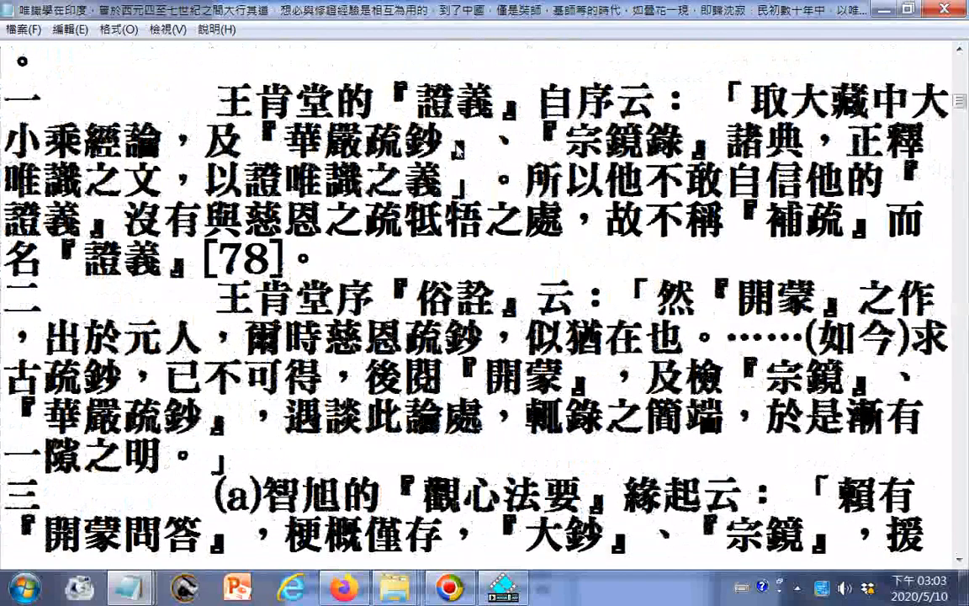
{"action": "scroll", "scroll_direction": "down", "scroll_amount": 3}
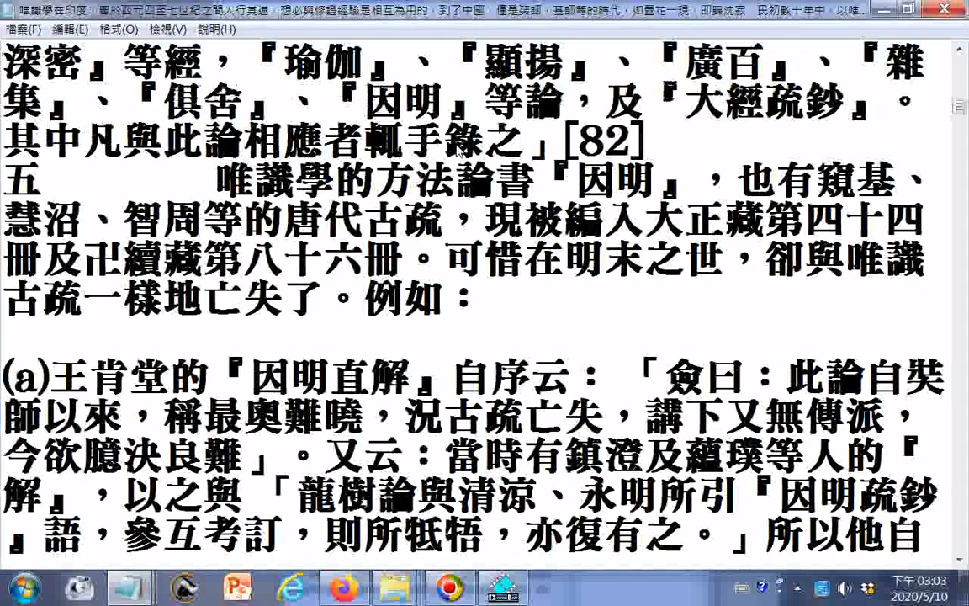
{"action": "scroll", "scroll_direction": "down", "scroll_amount": 3}
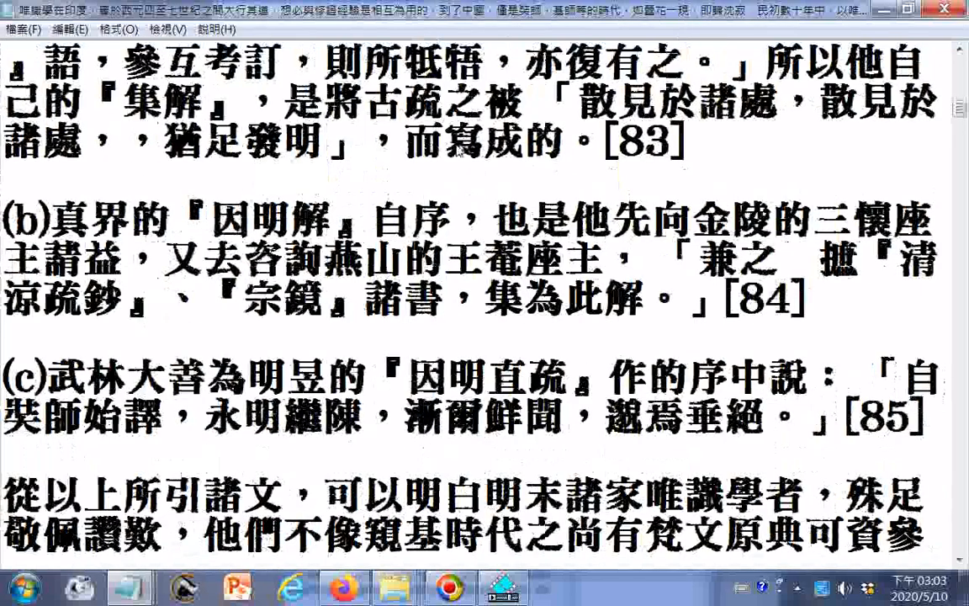
{"action": "scroll", "scroll_direction": "down", "scroll_amount": 3}
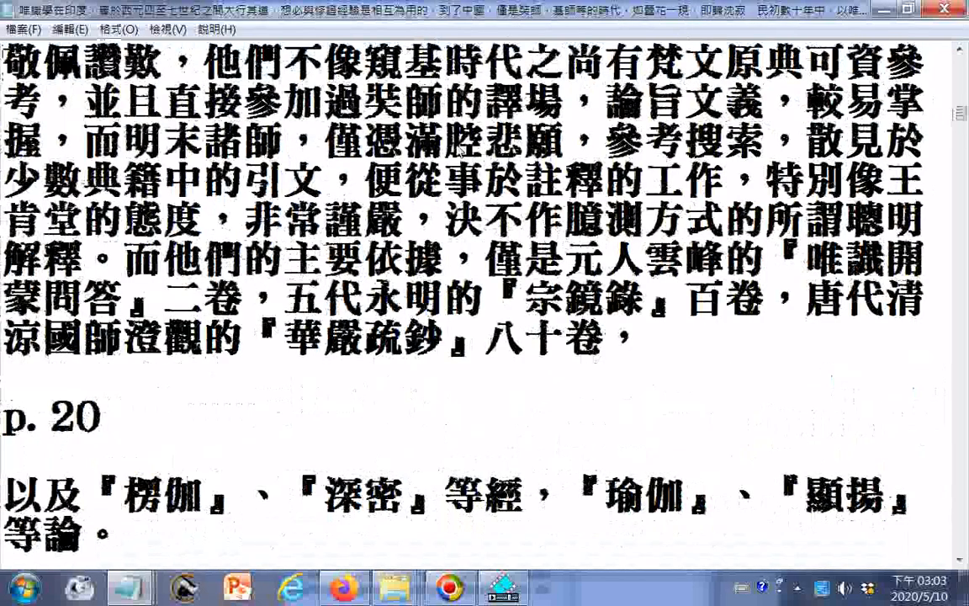
{"action": "scroll", "scroll_direction": "down", "scroll_amount": 3}
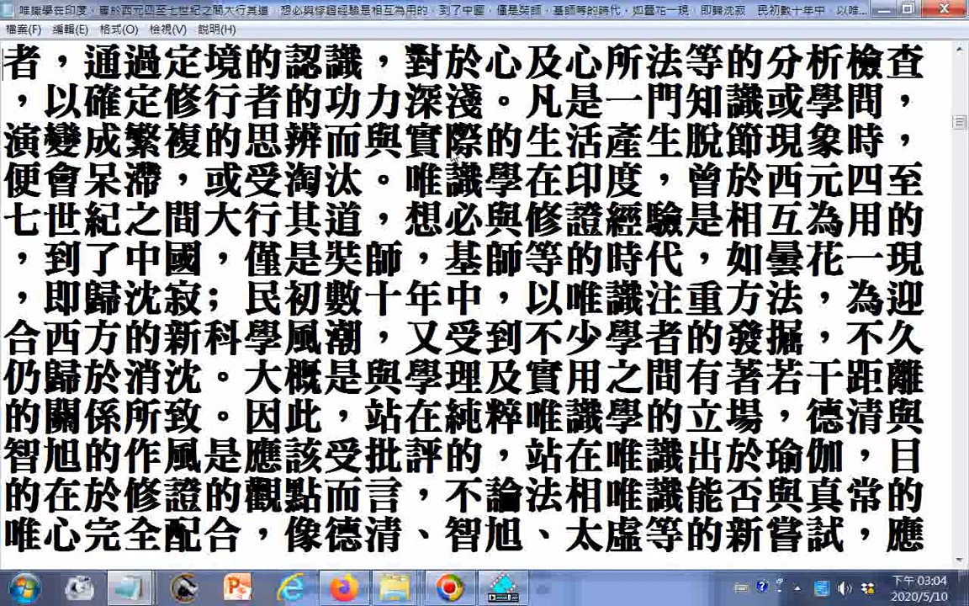
Highlight the passage from 唯識導源於瑜伽行者 through 即歸沈寂 and open the 檔案 menu
{"action": "scroll", "scroll_direction": "up", "scroll_amount": 3}
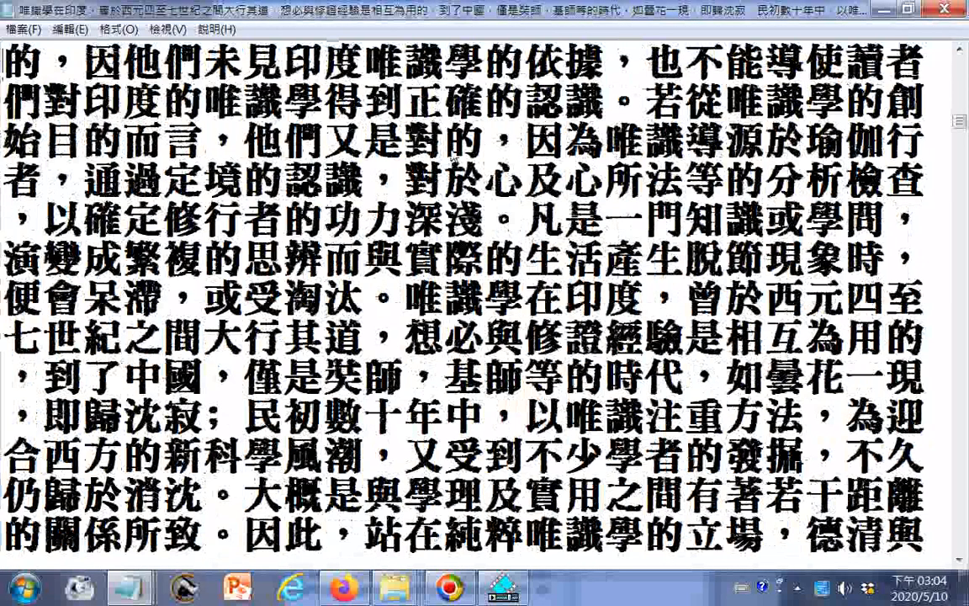
{"action": "scroll", "scroll_direction": "up", "scroll_amount": 3}
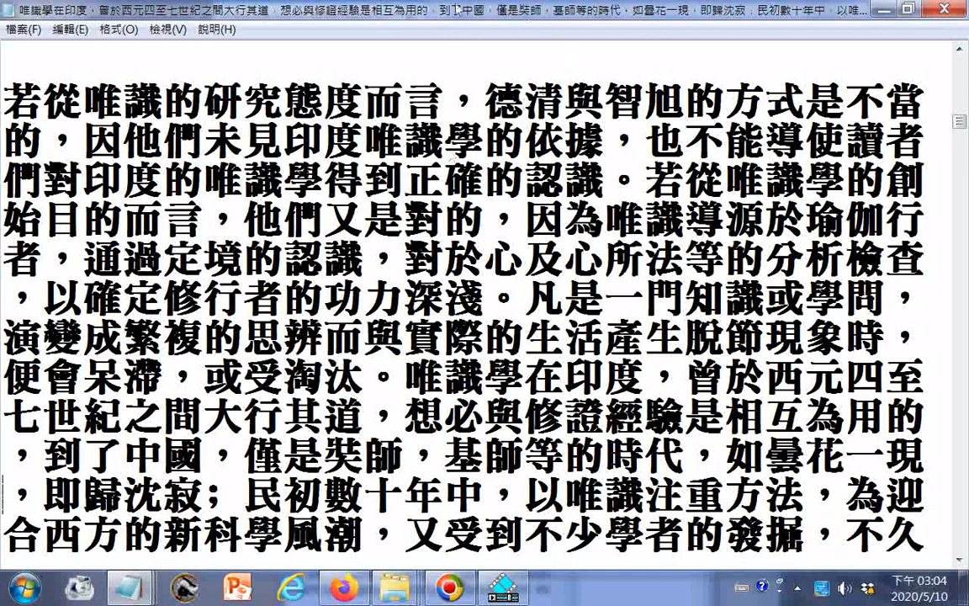
{"action": "left_click_drag", "start_coordinate": [605, 221], "coordinate": [594, 261]}
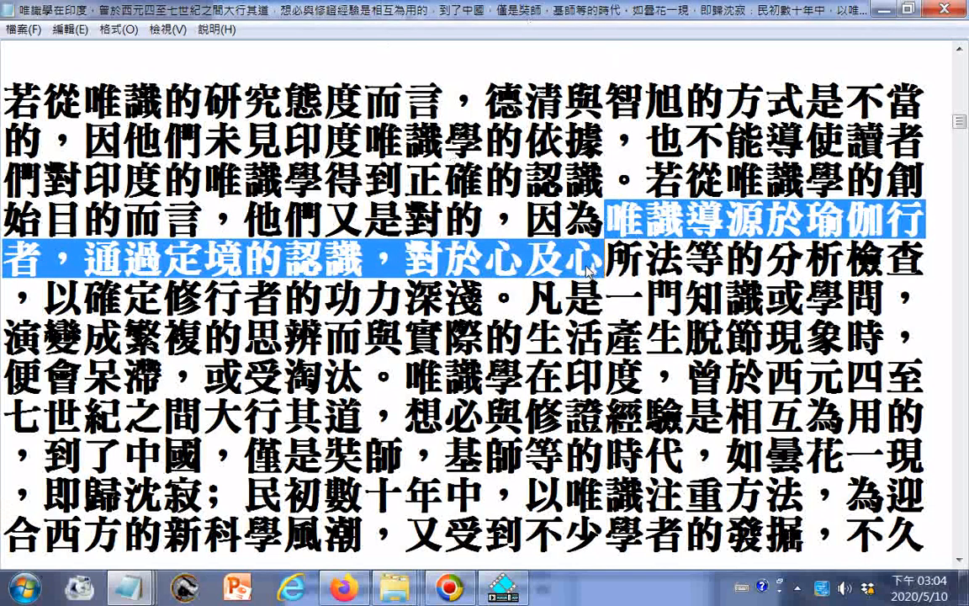
{"action": "left_click_drag", "start_coordinate": [593, 269], "coordinate": [492, 295]}
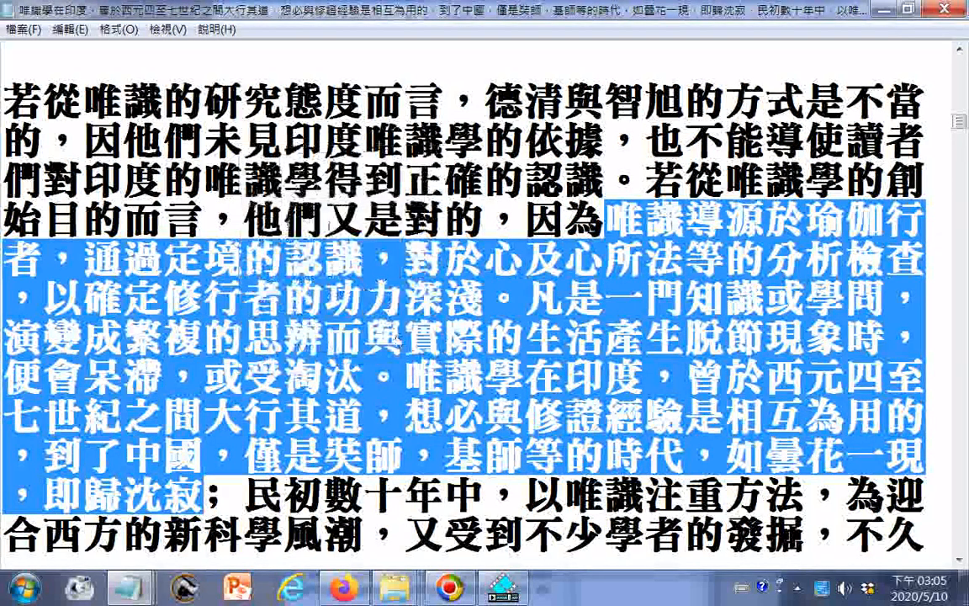
{"action": "left_click", "coordinate": [15, 29]}
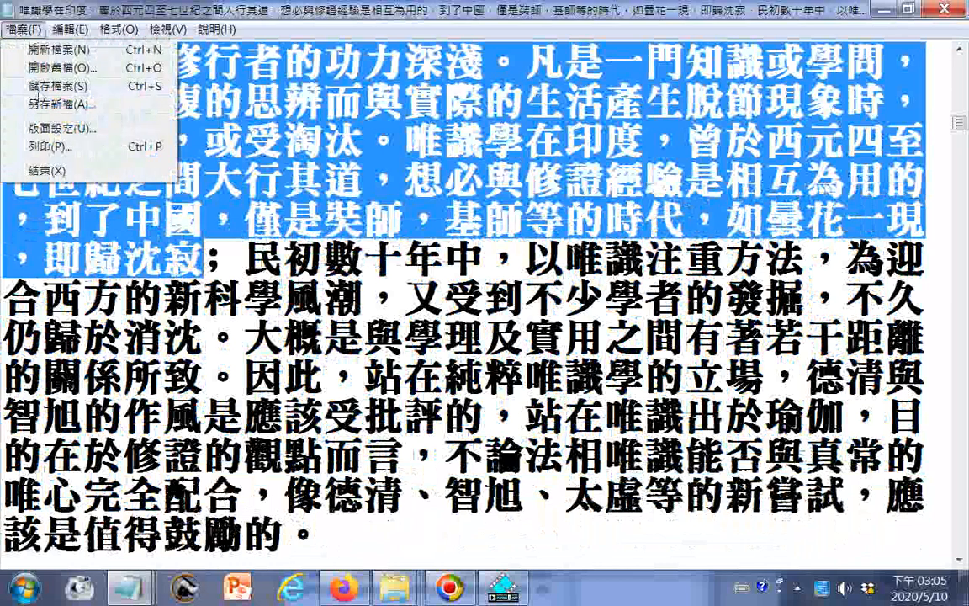